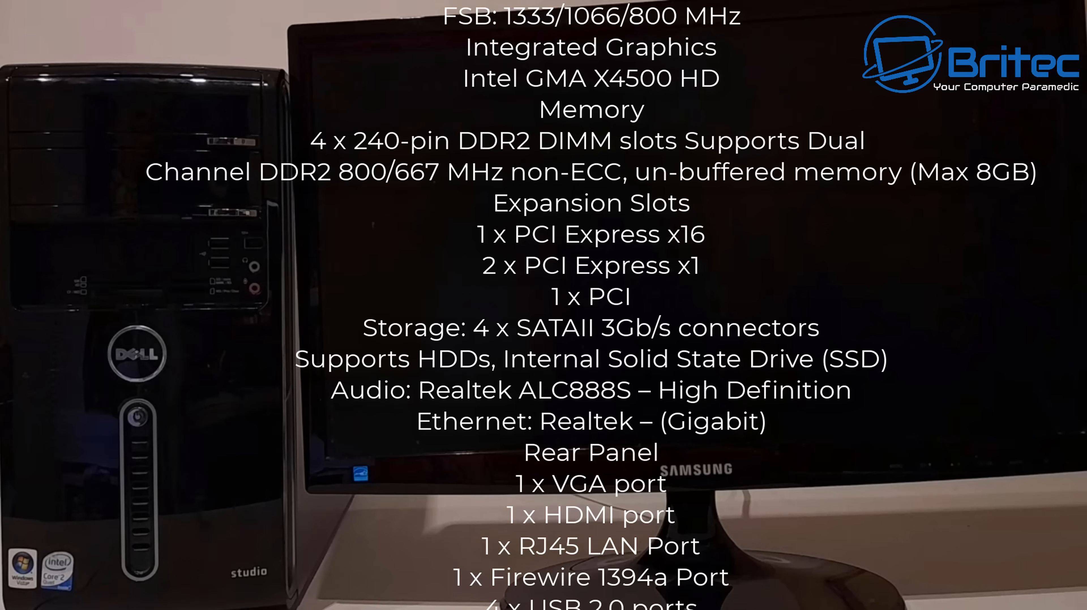
# Boot the PC from the USB:Kingston DataTraveler entry in the one-time boot menu.
pyautogui.scroll(-3)
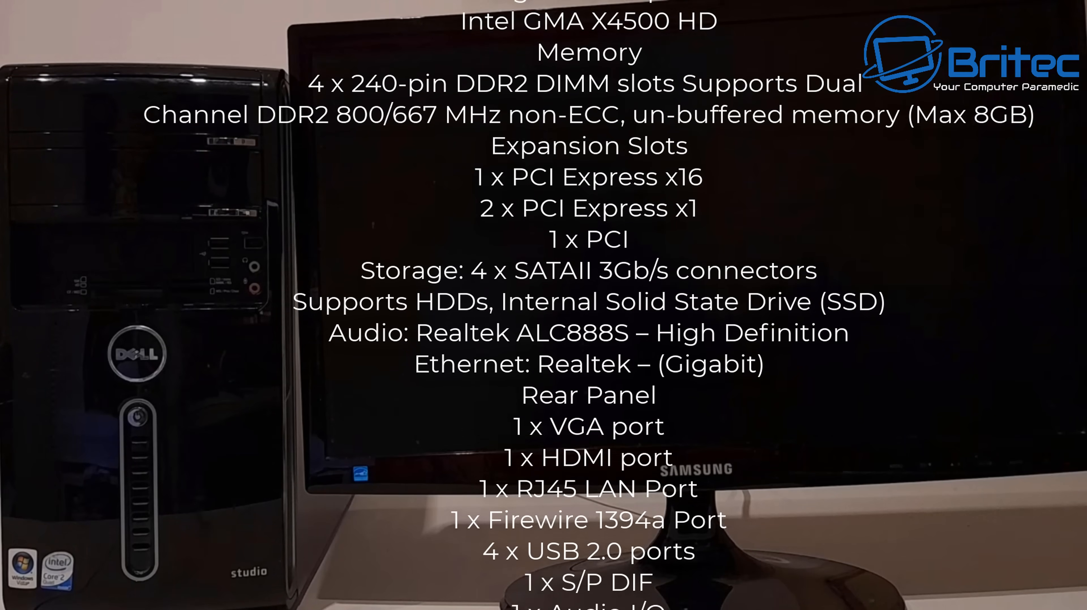
pyautogui.scroll(-3)
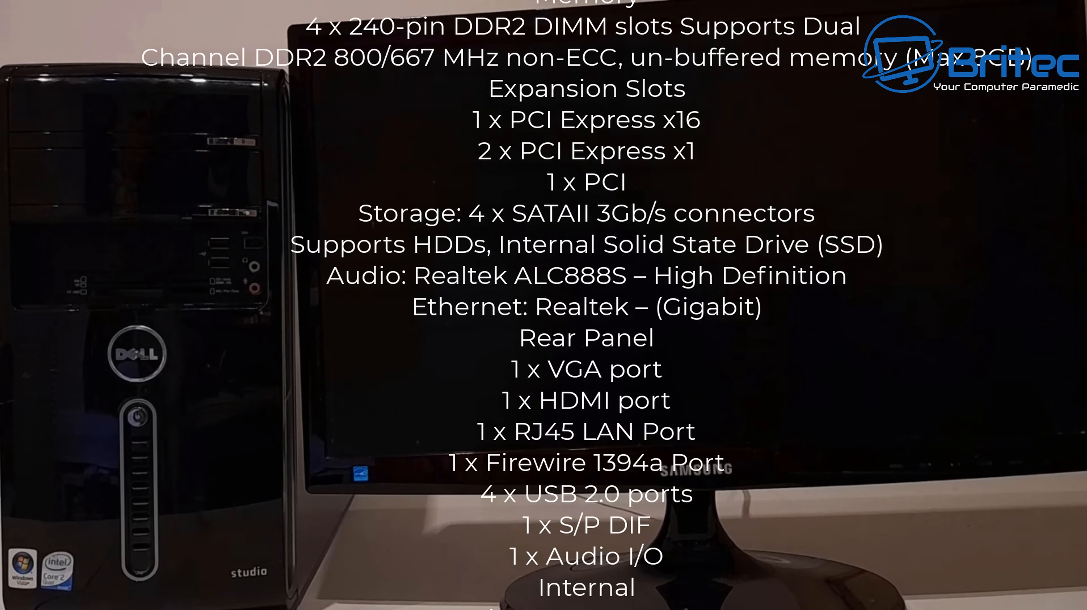
pyautogui.scroll(-3)
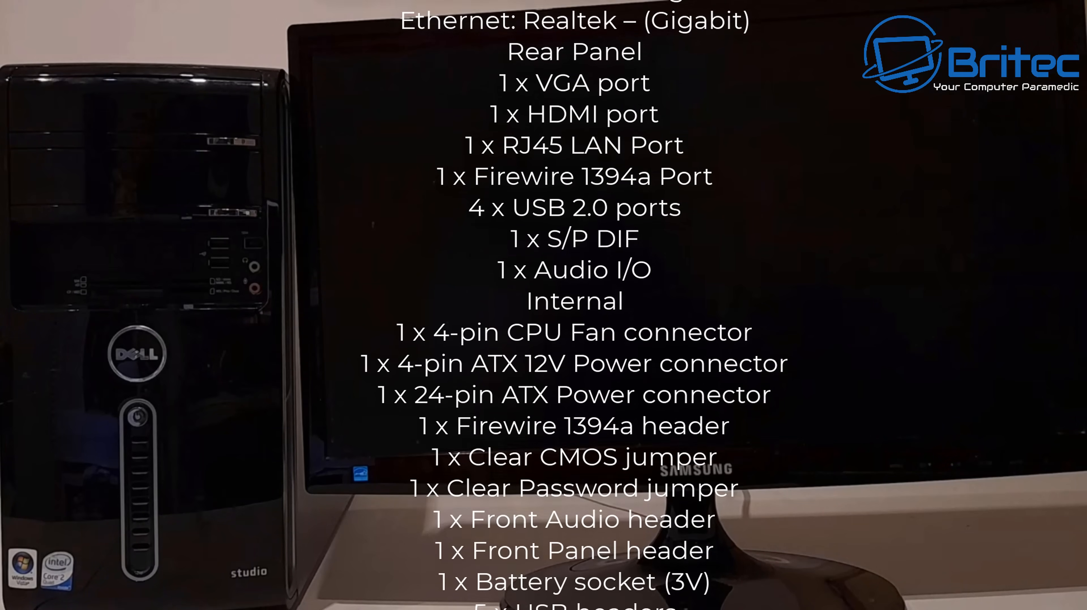
pyautogui.scroll(-3)
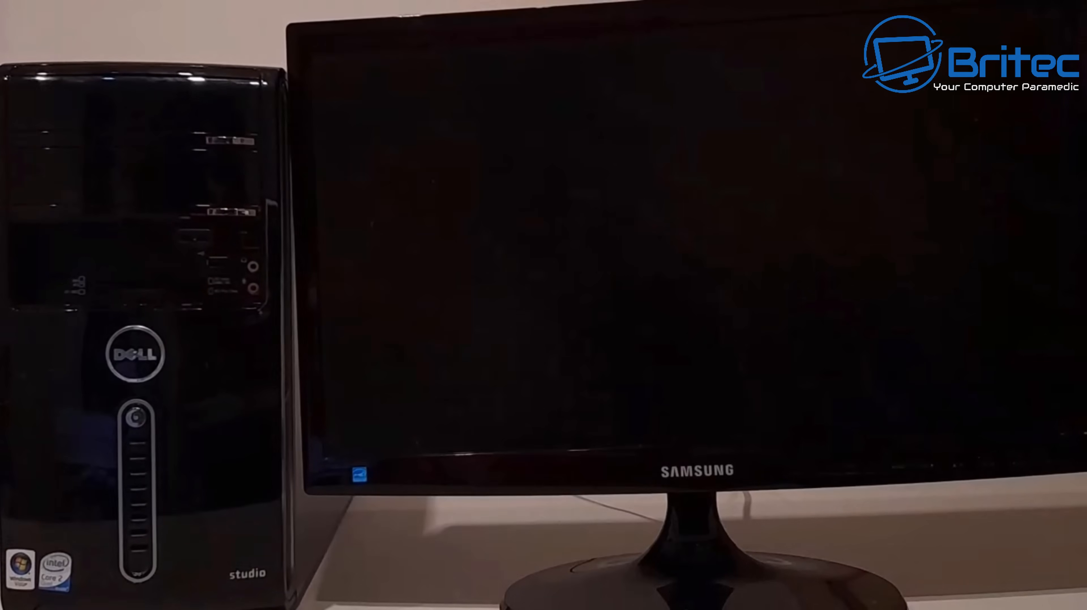
pyautogui.click(133, 420)
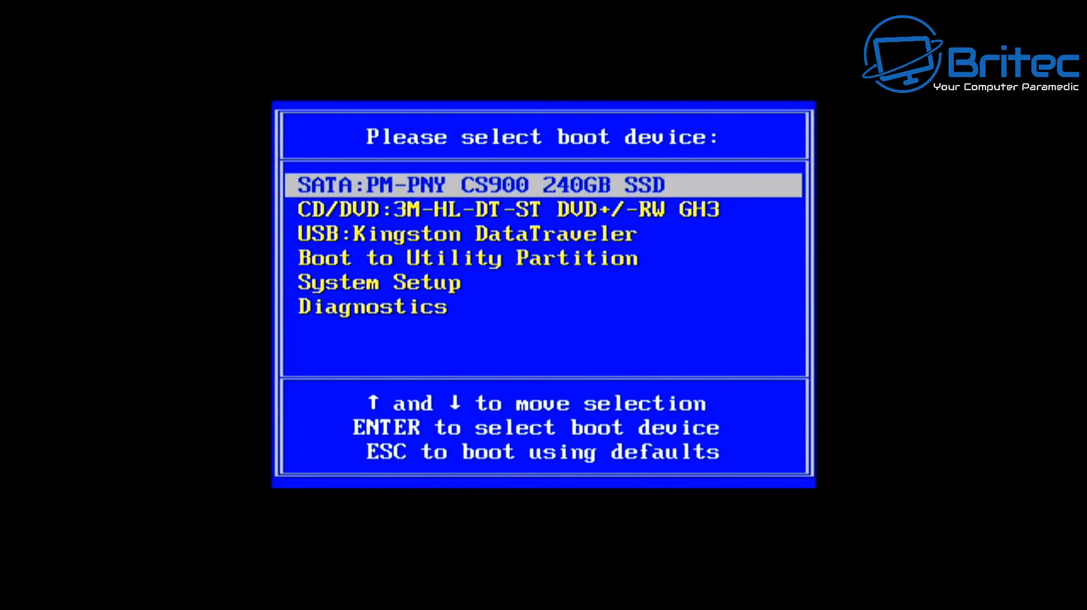
pyautogui.press('Down')
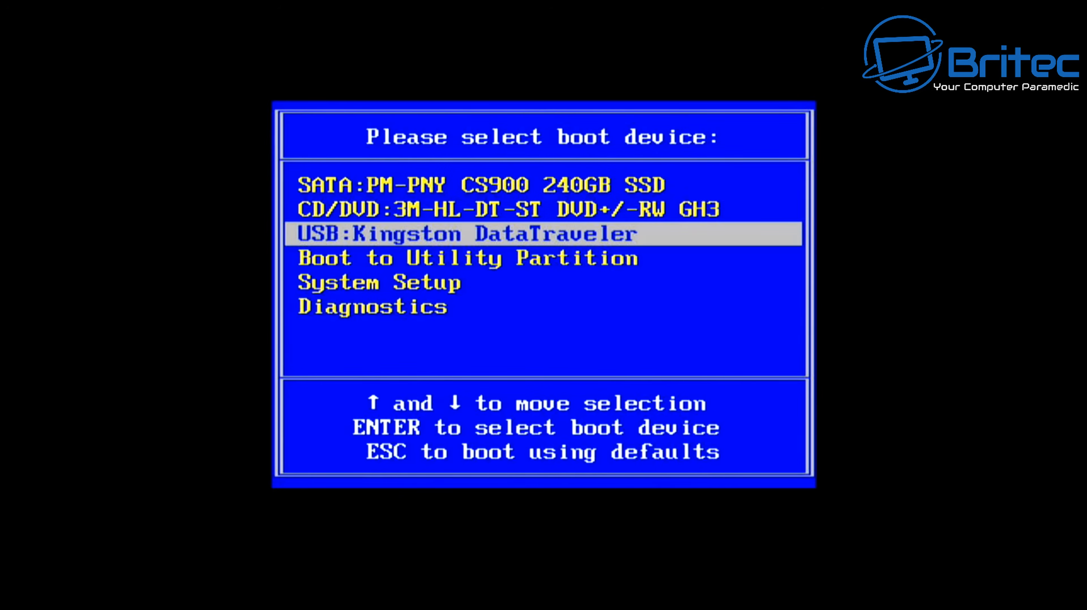
pyautogui.press('enter')
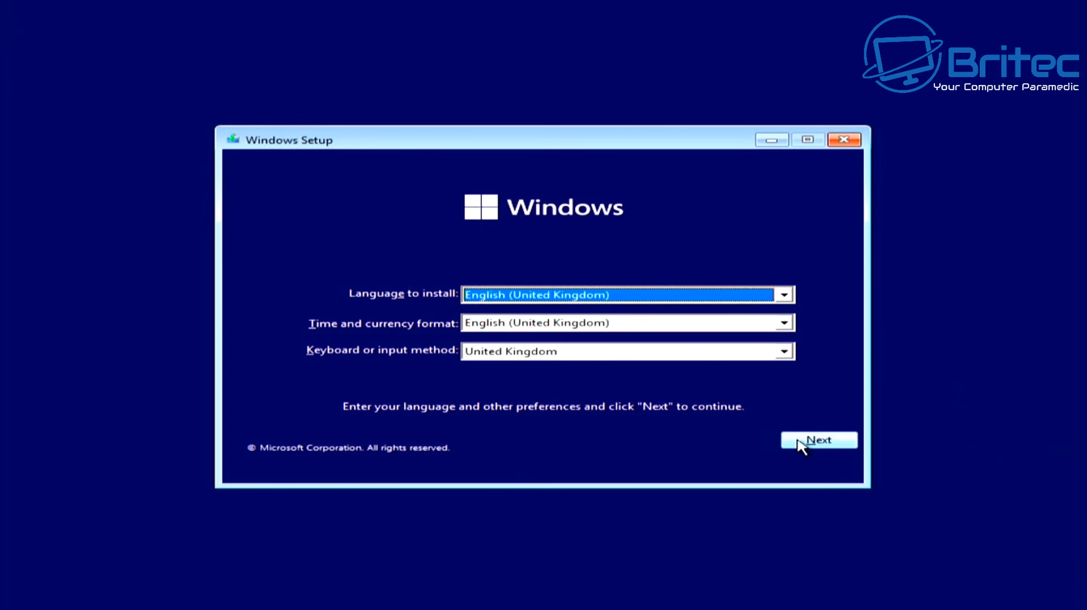
pyautogui.moveTo(812, 446)
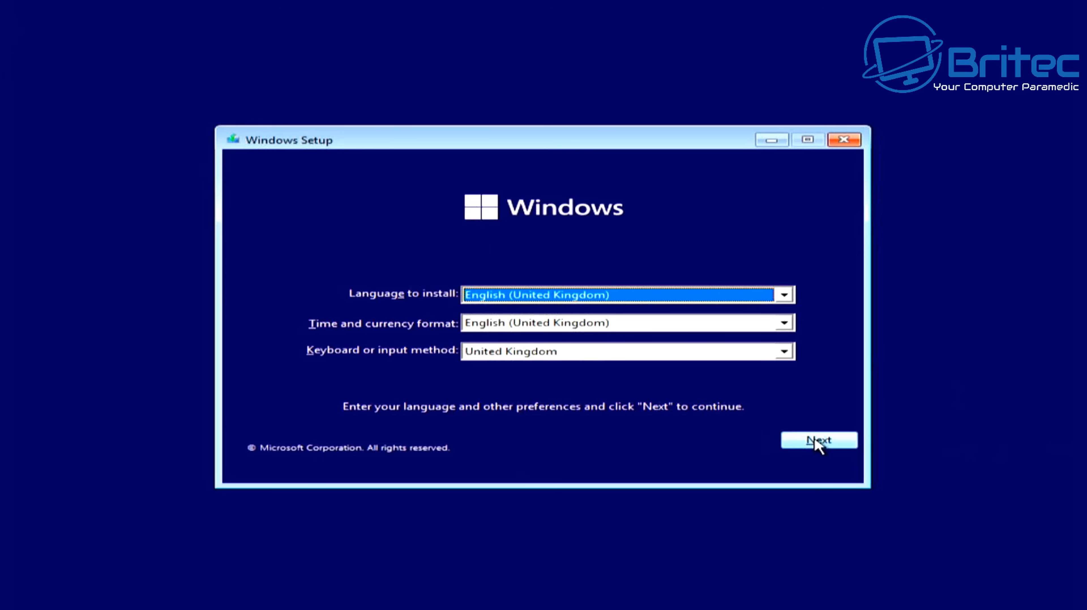
# Start Windows Setup with default language and continue without a product key.
pyautogui.click(818, 440)
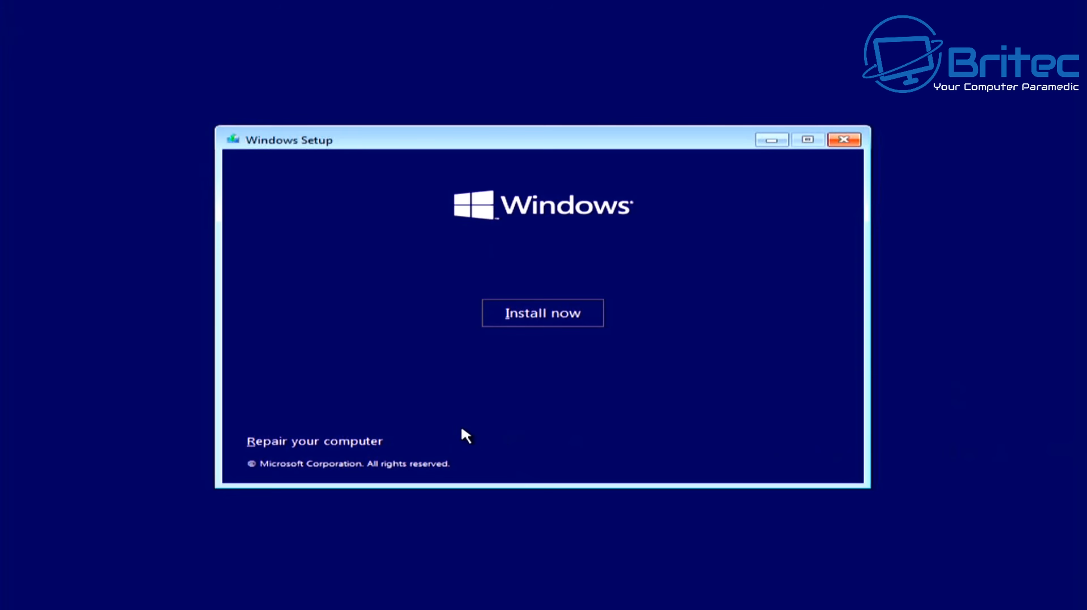
pyautogui.click(543, 312)
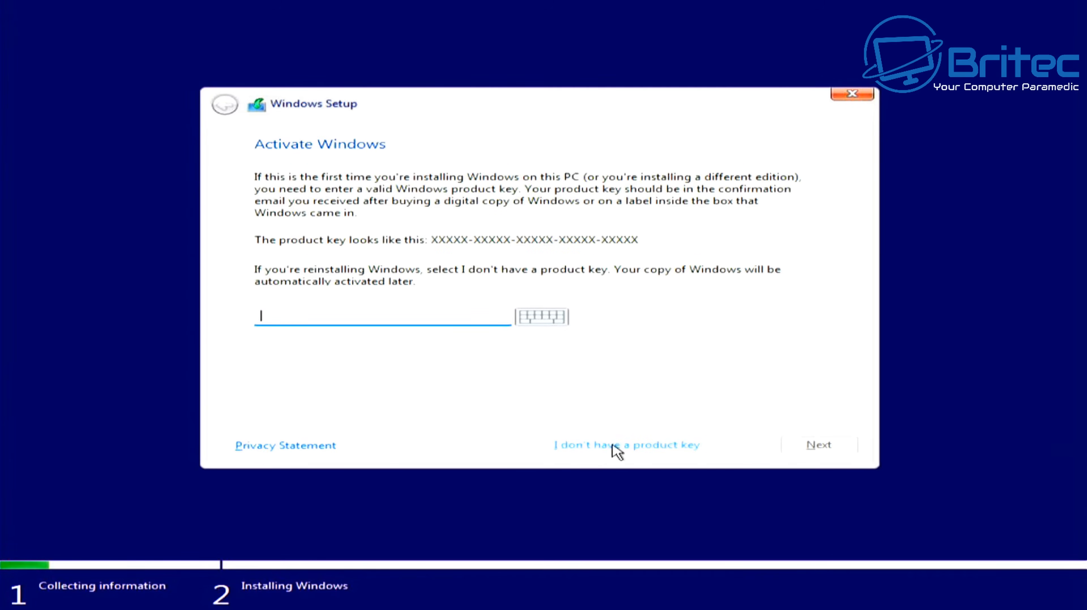
pyautogui.click(626, 444)
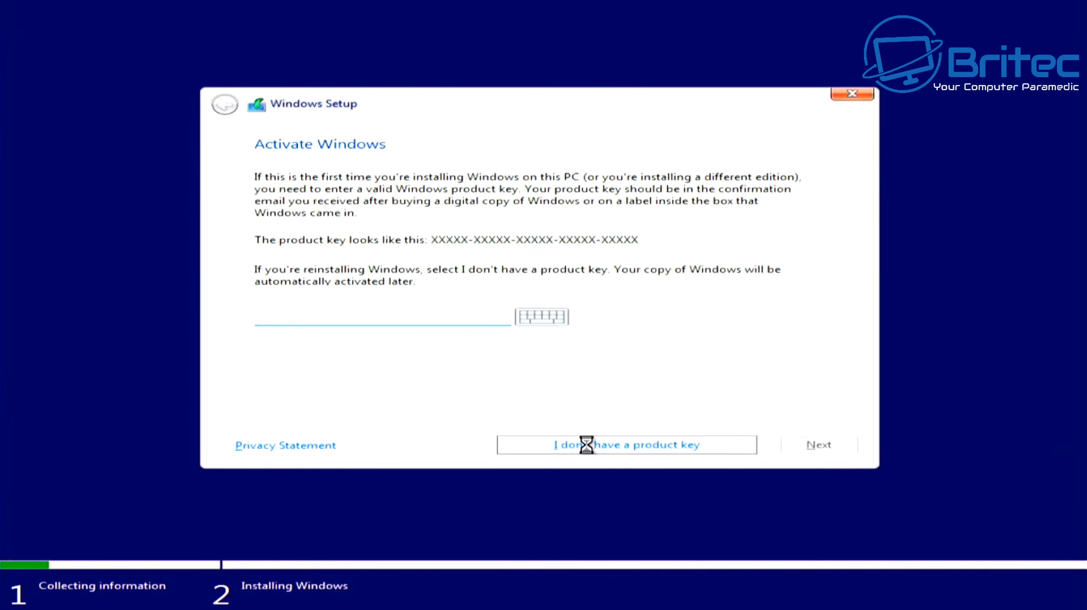
pyautogui.click(624, 444)
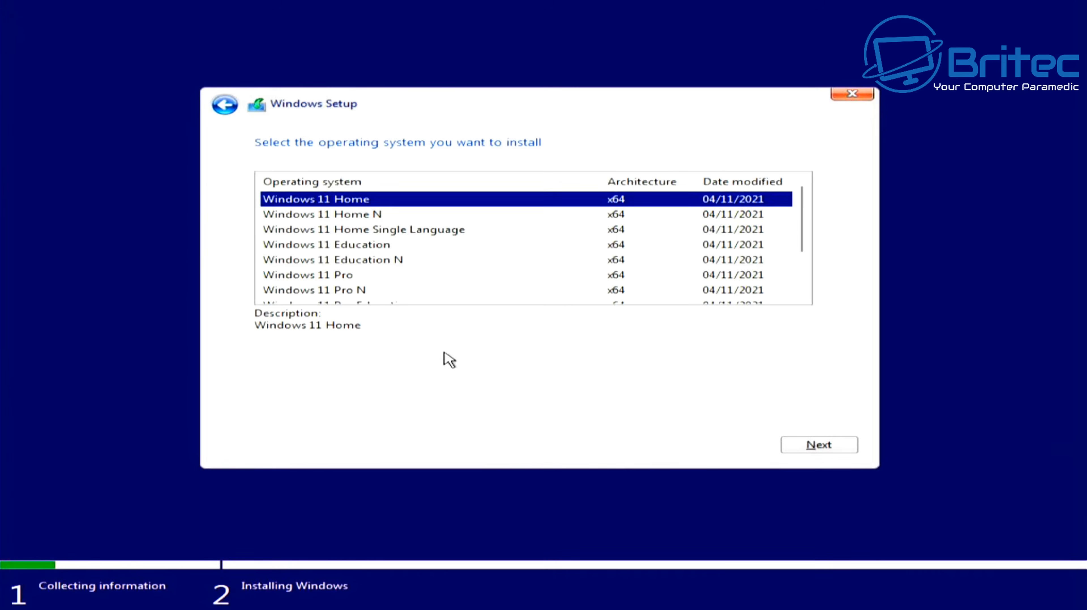
# Choose the Windows 11 Pro edition and accept the Microsoft licence terms.
pyautogui.click(307, 275)
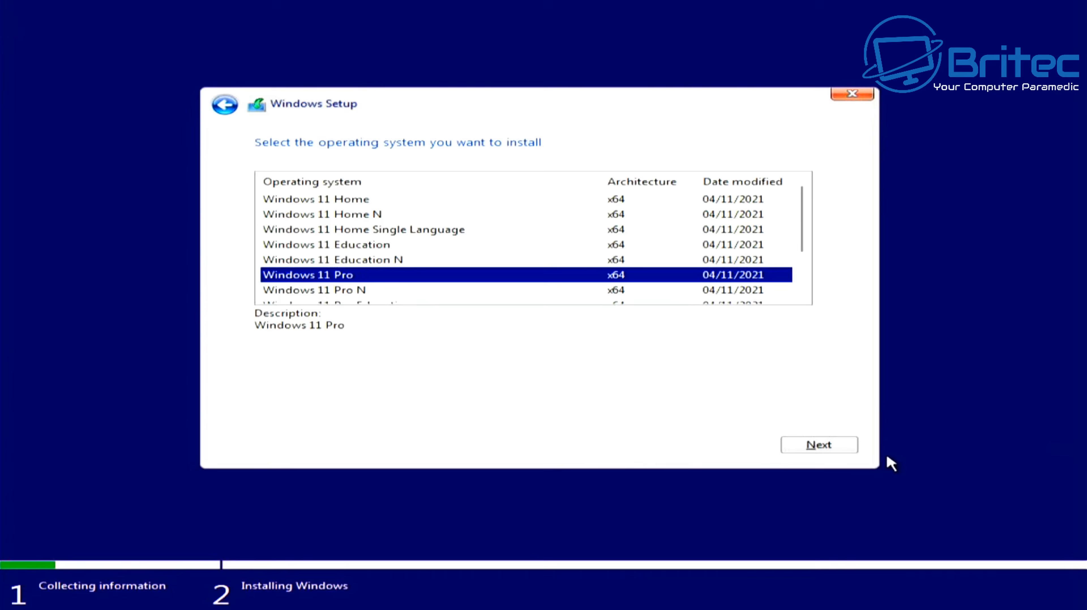
pyautogui.click(819, 444)
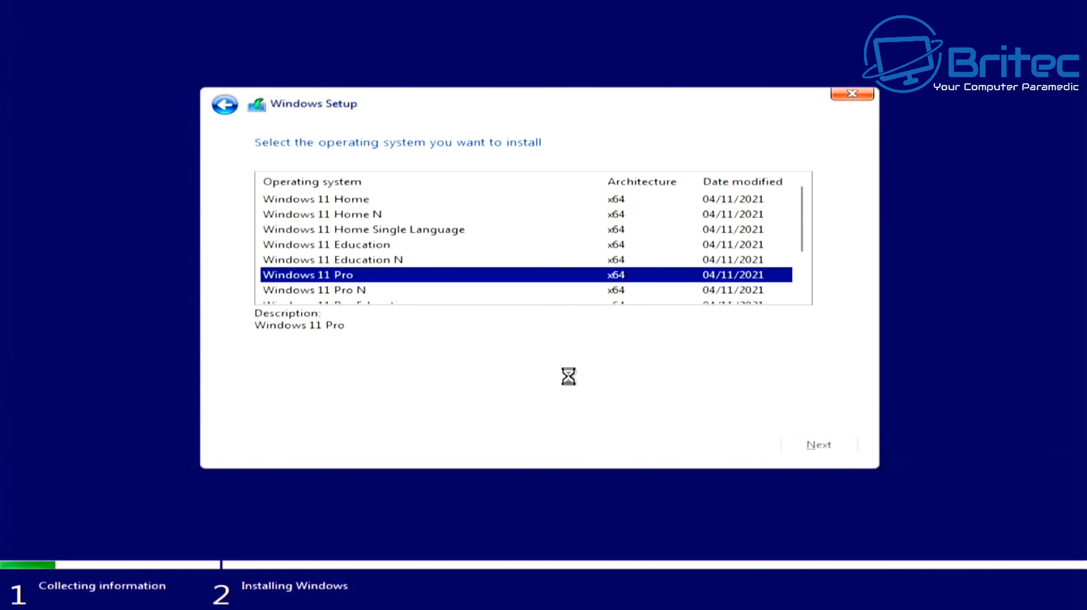
pyautogui.click(818, 444)
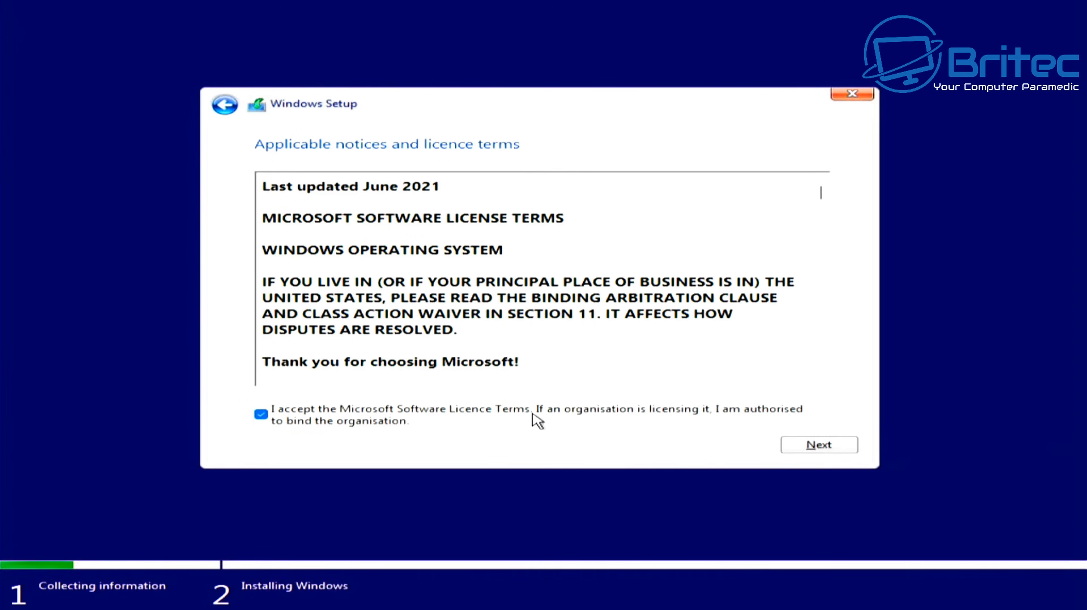
pyautogui.click(817, 445)
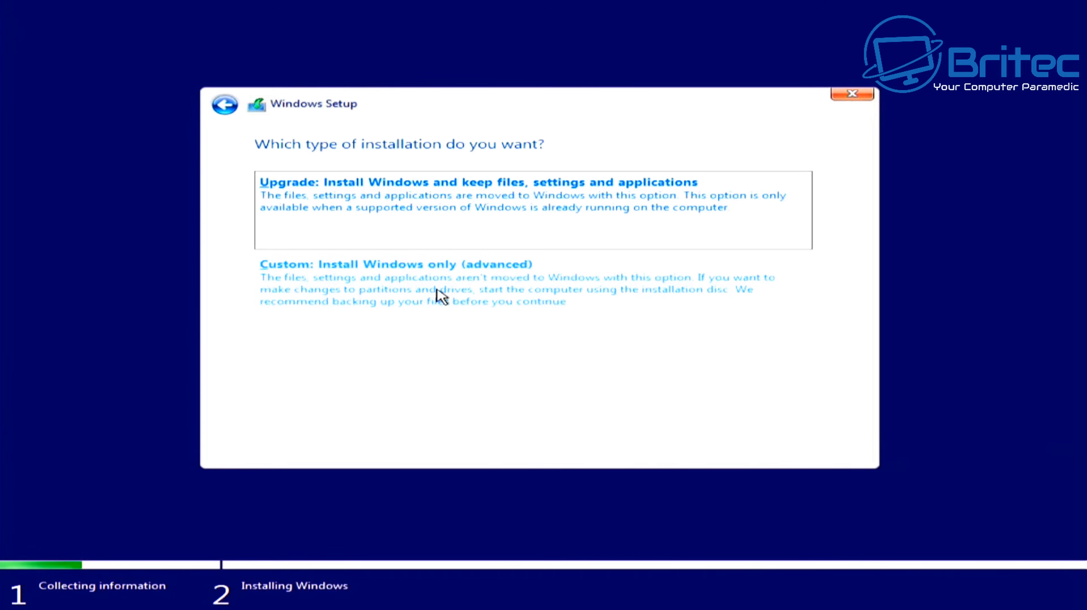
# Choose Custom install and delete the System Reserved, 222.9 GB primary and OEM partitions.
pyautogui.click(394, 263)
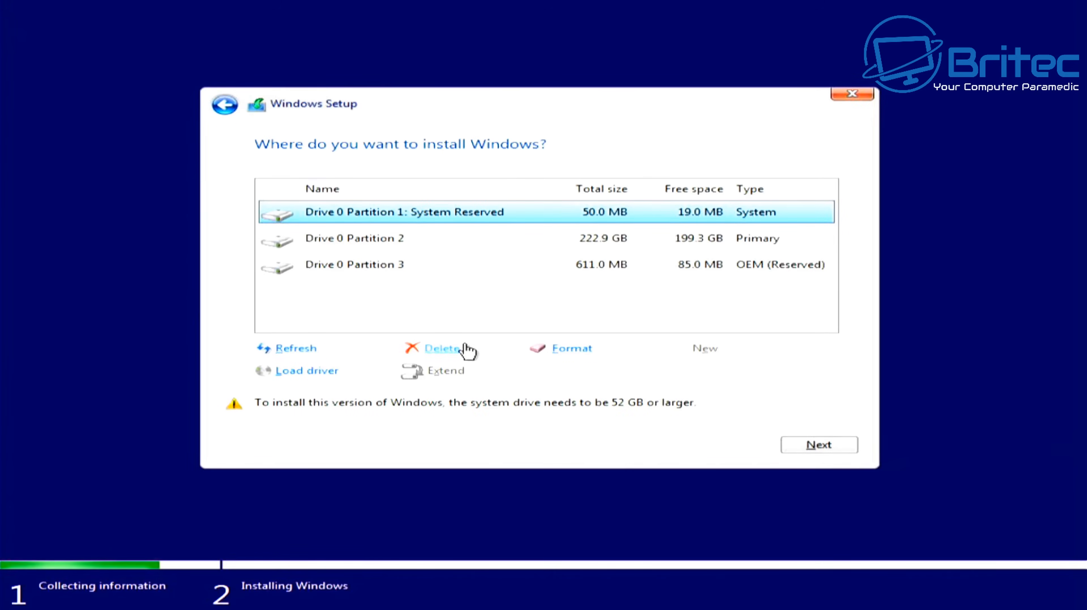
pyautogui.moveTo(449, 356)
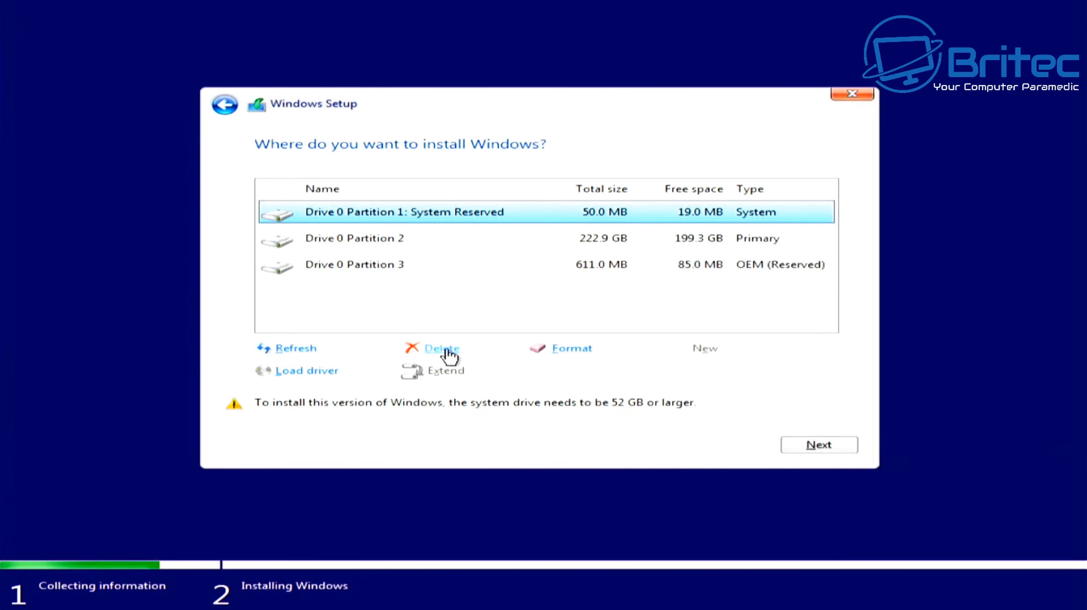
pyautogui.click(441, 348)
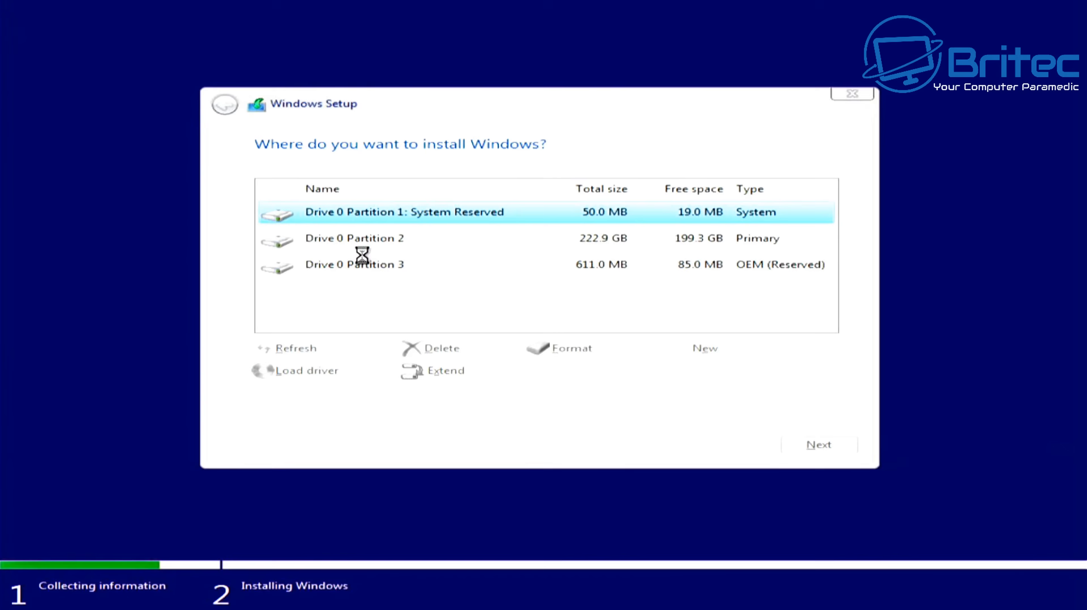
pyautogui.click(440, 348)
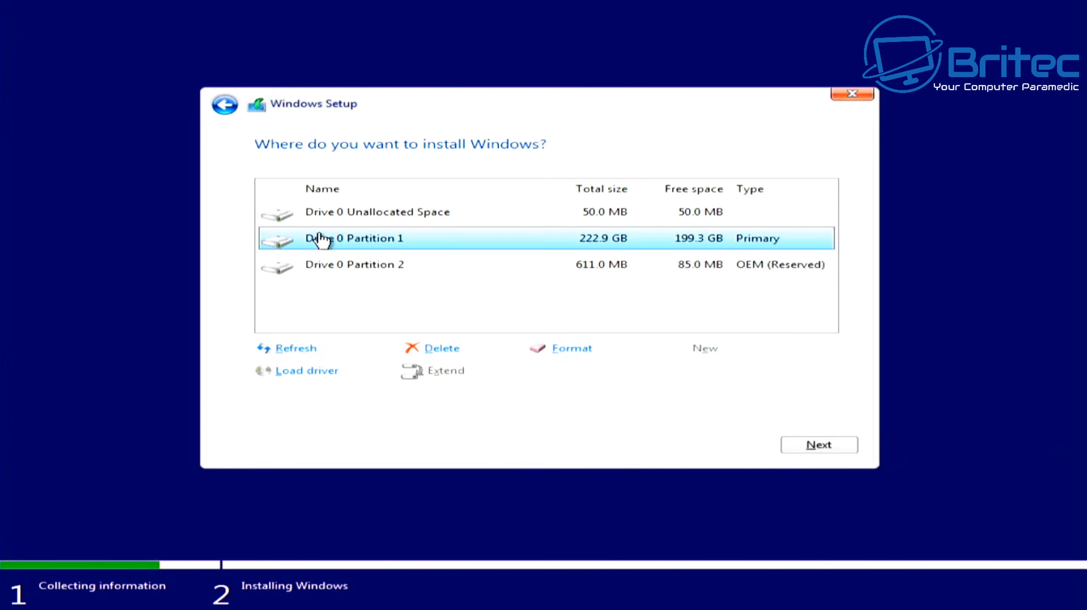
pyautogui.click(353, 238)
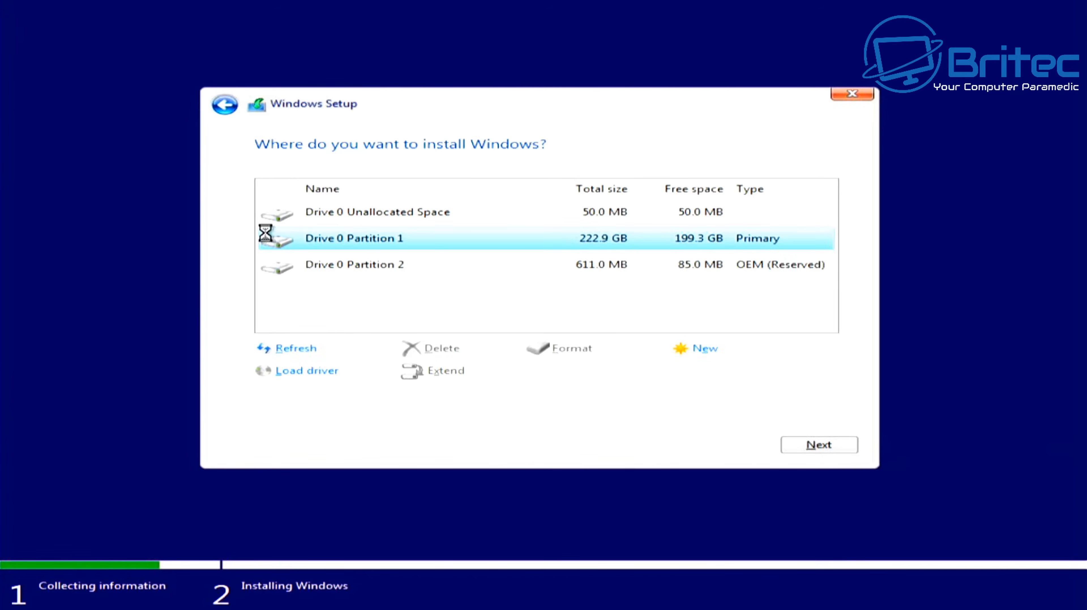
pyautogui.click(439, 348)
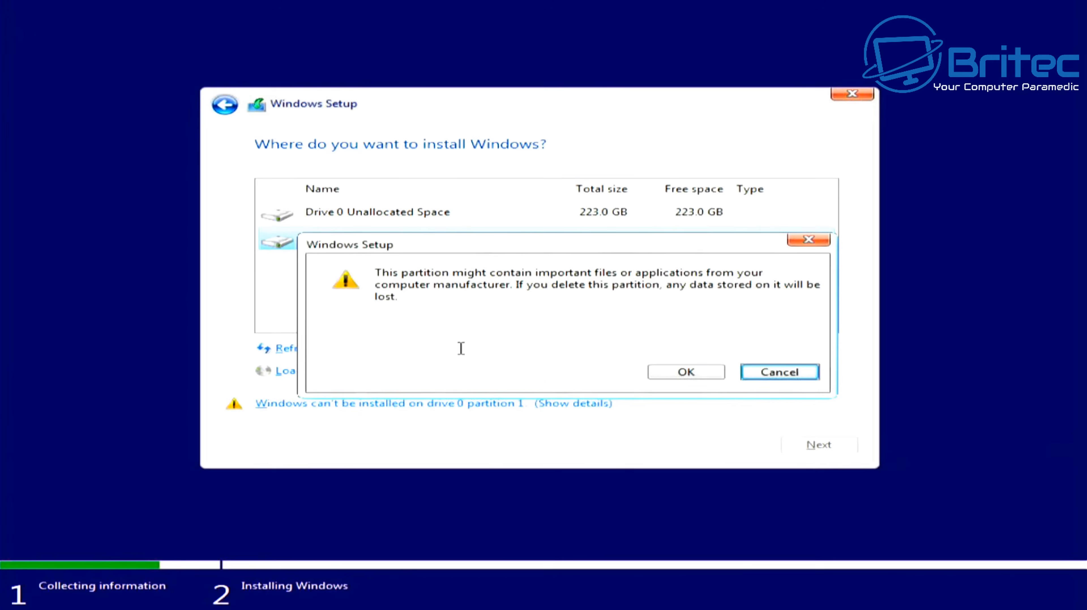
pyautogui.click(685, 371)
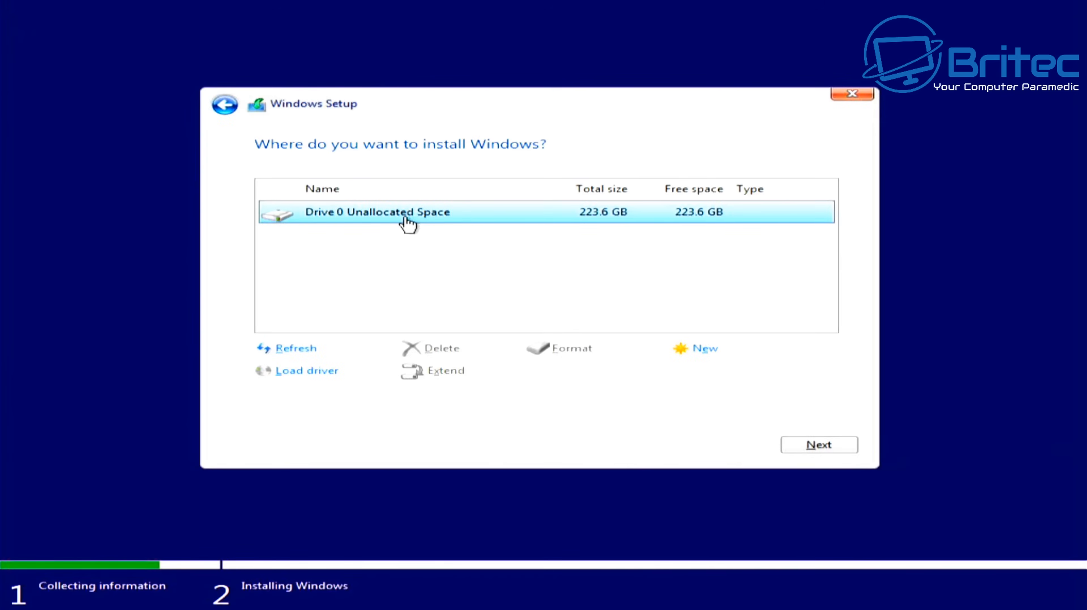
# Install Windows onto the 223.6 GB unallocated space on drive 0.
pyautogui.click(818, 444)
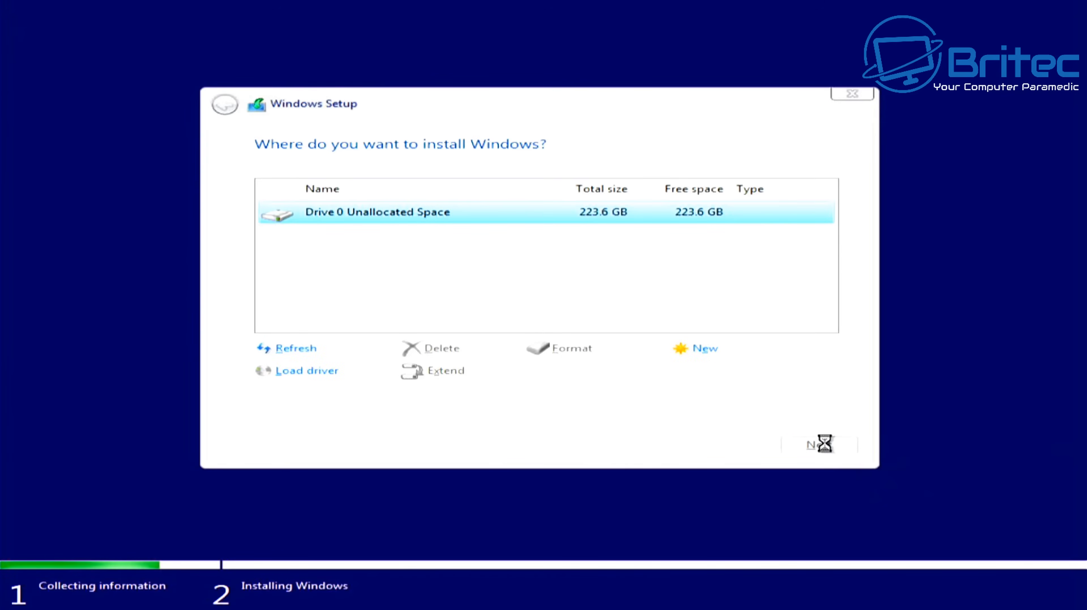
pyautogui.click(818, 444)
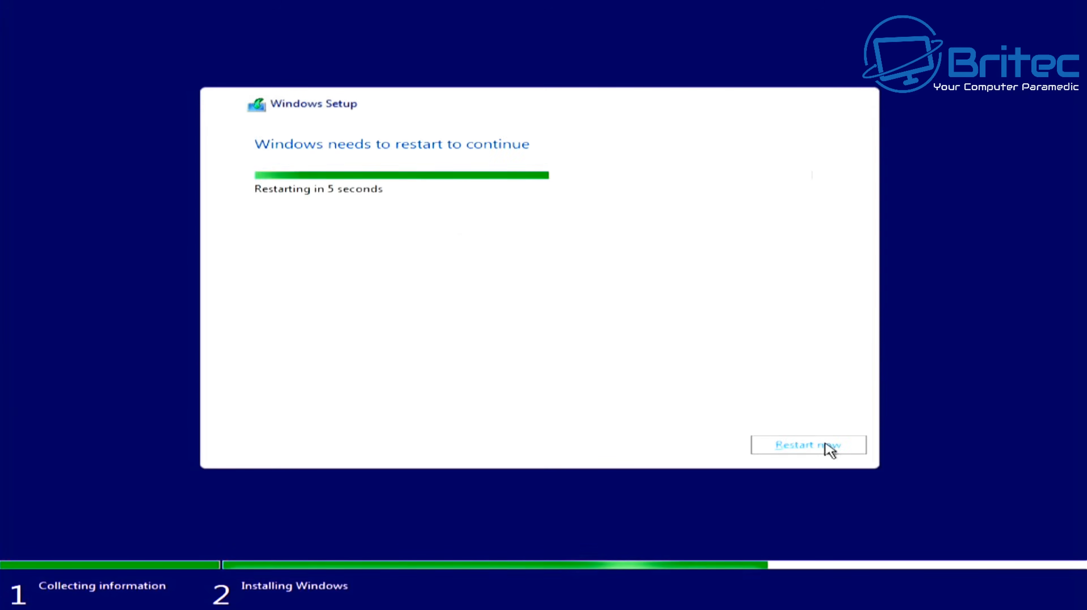
# Restart into OOBE, set United Kingdom region, single keyboard and limited offline setup.
pyautogui.click(808, 444)
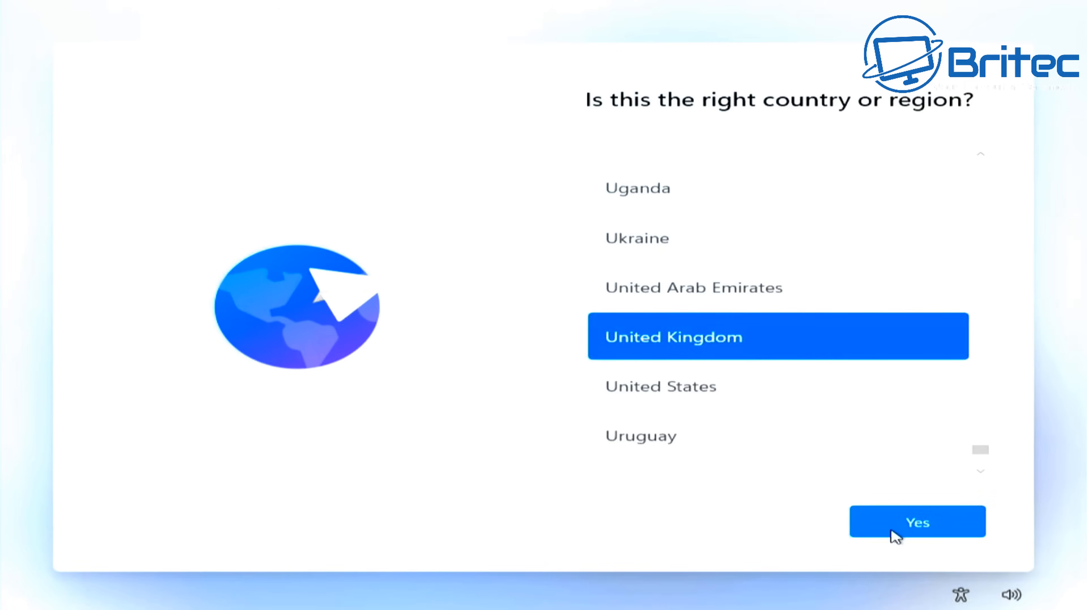
pyautogui.click(917, 522)
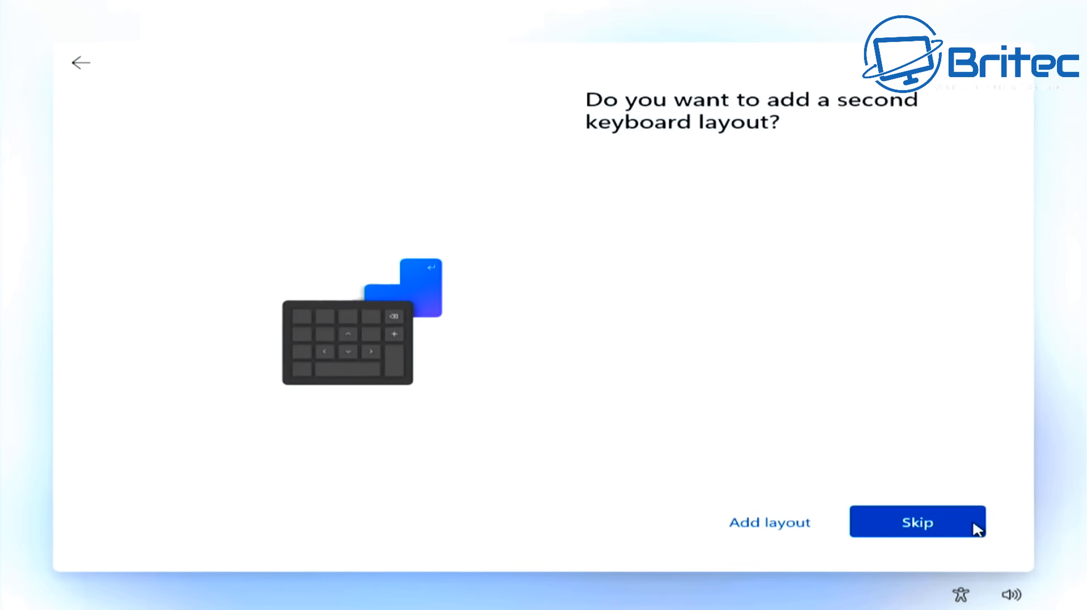
pyautogui.click(916, 521)
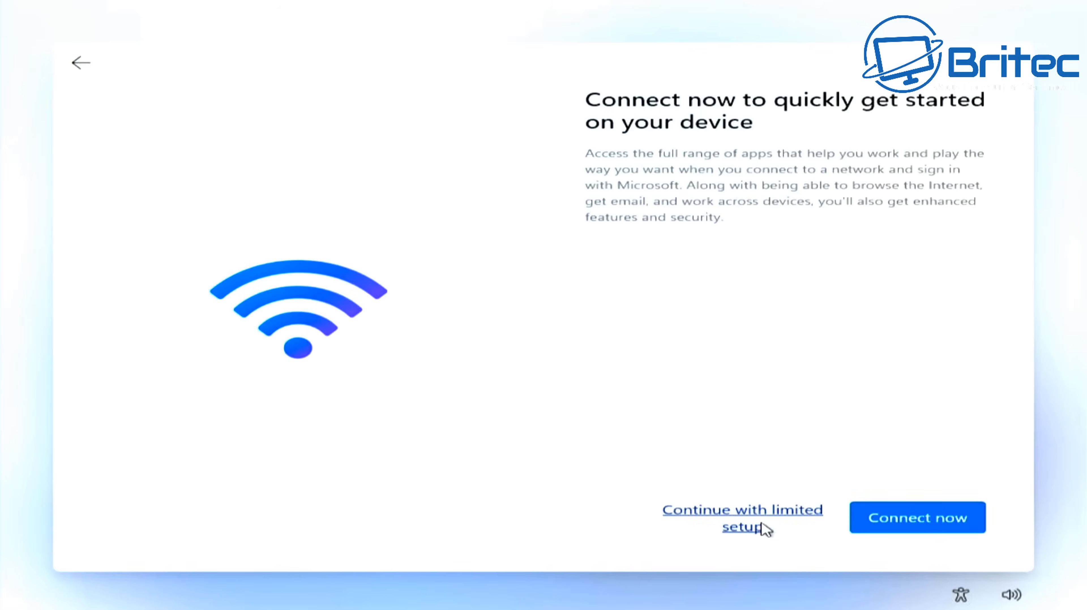
pyautogui.click(741, 518)
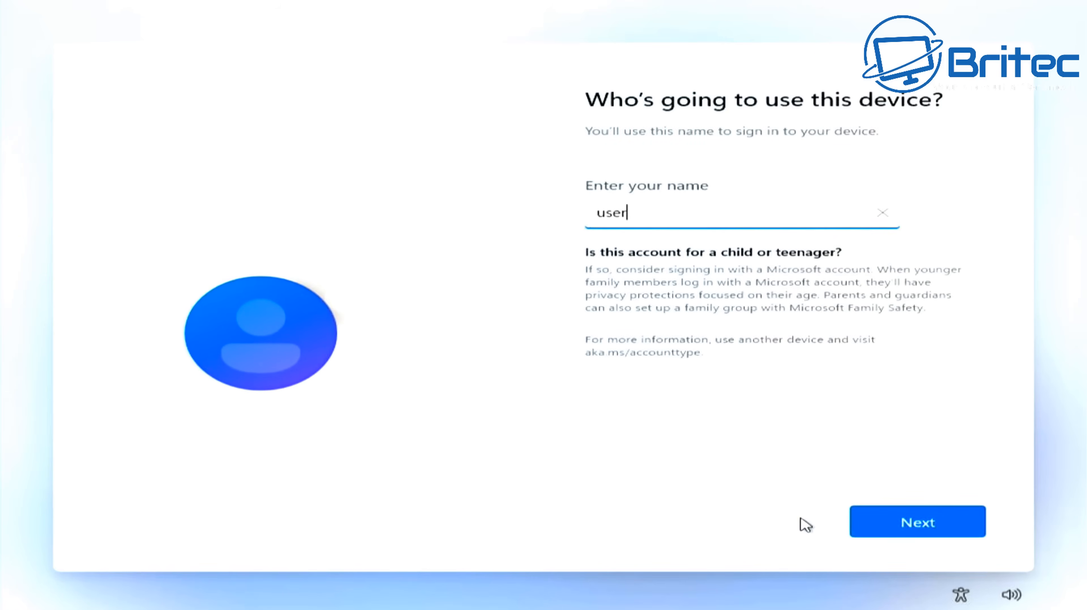
# Create the local 'user' account and decline tailored experiences from diagnostic data.
pyautogui.click(917, 521)
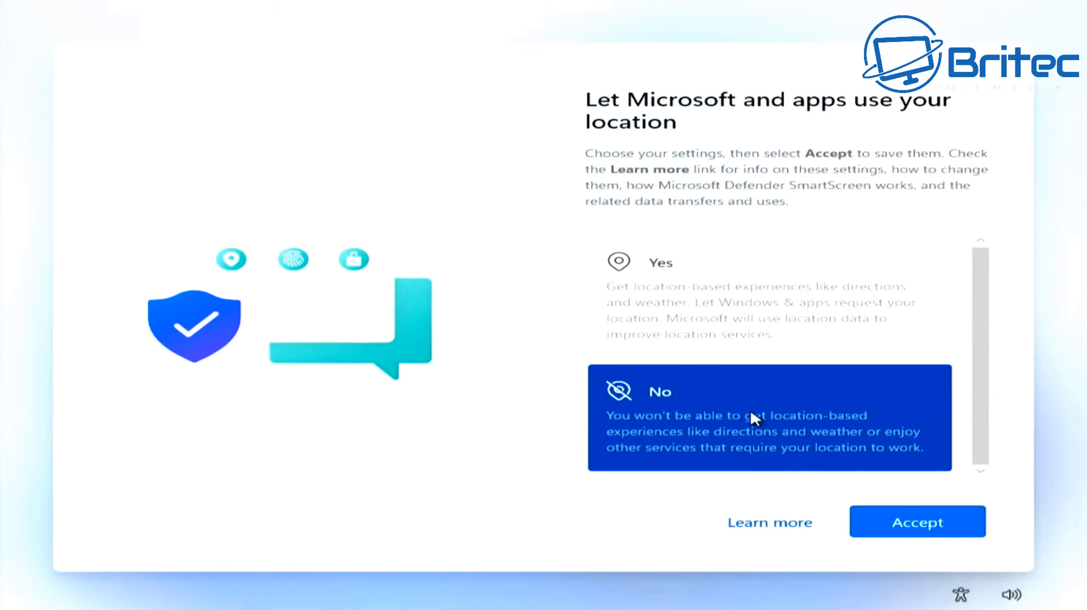
pyautogui.click(916, 521)
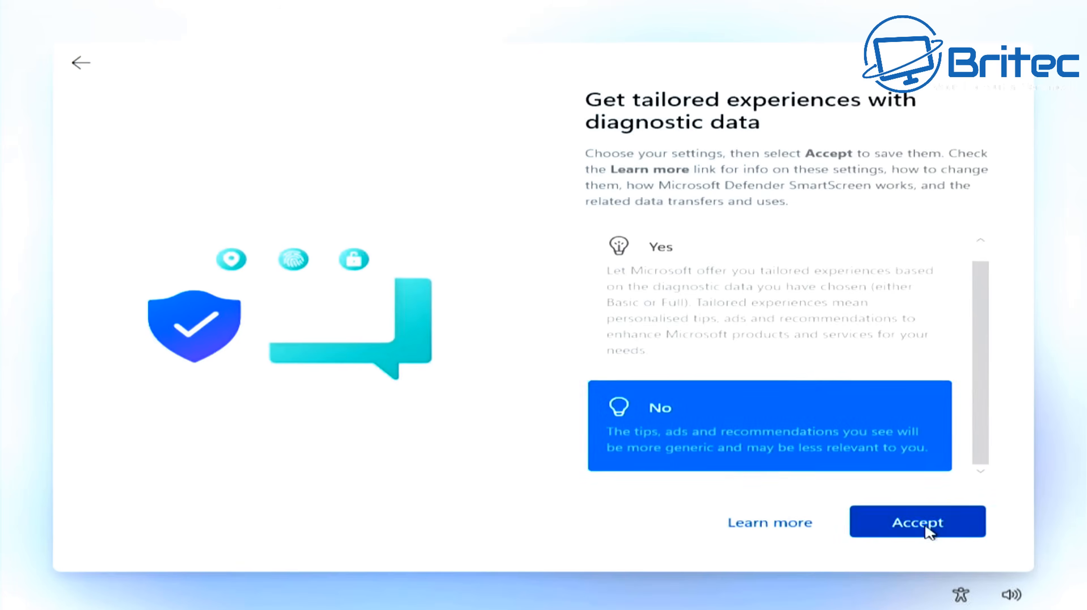
pyautogui.click(916, 522)
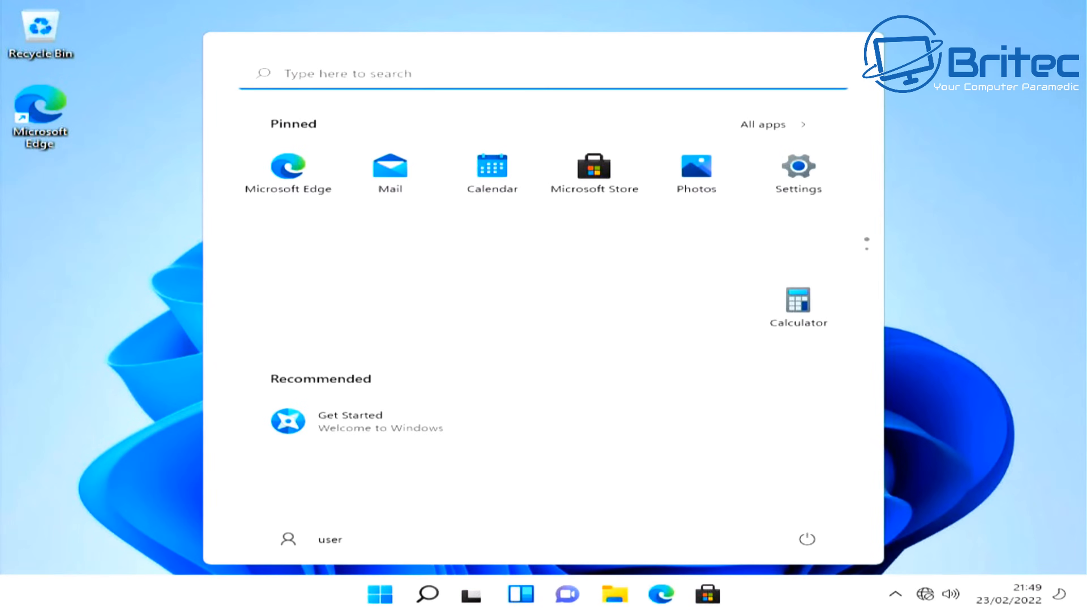
pyautogui.moveTo(958, 187)
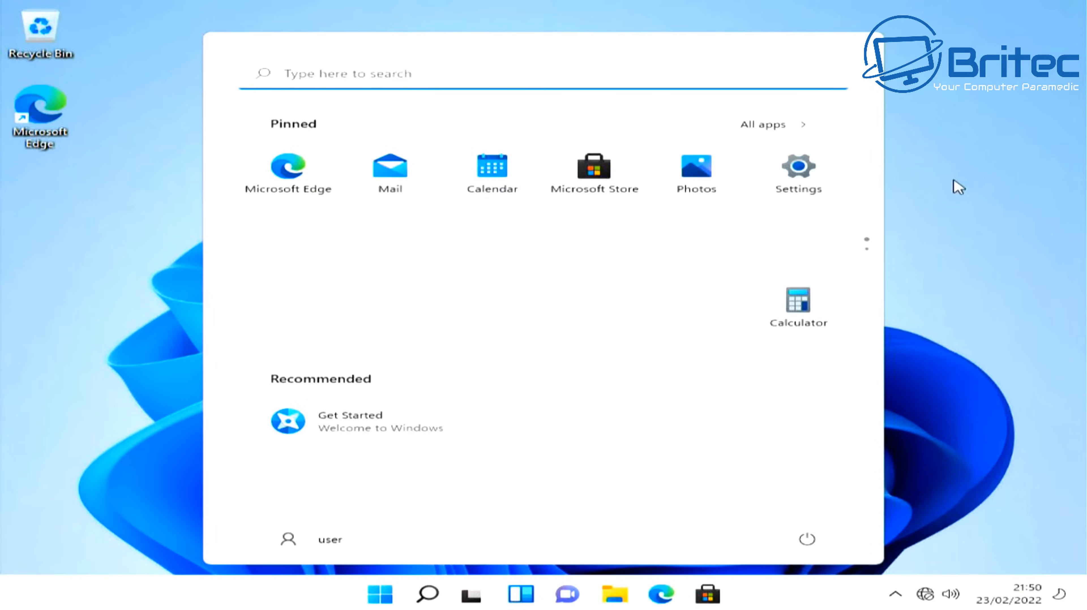
pyautogui.moveTo(798, 173)
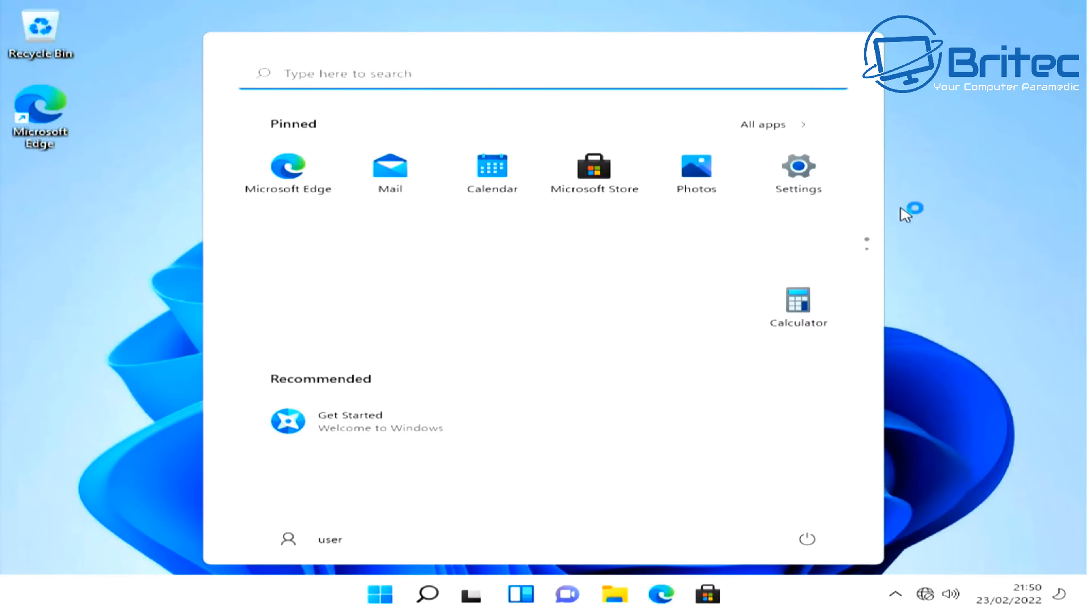
pyautogui.moveTo(907, 216)
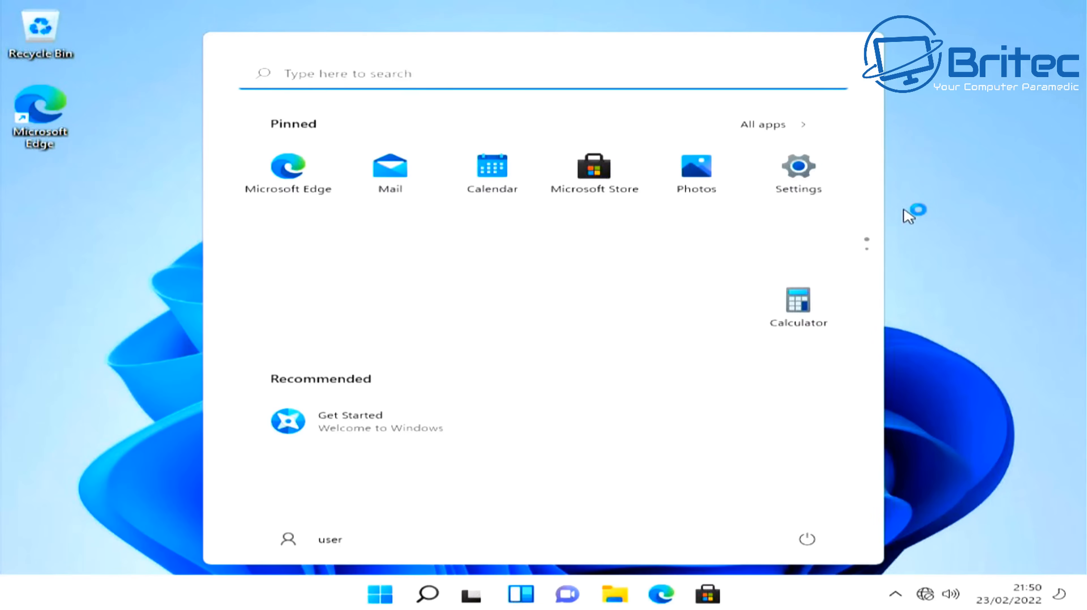
pyautogui.moveTo(798, 176)
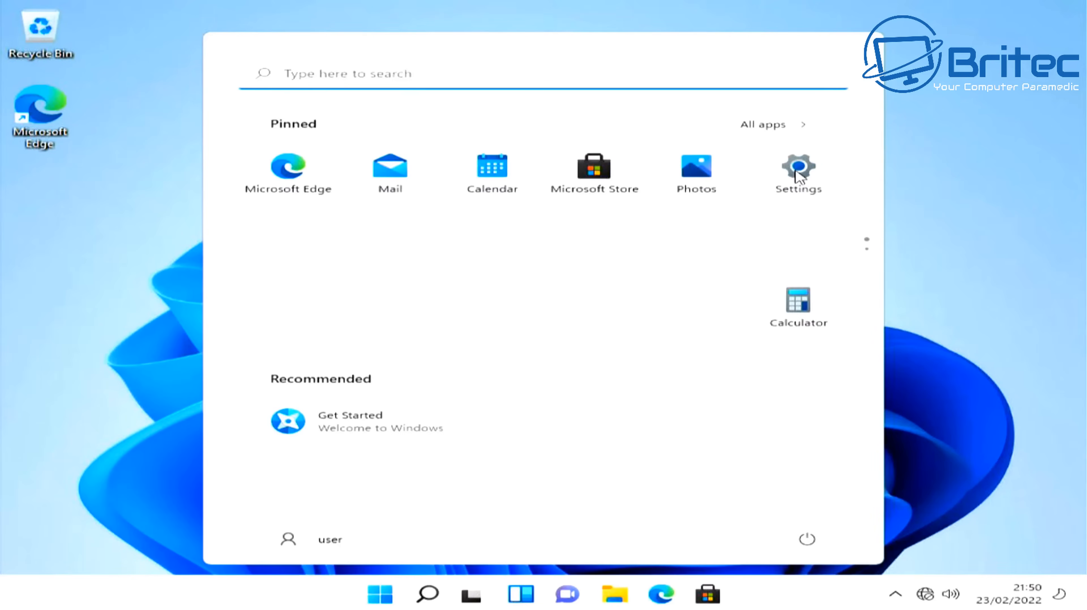
# Apply the Captured Motion theme from Settings > Personalisation.
pyautogui.click(797, 170)
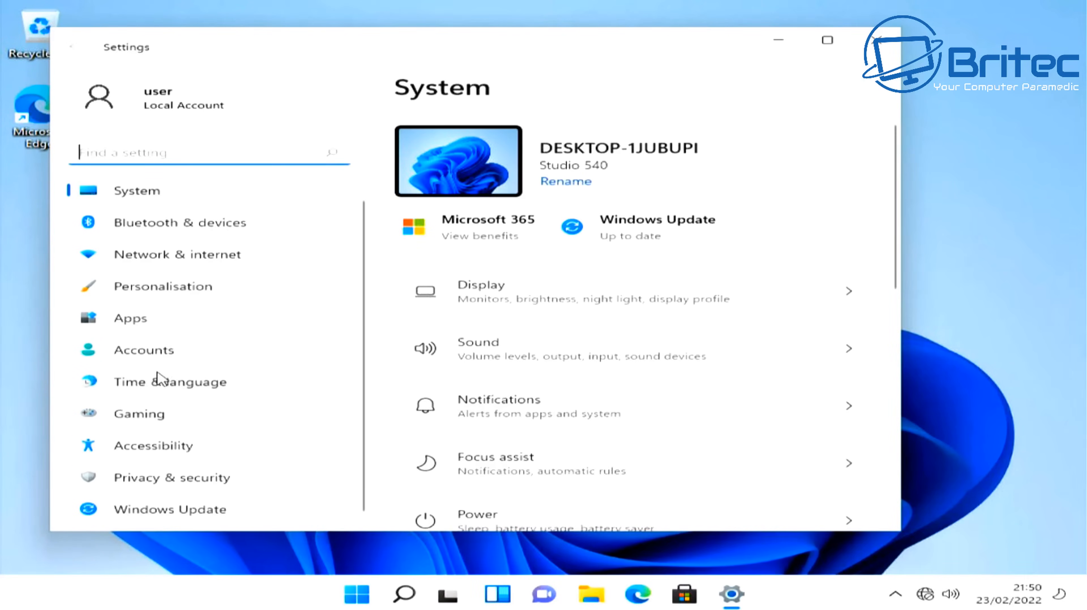
pyautogui.click(163, 286)
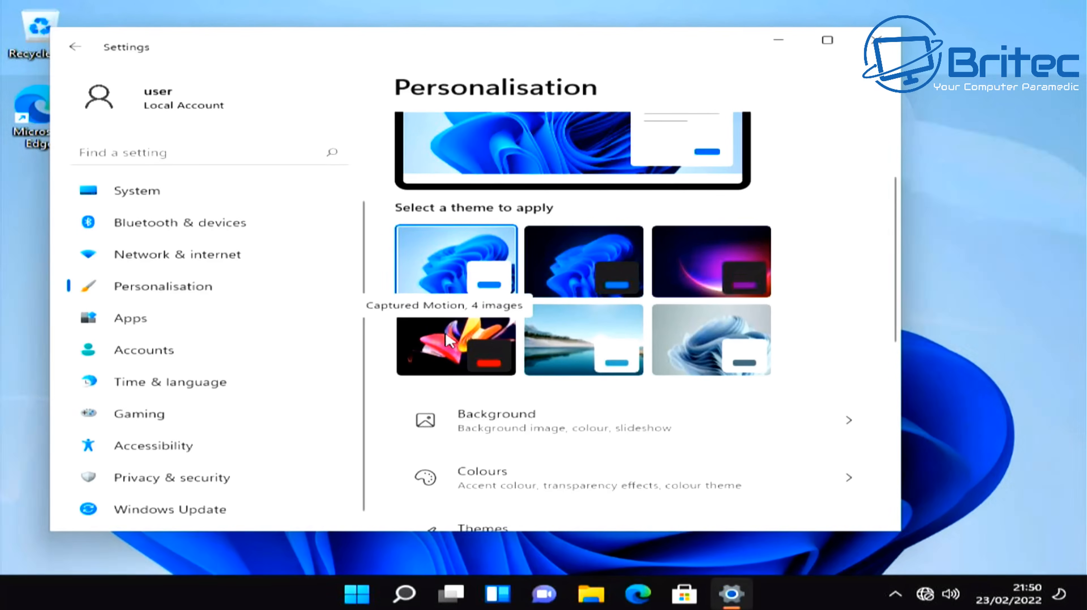
pyautogui.click(455, 340)
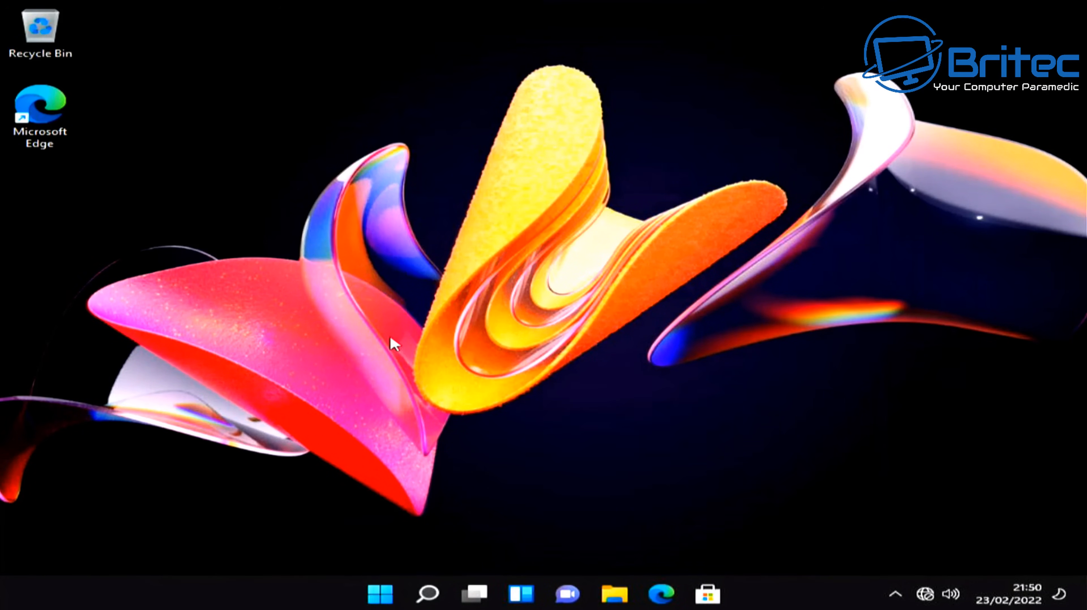
# Set the display resolution to 1920 × 1080 via Display settings and keep the change.
pyautogui.rightClick(392, 343)
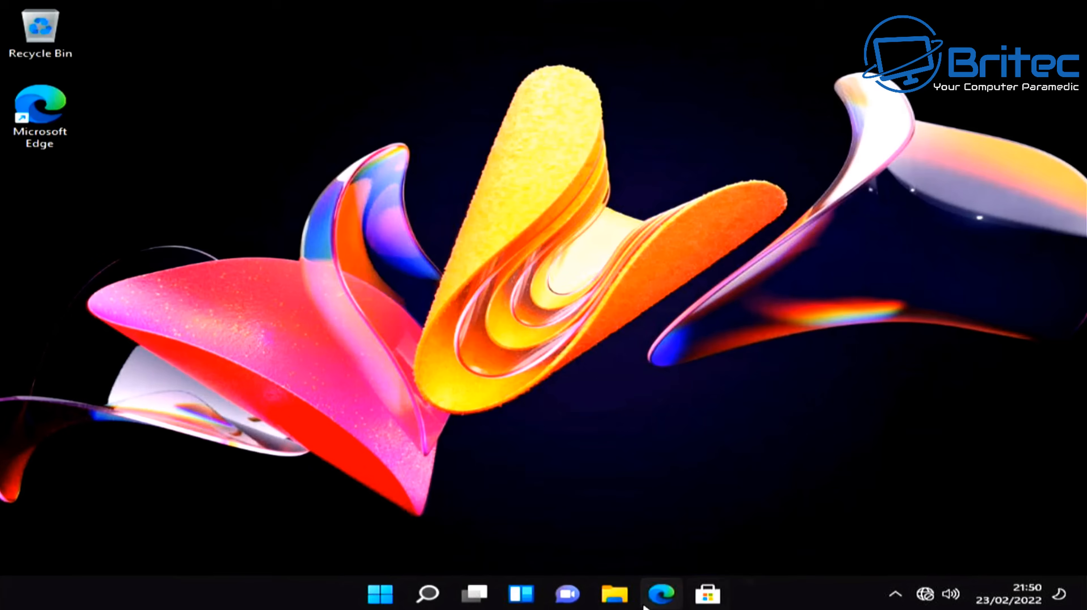
pyautogui.rightClick(658, 419)
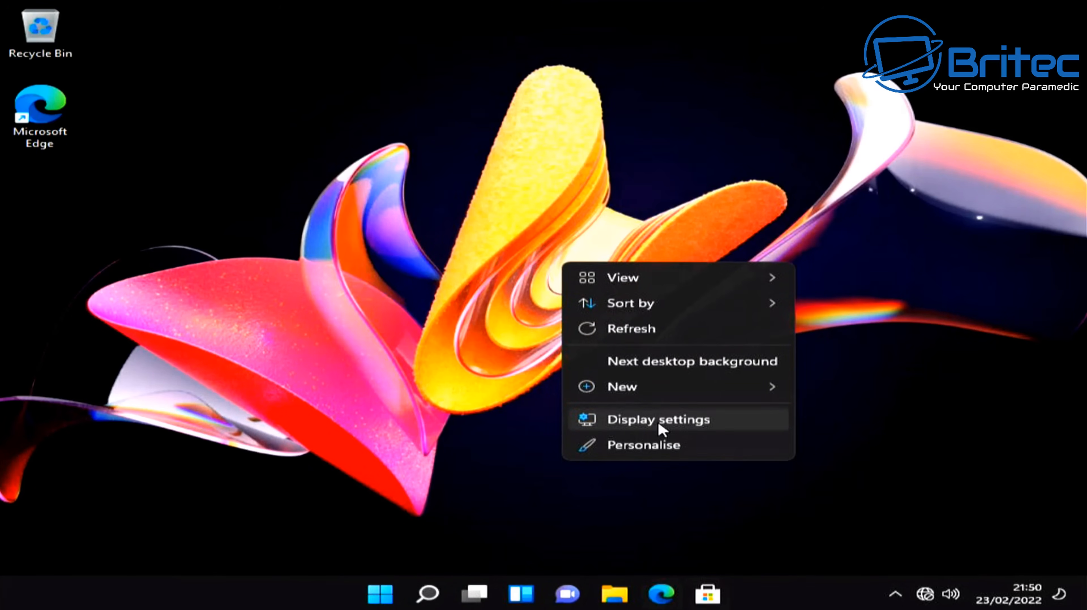
pyautogui.click(657, 418)
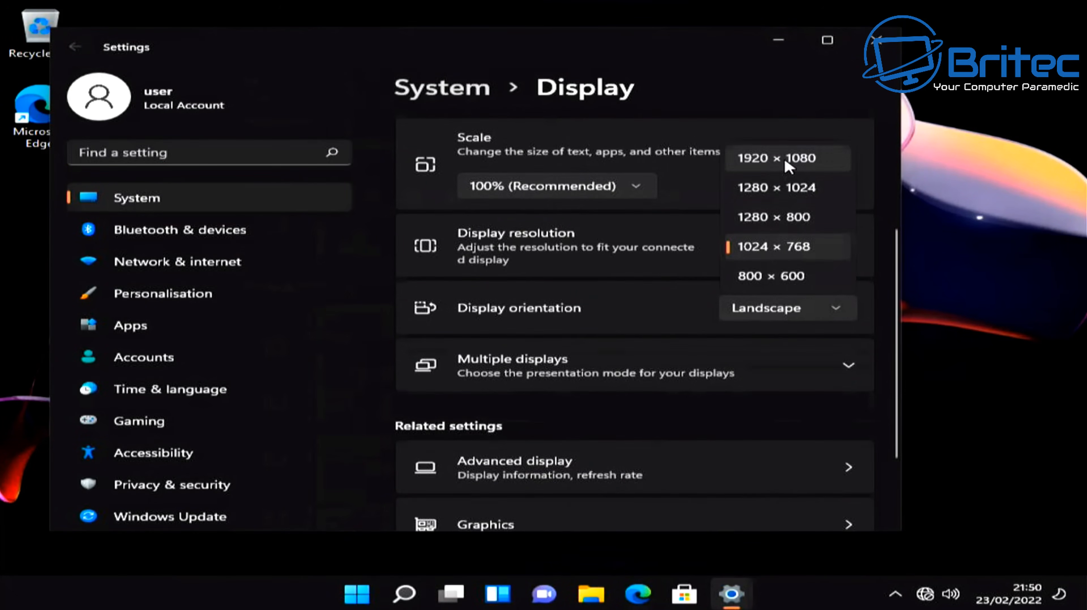
pyautogui.click(779, 158)
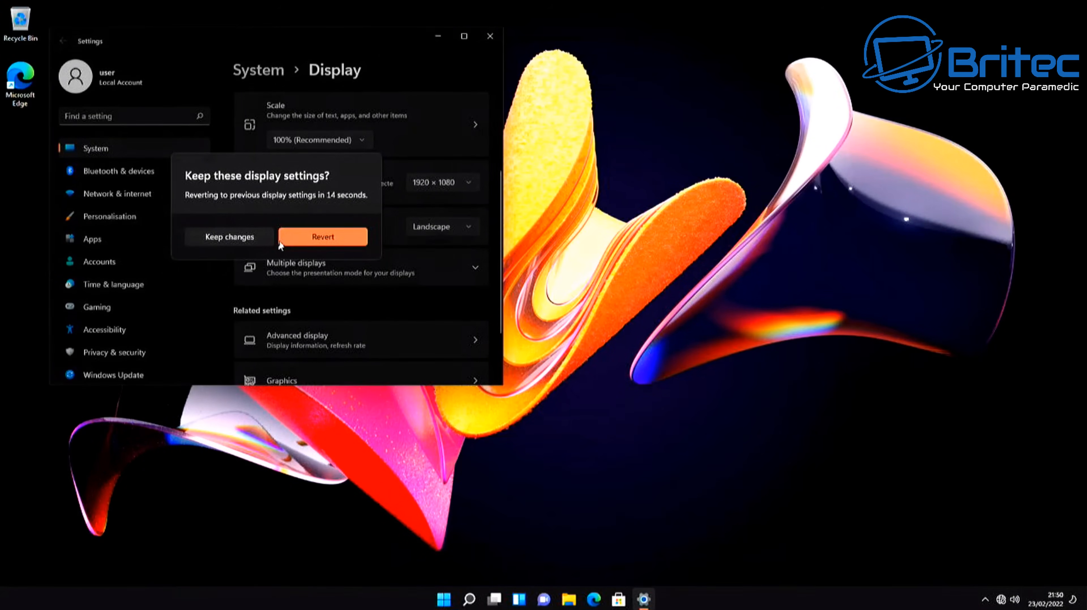
pyautogui.click(321, 237)
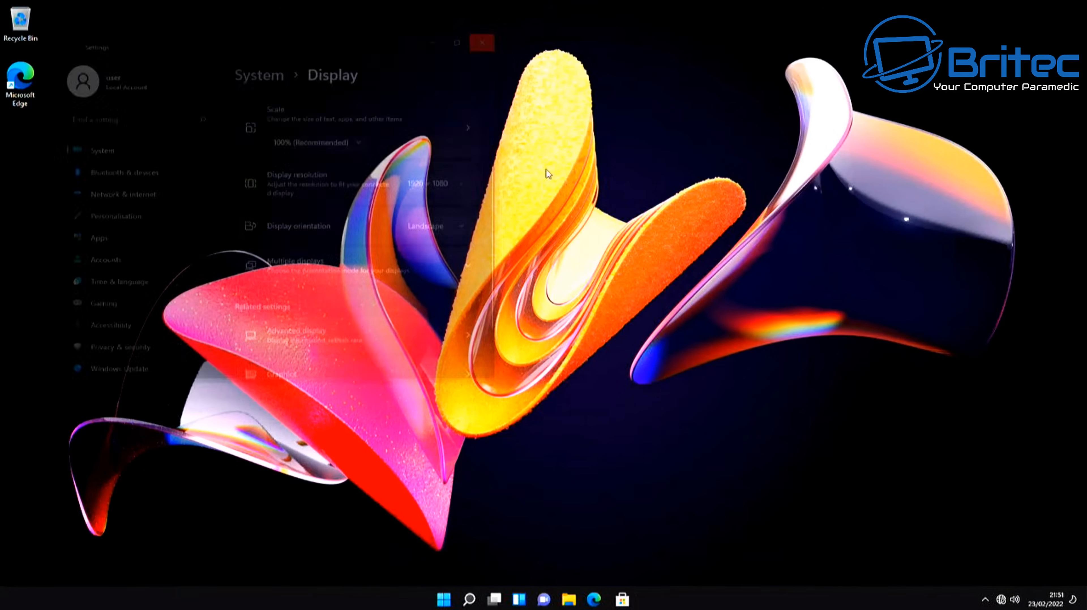
pyautogui.click(481, 43)
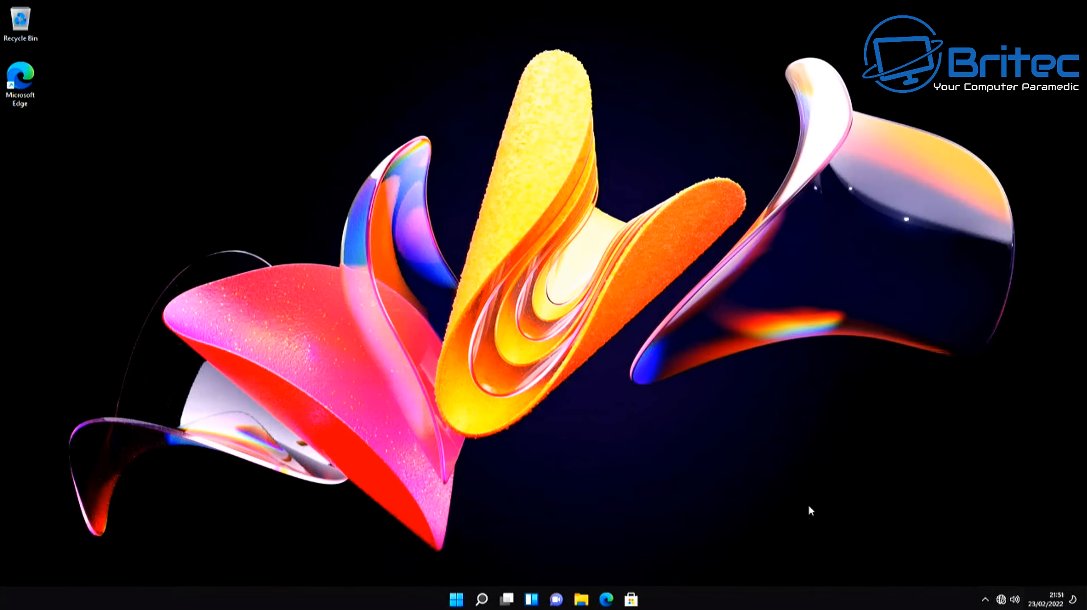
pyautogui.moveTo(441, 581)
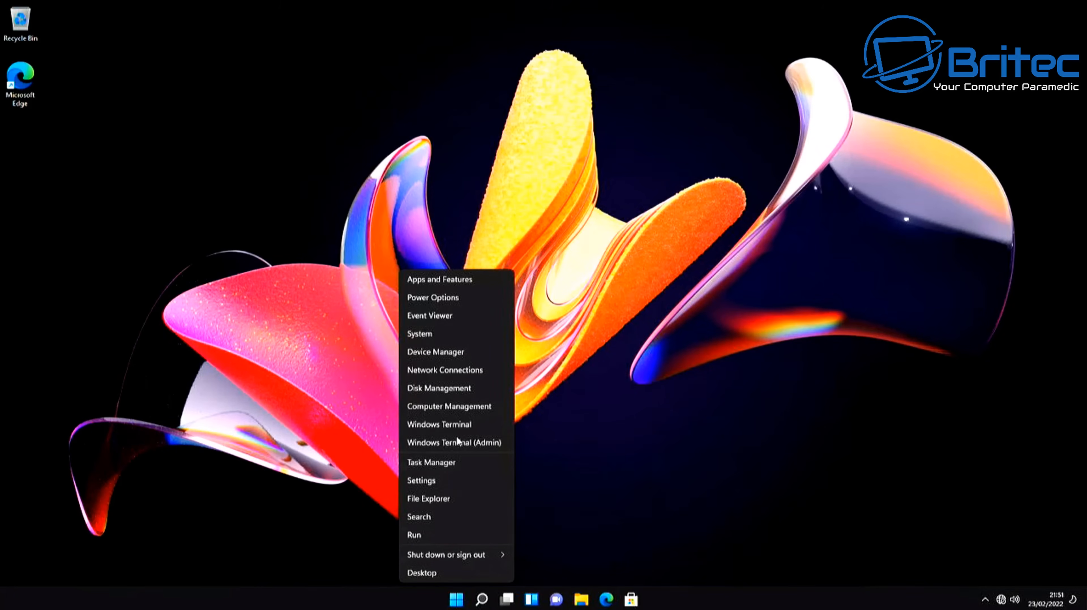
# Show the About page with Core 2 Quad Q8200, 4 GB RAM and Windows 11 Pro 21H2, maximised.
pyautogui.click(420, 480)
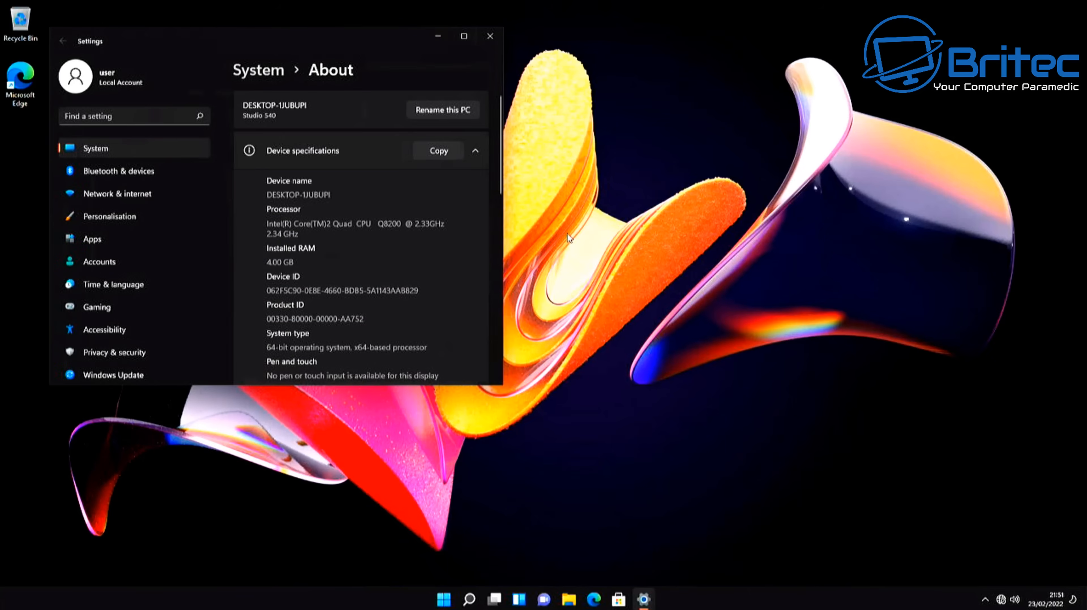
pyautogui.click(462, 36)
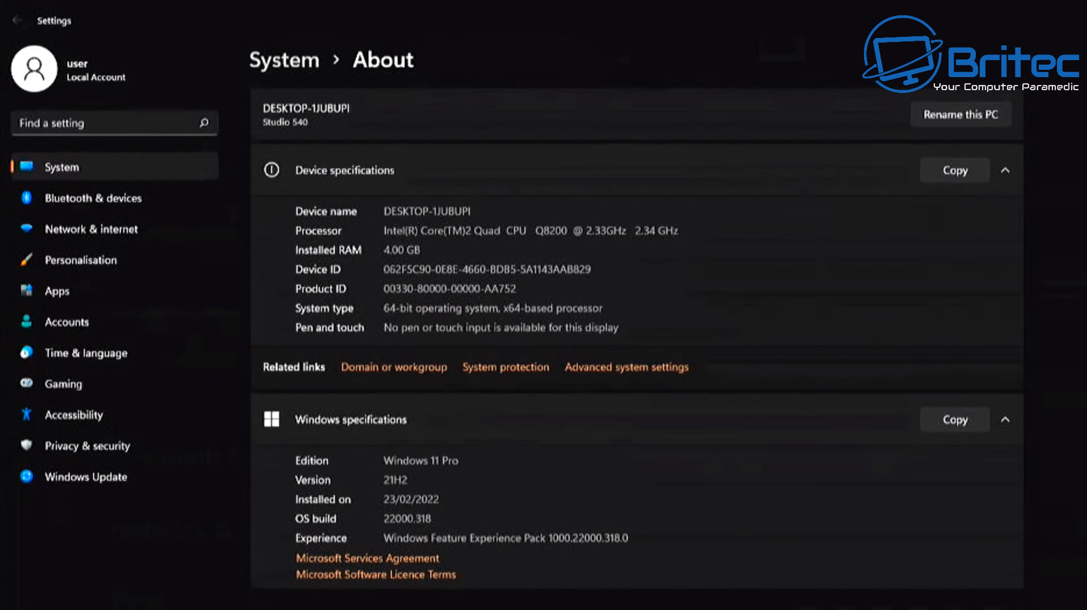
pyautogui.moveTo(620, 399)
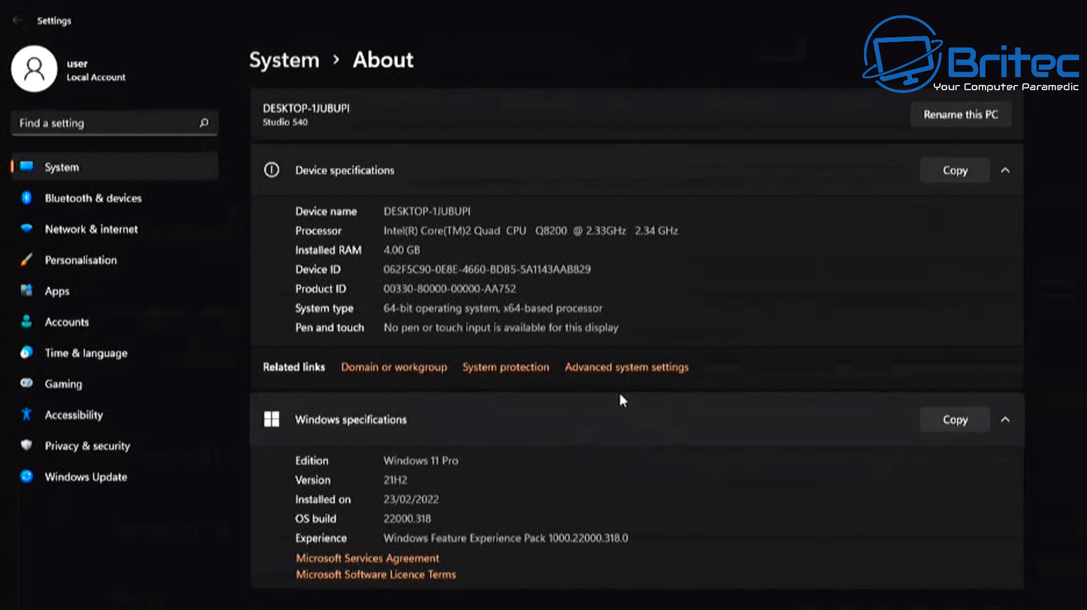
pyautogui.click(624, 367)
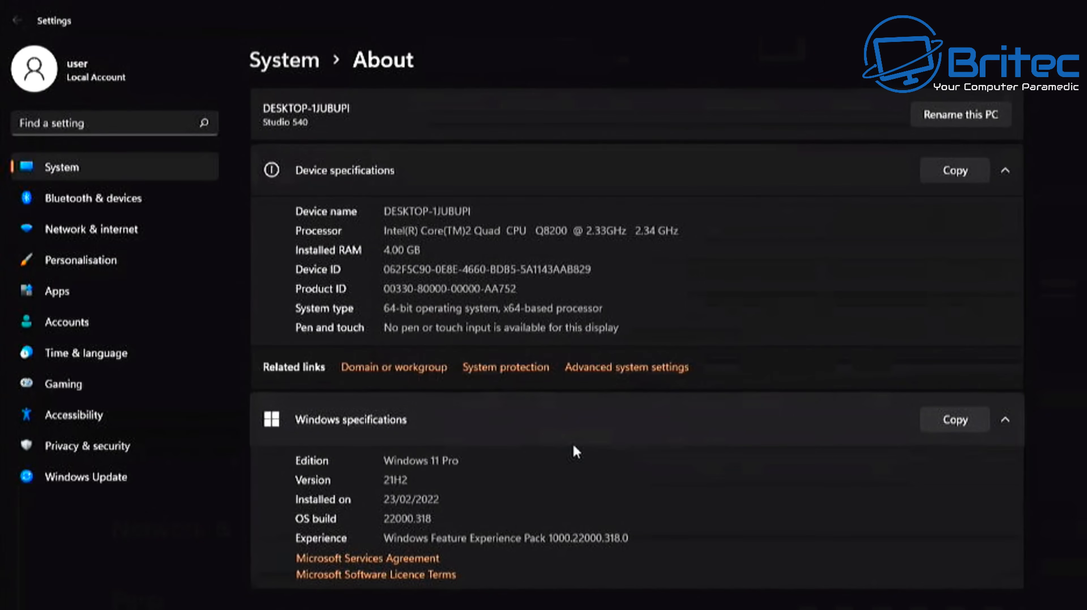
pyautogui.moveTo(586, 456)
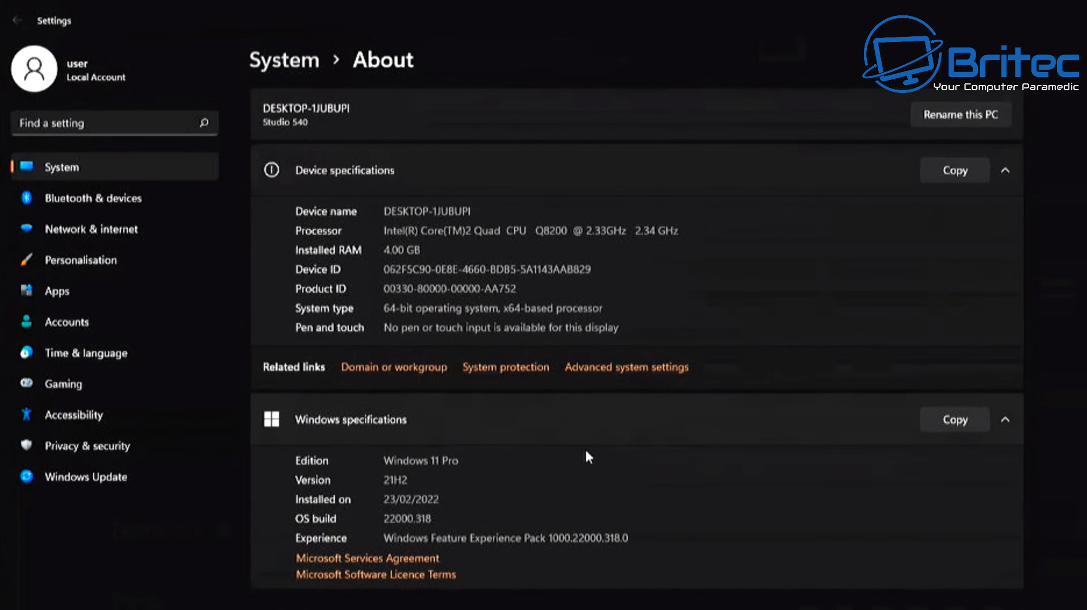
pyautogui.moveTo(506, 367)
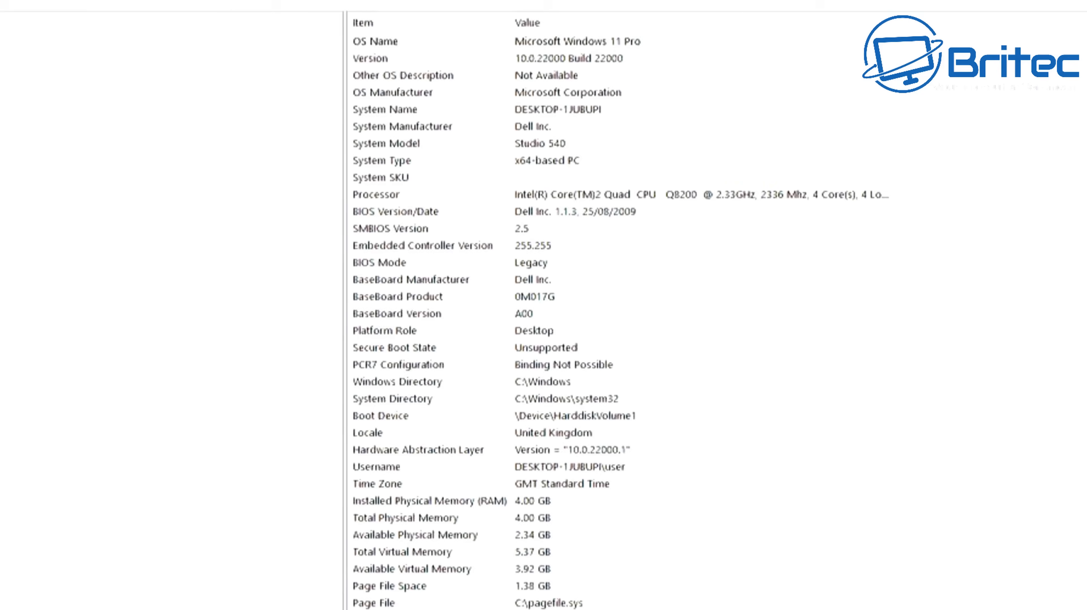
# Scroll the System Summary to BIOS Mode Legacy, Secure Boot unsupported and TPM not usable.
pyautogui.scroll(-3)
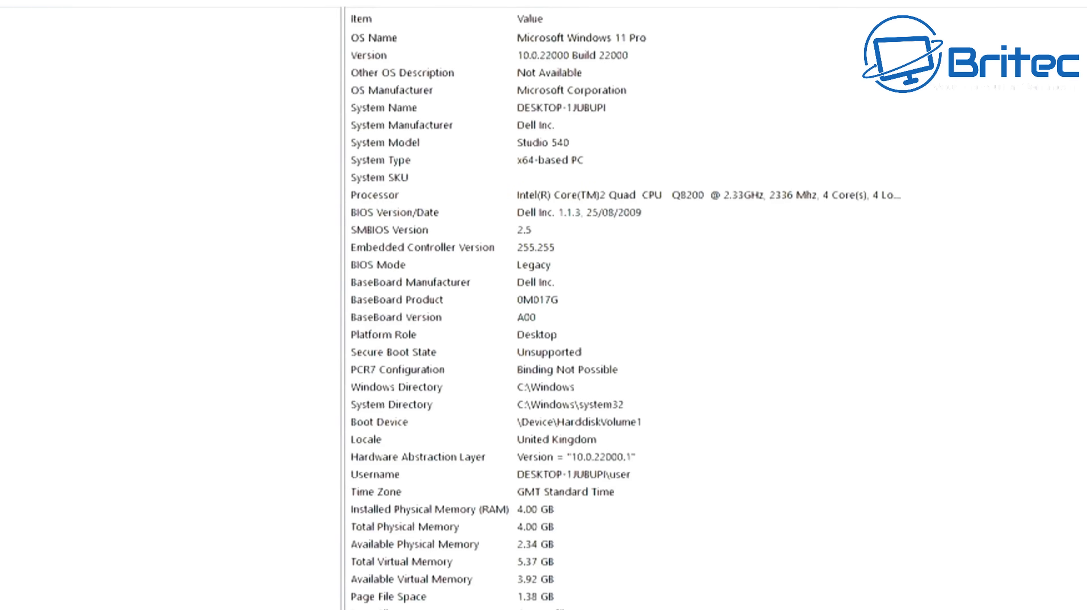
pyautogui.scroll(-3)
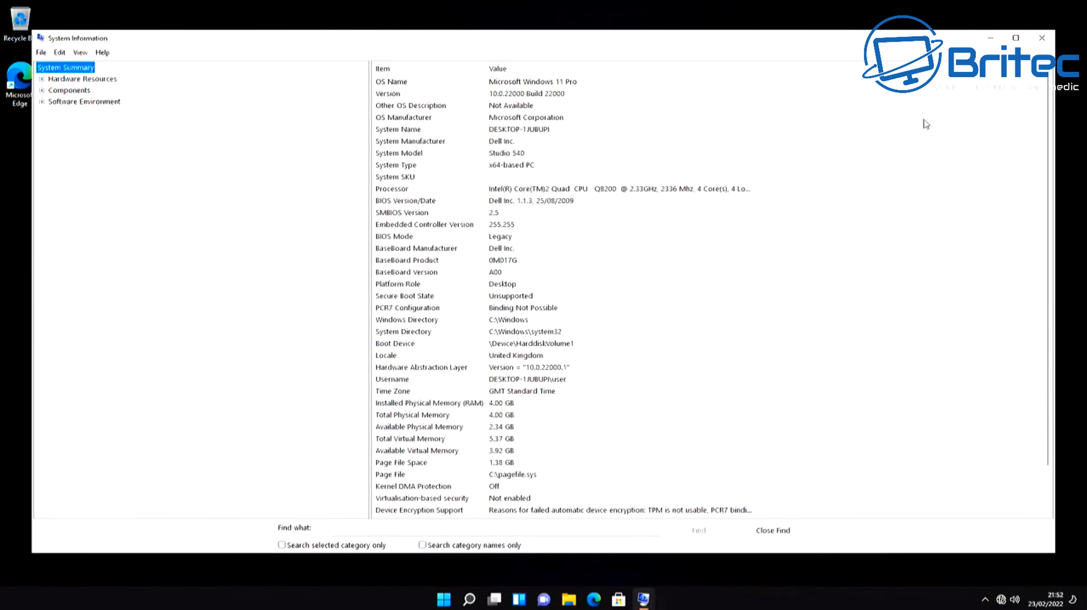
pyautogui.scroll(-3)
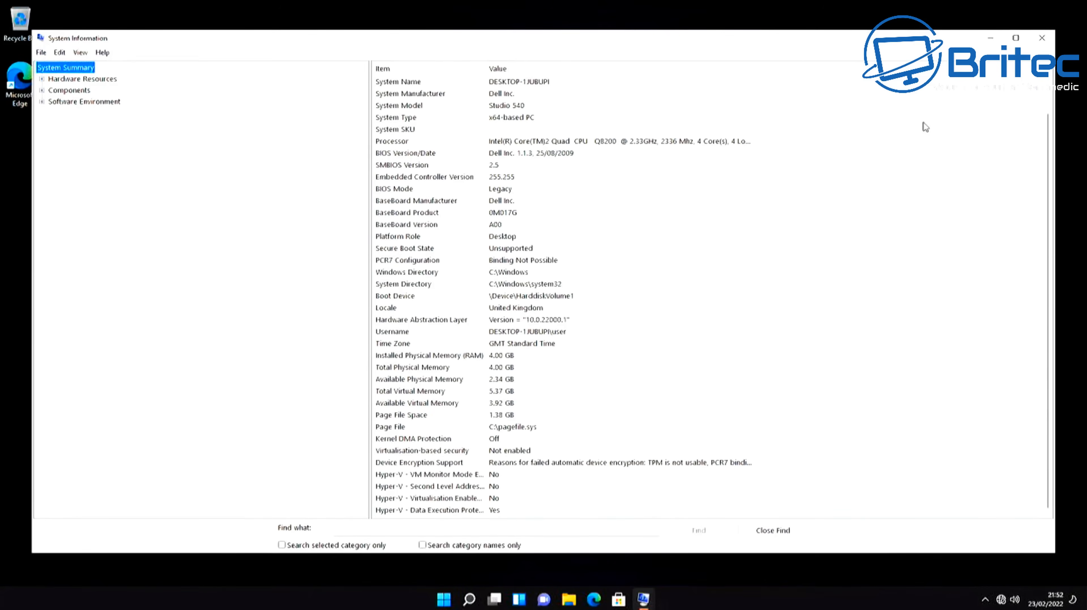
pyautogui.moveTo(1040, 37)
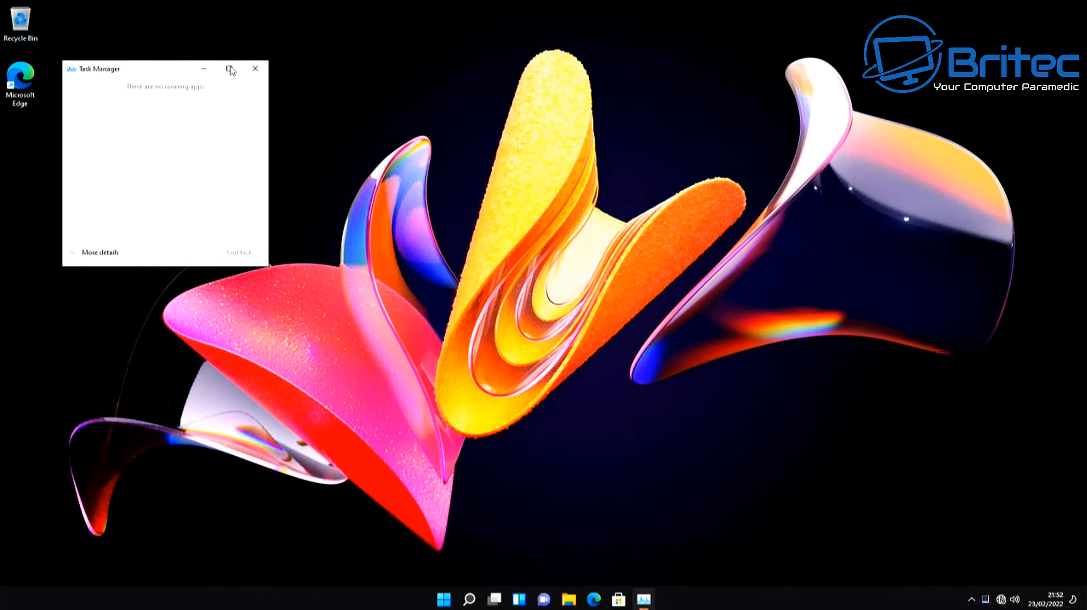
# Review CPU, 4 GB memory and Disk 0 SSD graphs on the Performance tab, then close Task Manager.
pyautogui.click(229, 68)
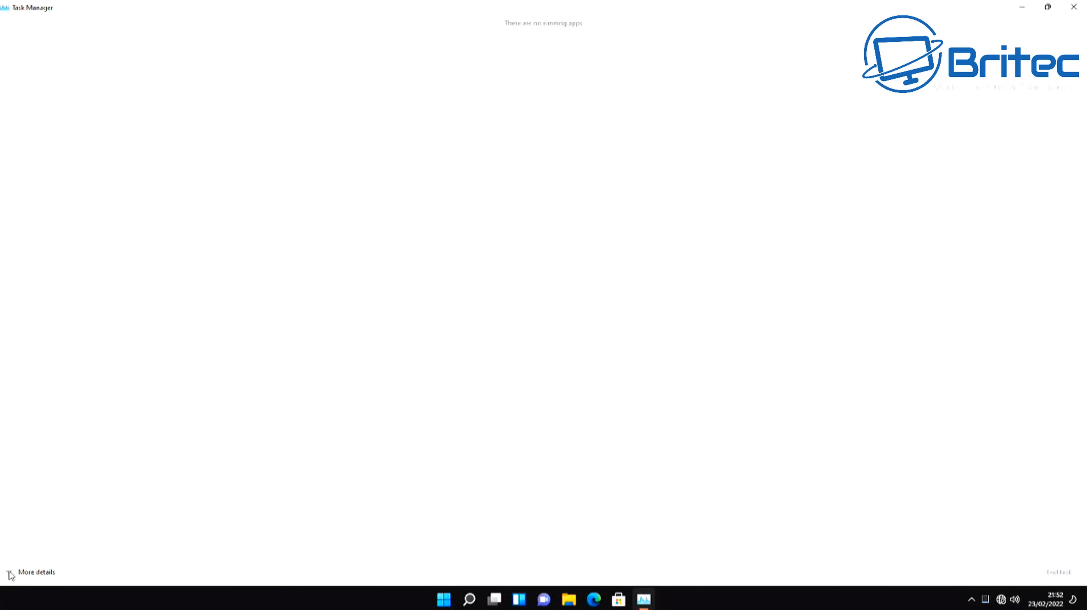
pyautogui.click(34, 572)
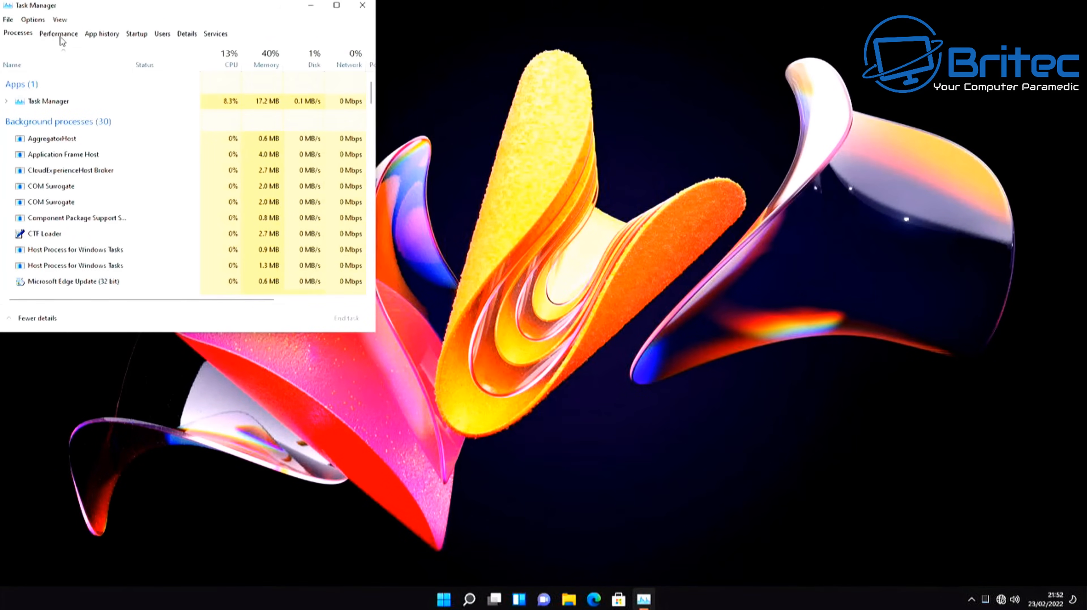
pyautogui.click(58, 34)
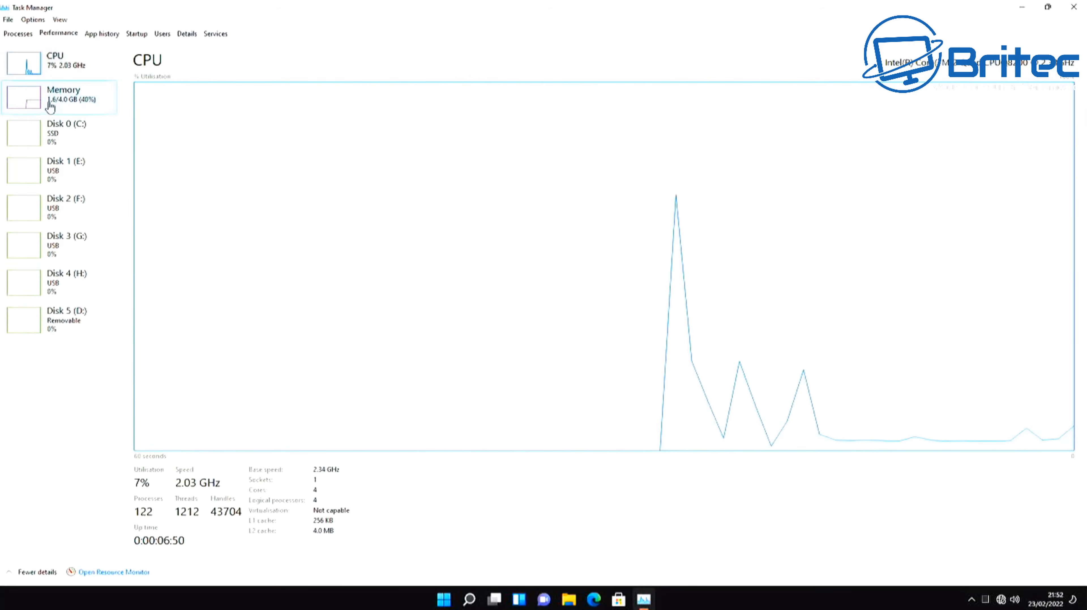
pyautogui.click(59, 97)
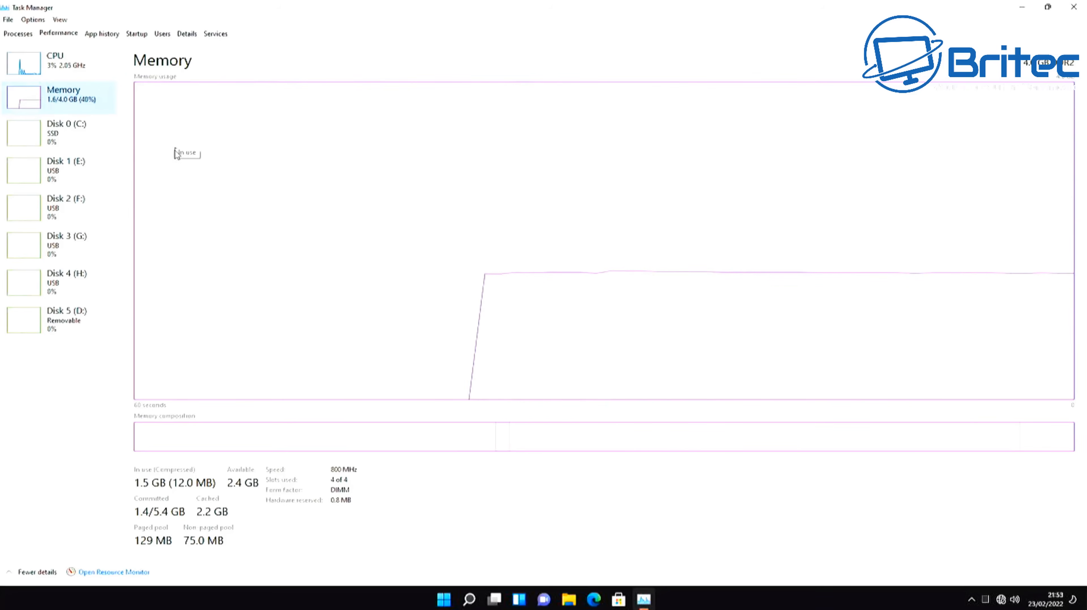
pyautogui.click(59, 132)
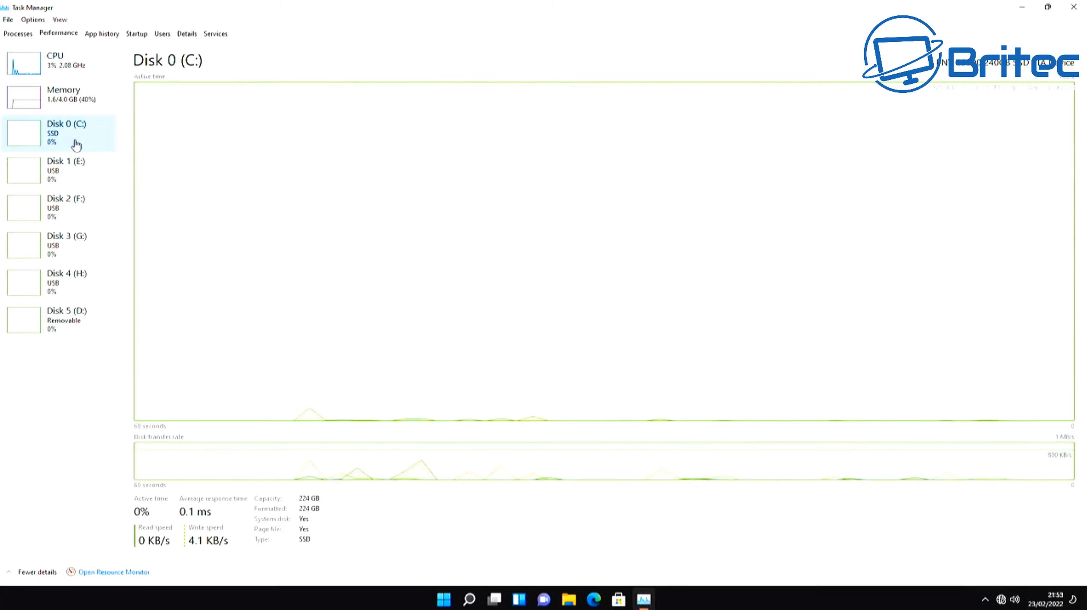
pyautogui.moveTo(519, 6)
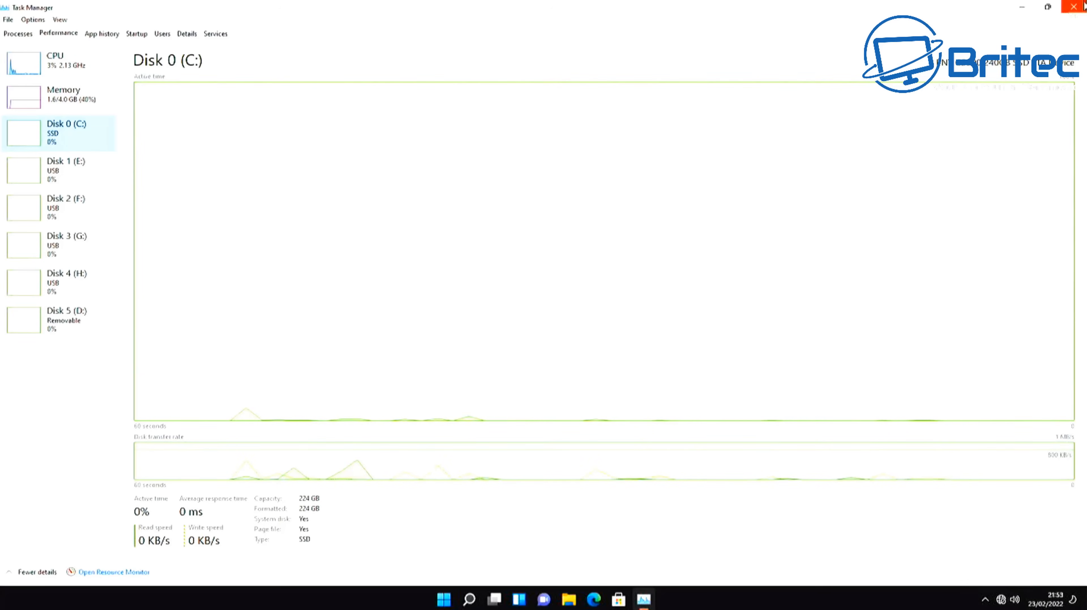
pyautogui.click(1078, 7)
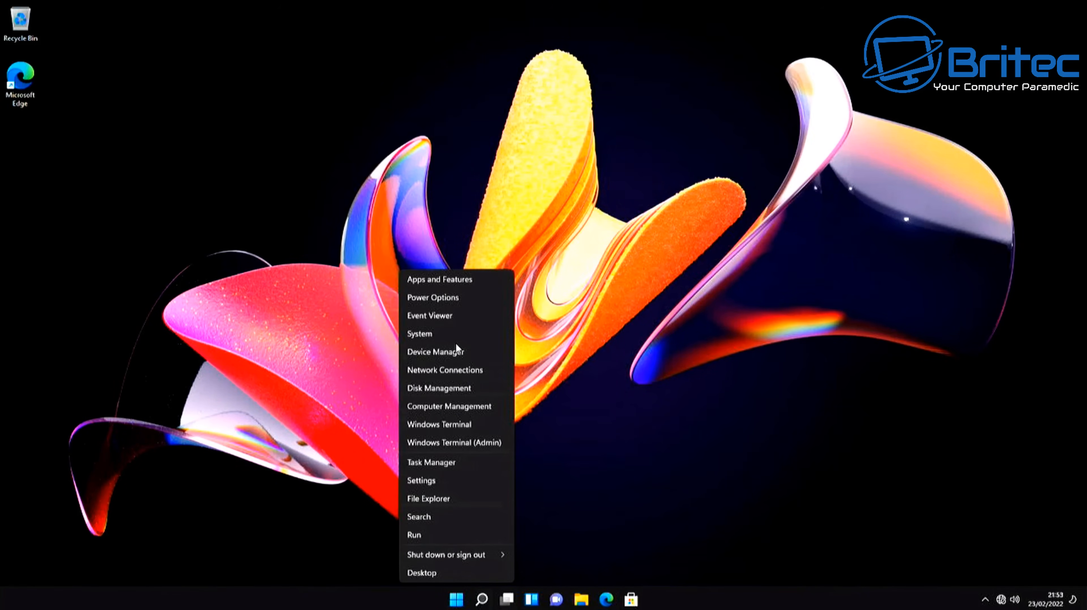
pyautogui.click(436, 351)
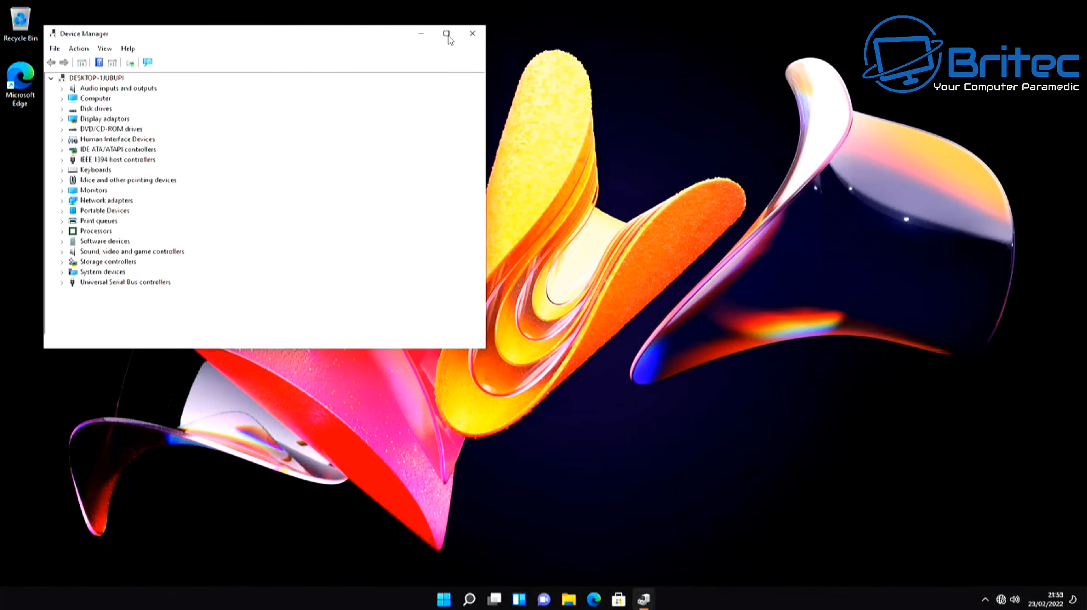
pyautogui.click(446, 34)
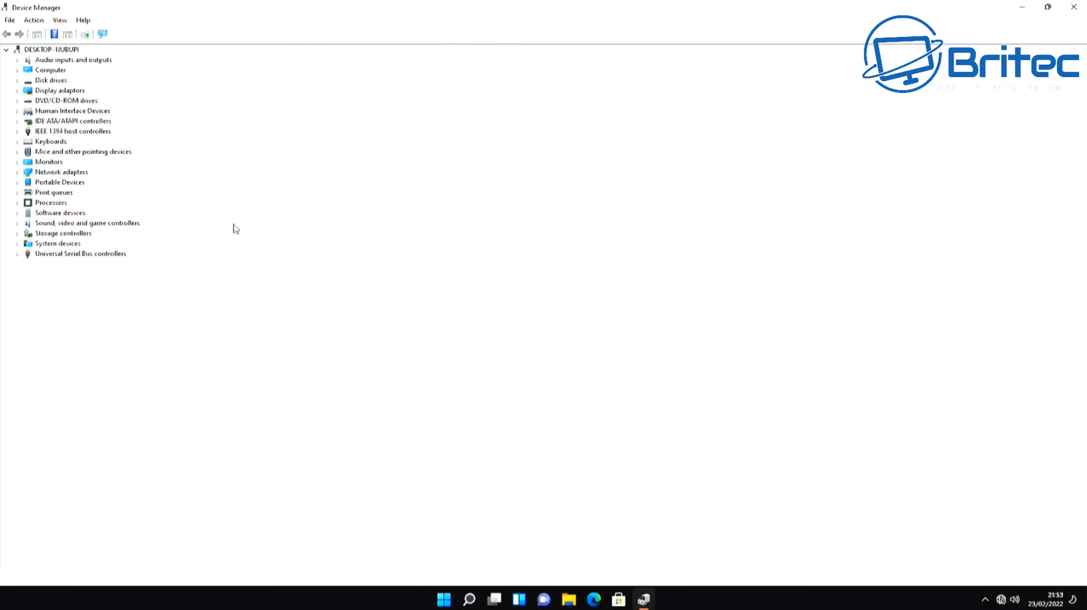
pyautogui.moveTo(228, 224)
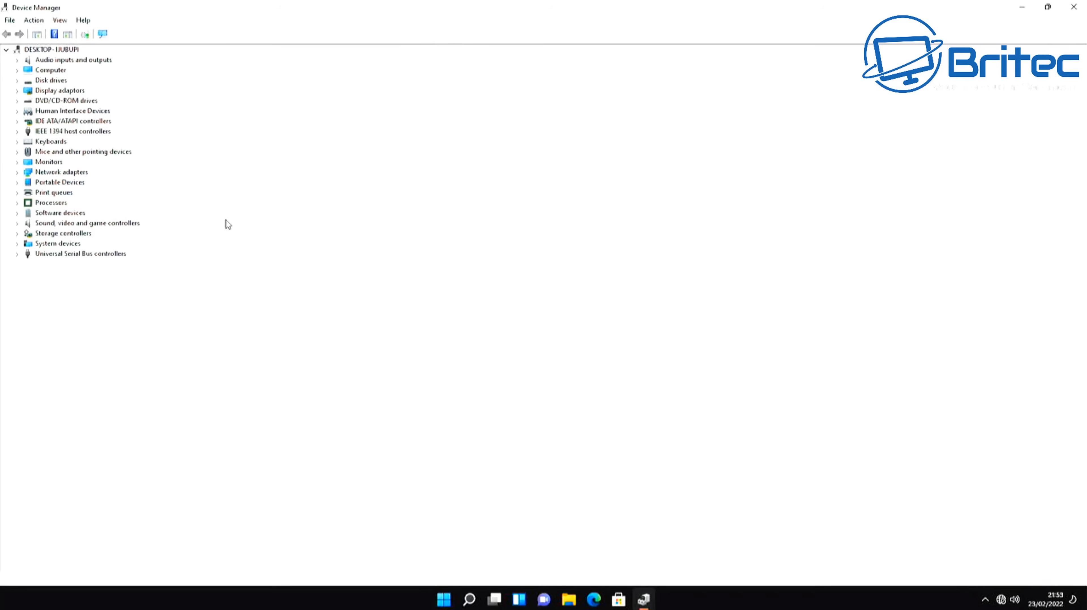
pyautogui.moveTo(114, 225)
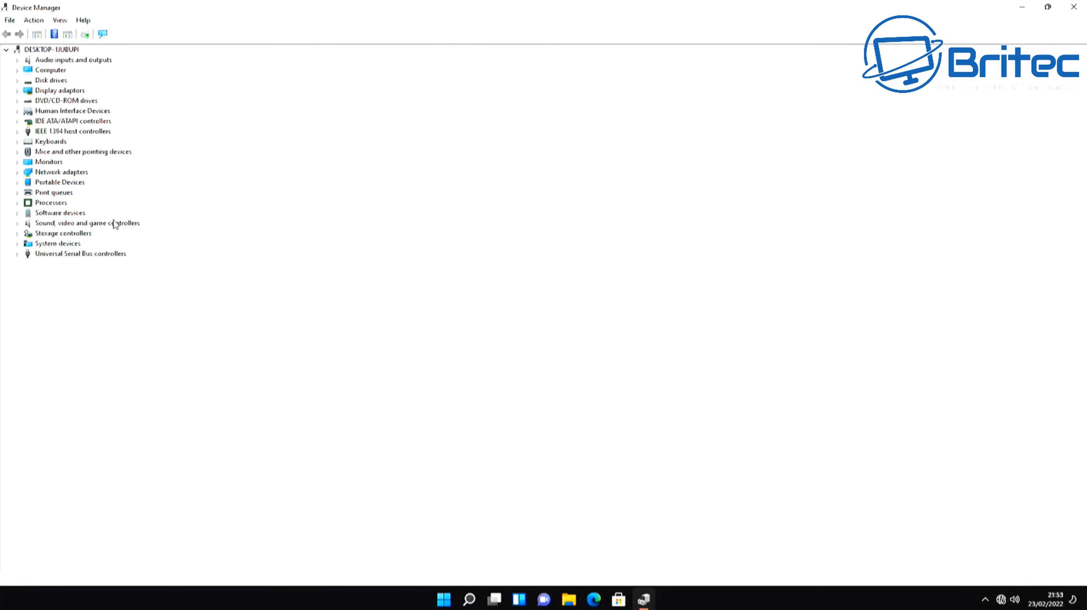
pyautogui.moveTo(221, 333)
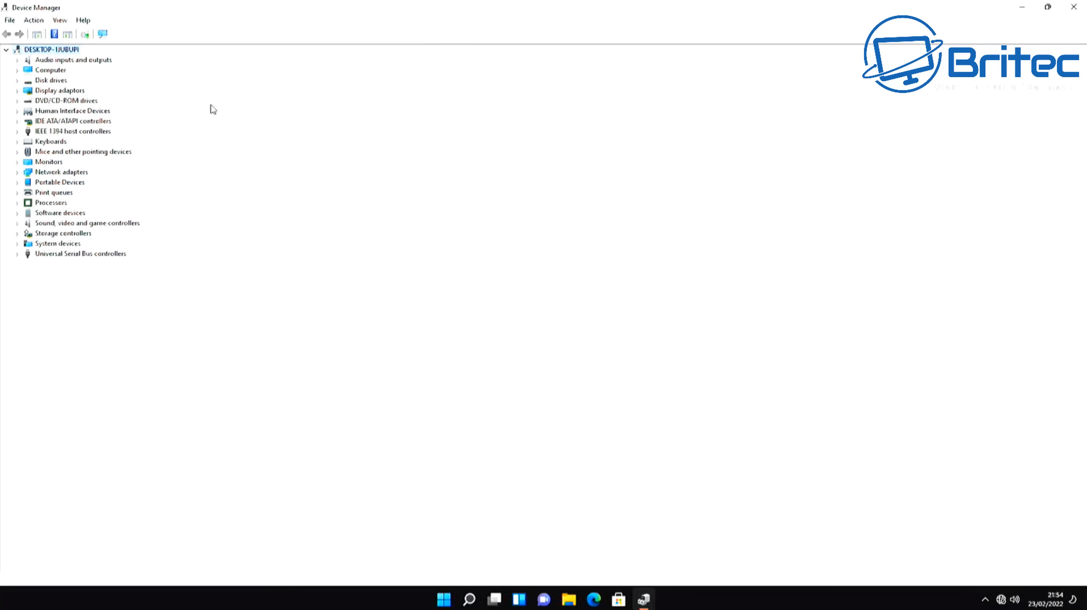
pyautogui.click(1073, 7)
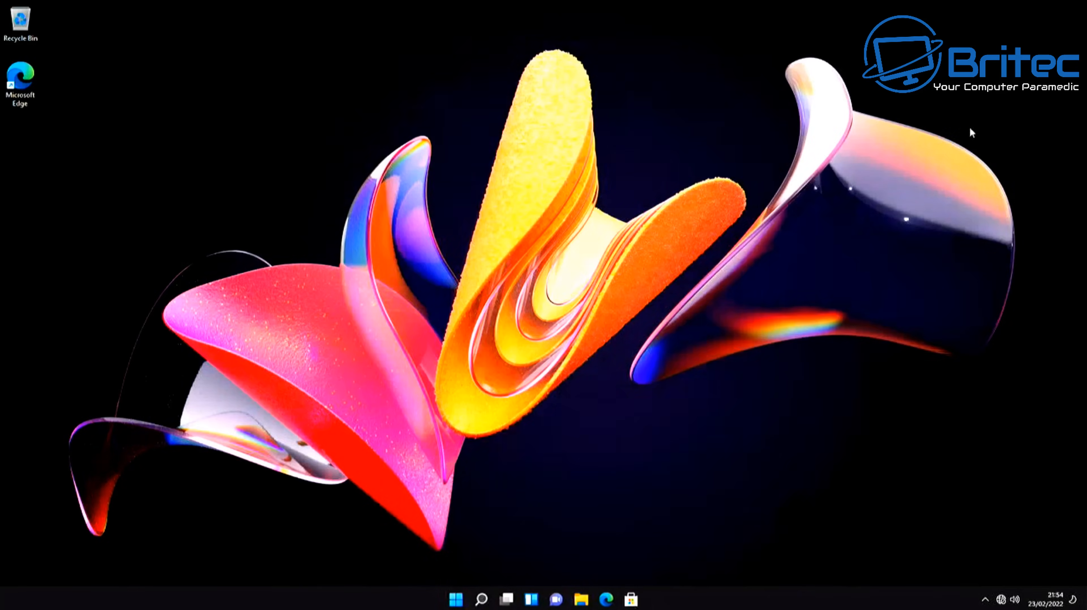
pyautogui.moveTo(869, 199)
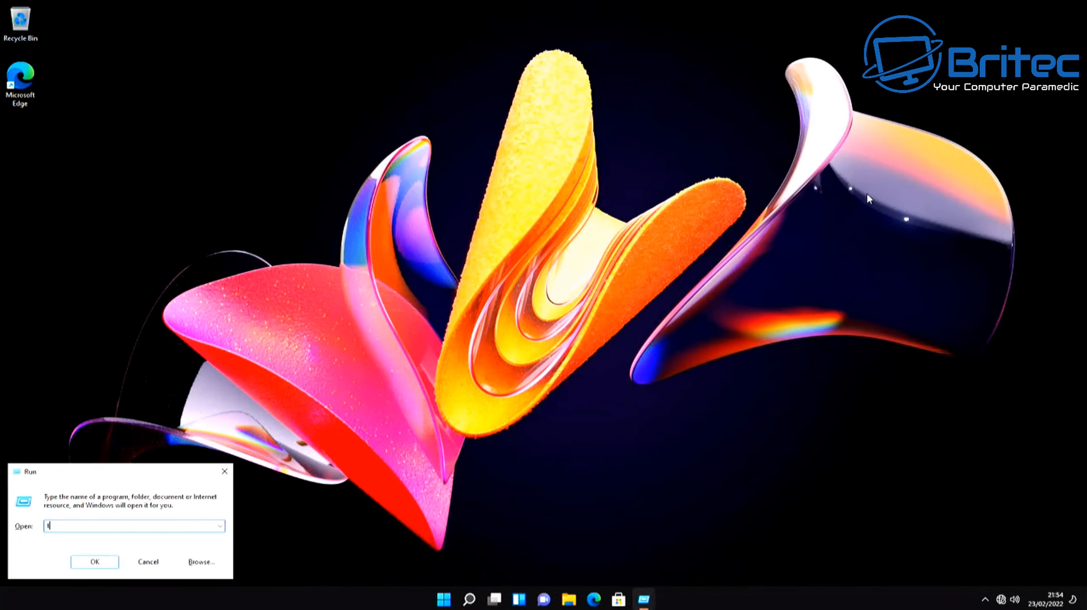
pyautogui.write('tpm')
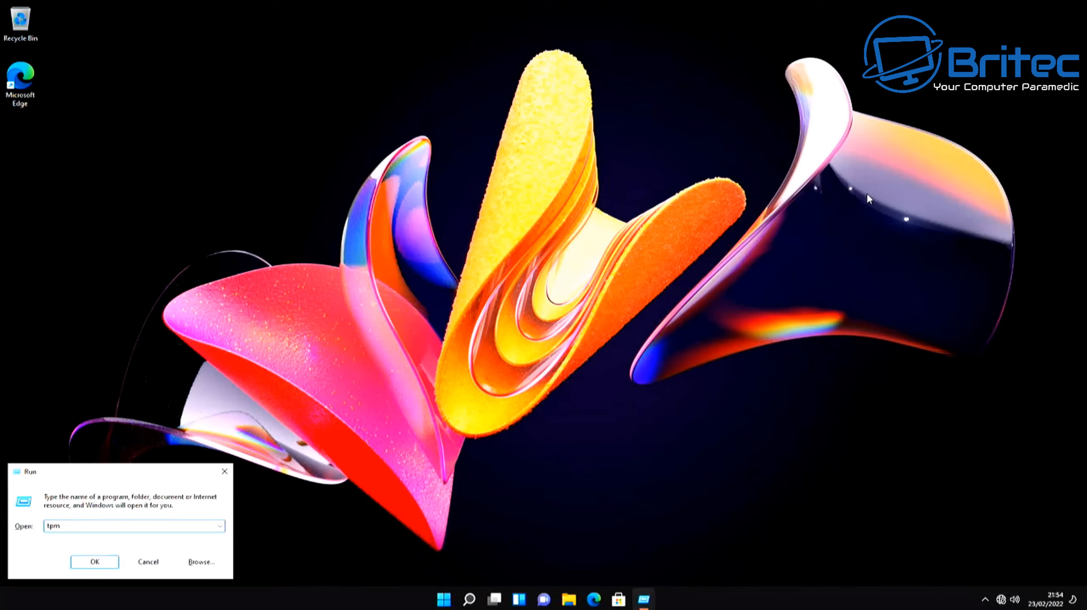
pyautogui.write('.m')
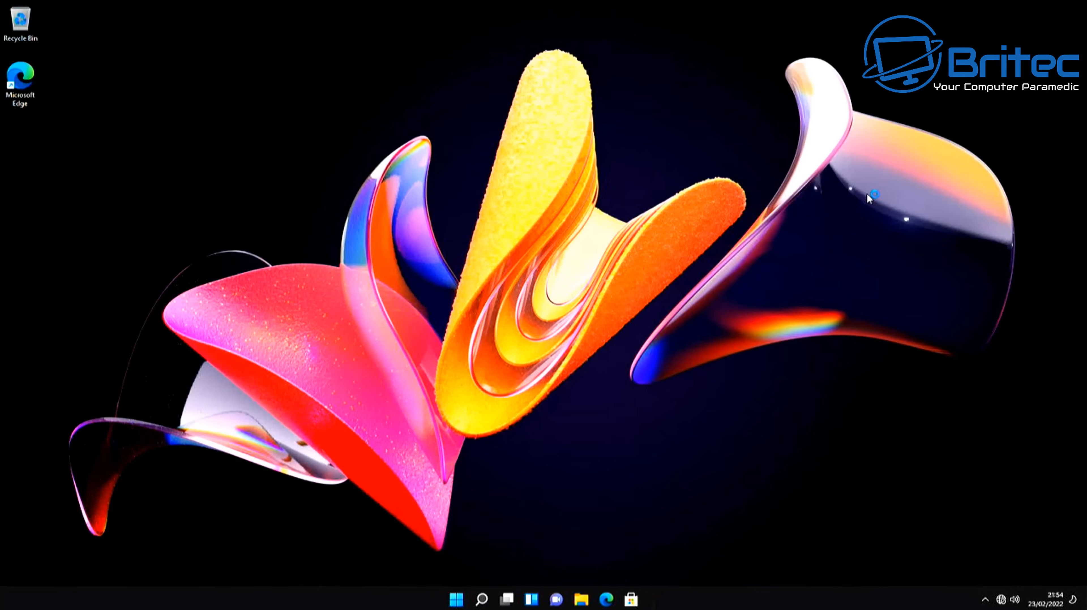
pyautogui.moveTo(868, 200)
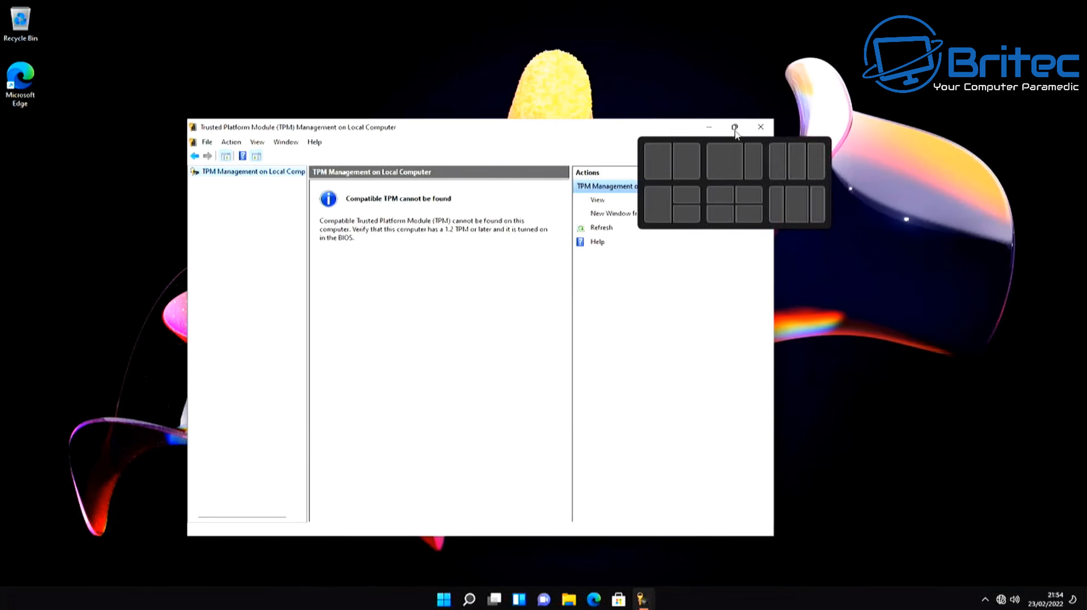
pyautogui.click(734, 127)
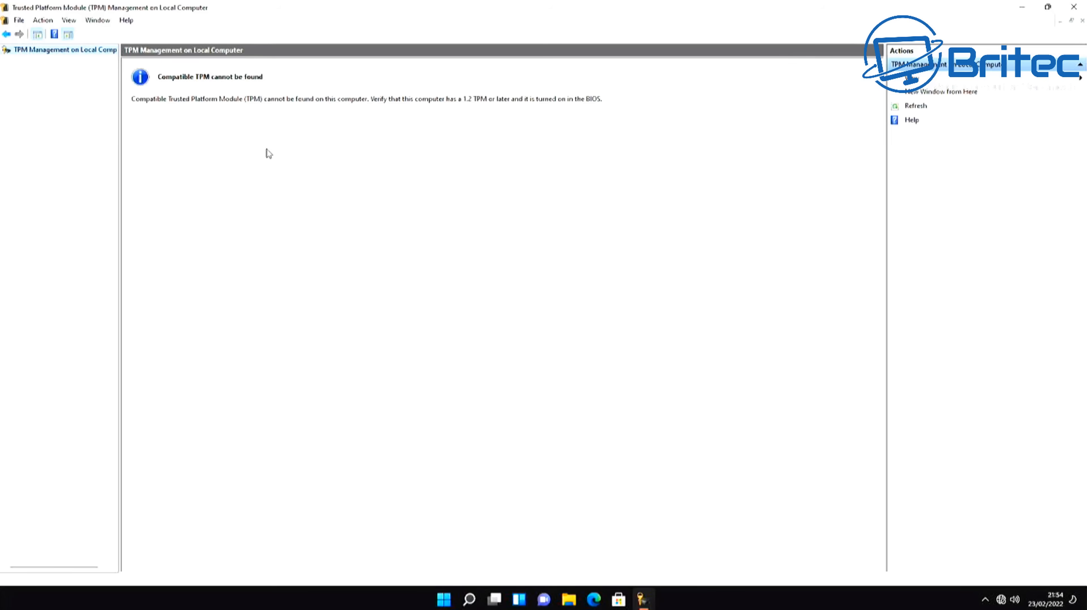
pyautogui.moveTo(268, 142)
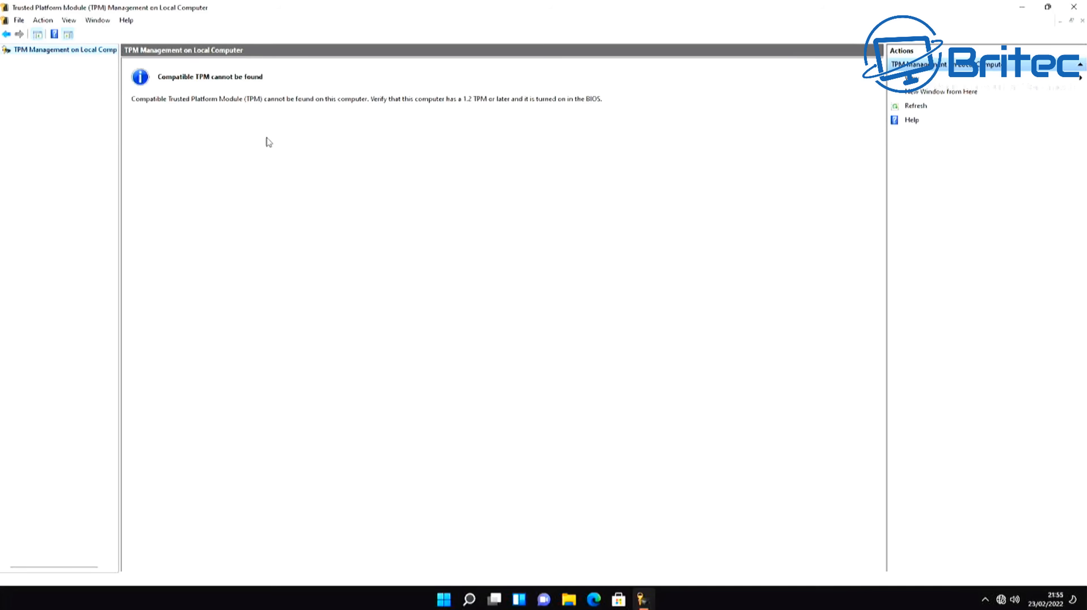
pyautogui.moveTo(756, 132)
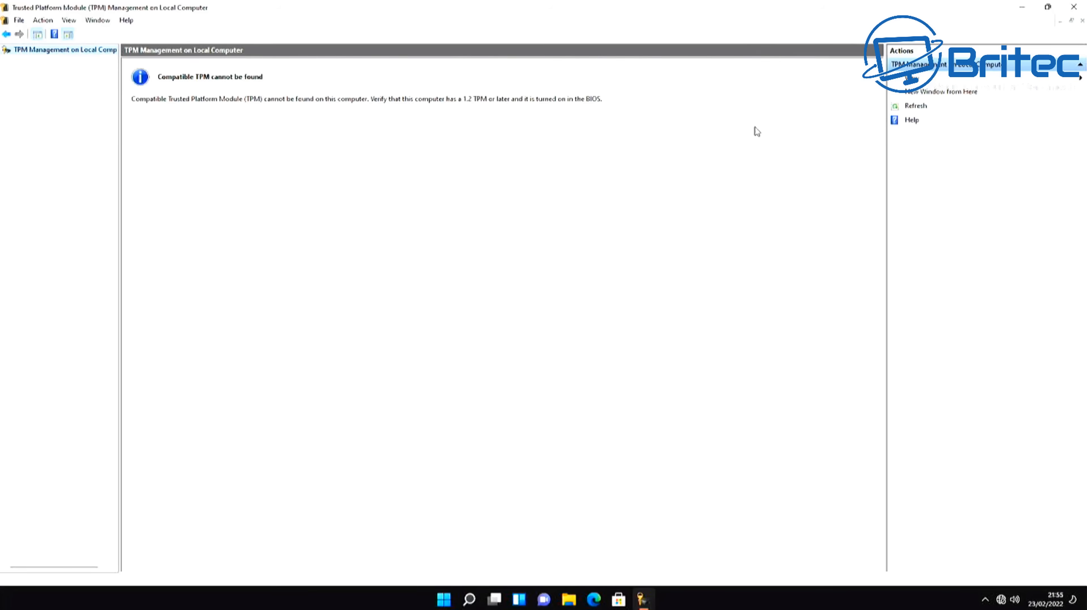
pyautogui.moveTo(1072, 7)
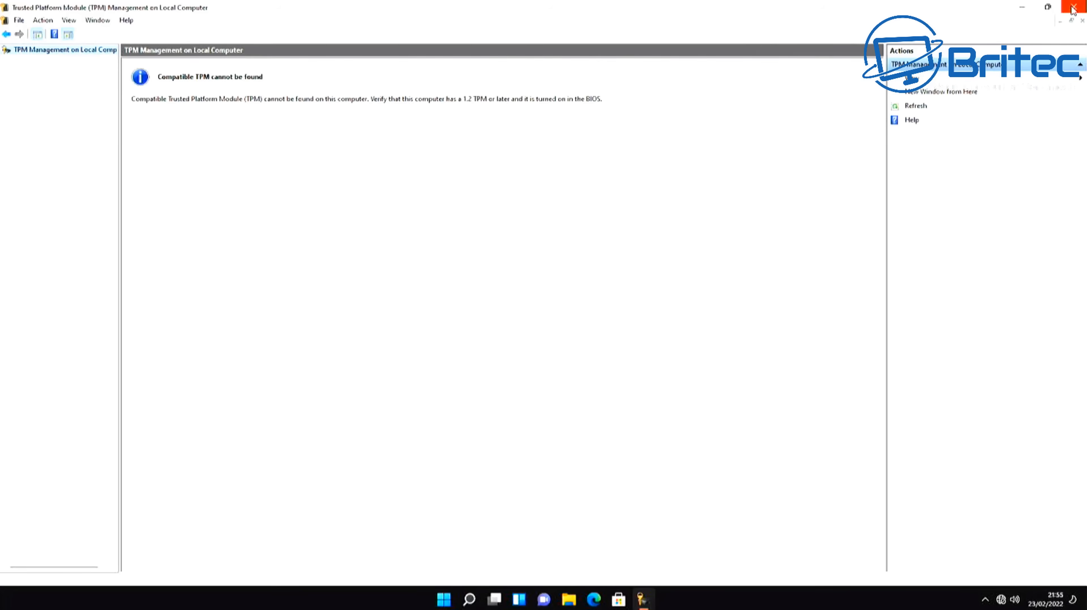
pyautogui.click(1072, 7)
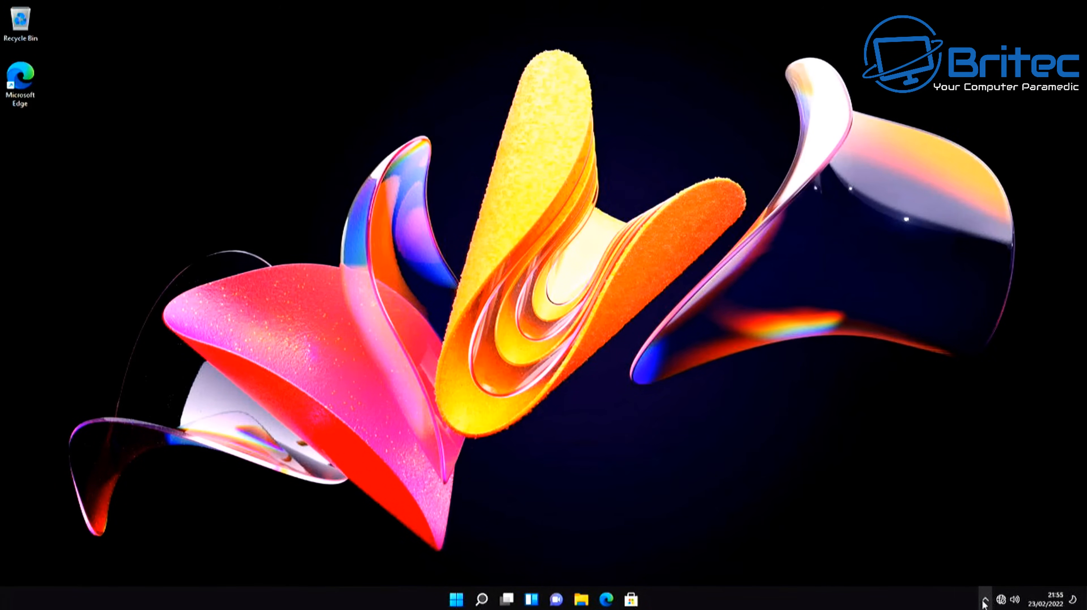
pyautogui.moveTo(971, 552)
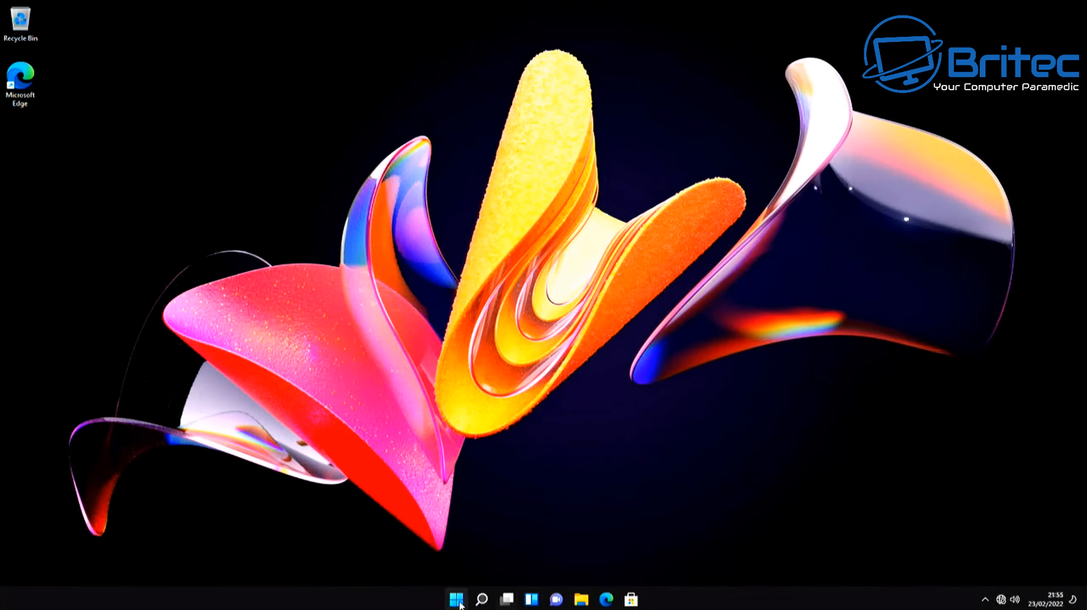
# Restart the computer from the Start menu power options.
pyautogui.click(455, 599)
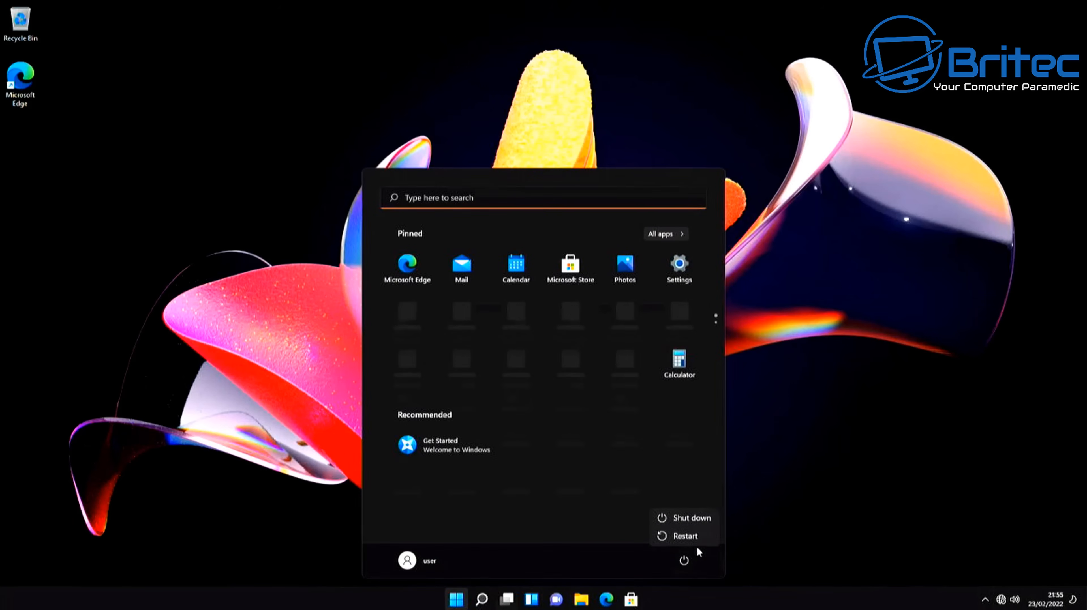
pyautogui.click(682, 535)
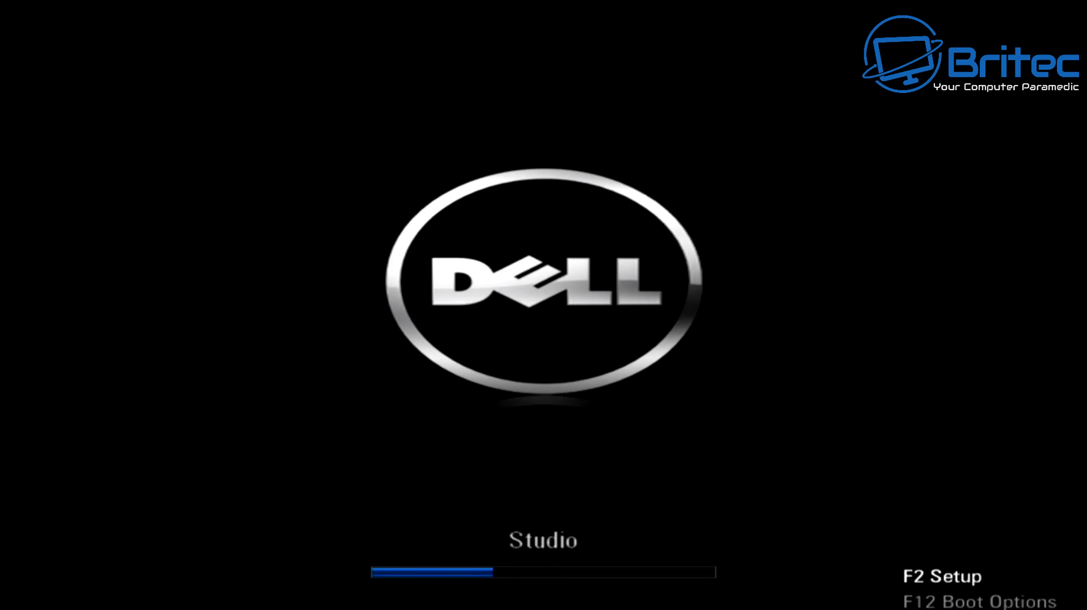
# Enter BIOS Setup with F2 and browse the Advanced and Boot settings pages.
pyautogui.press('f2')
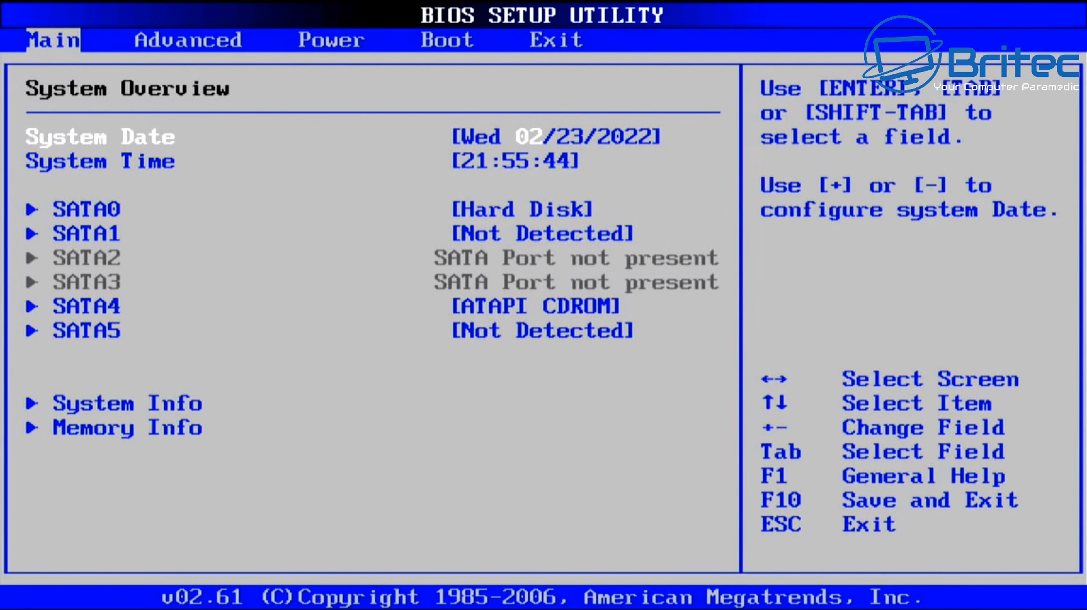
pyautogui.press('Down')
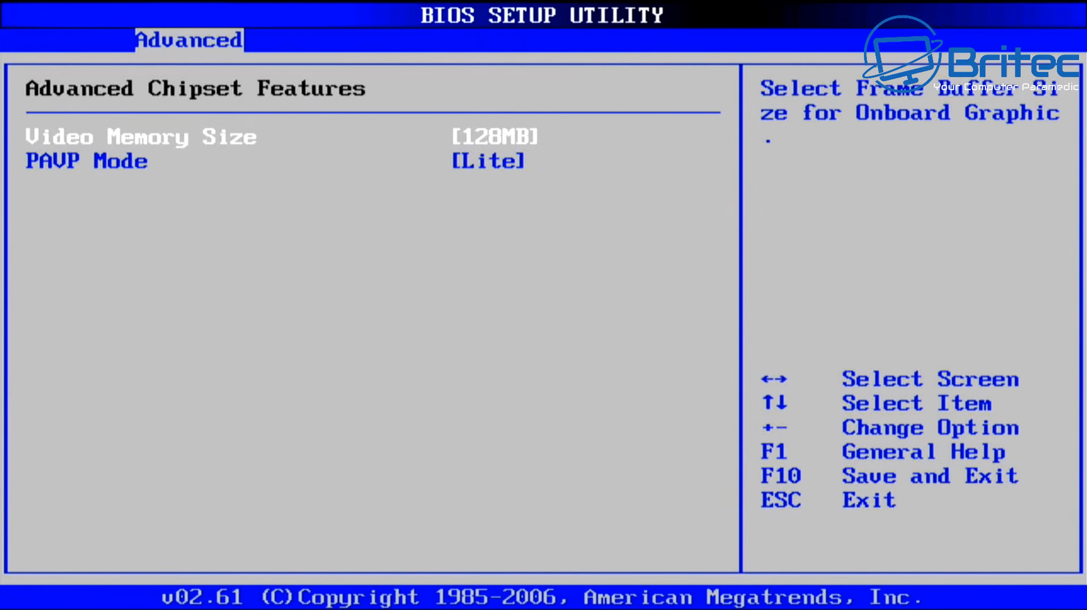
pyautogui.press('Escape')
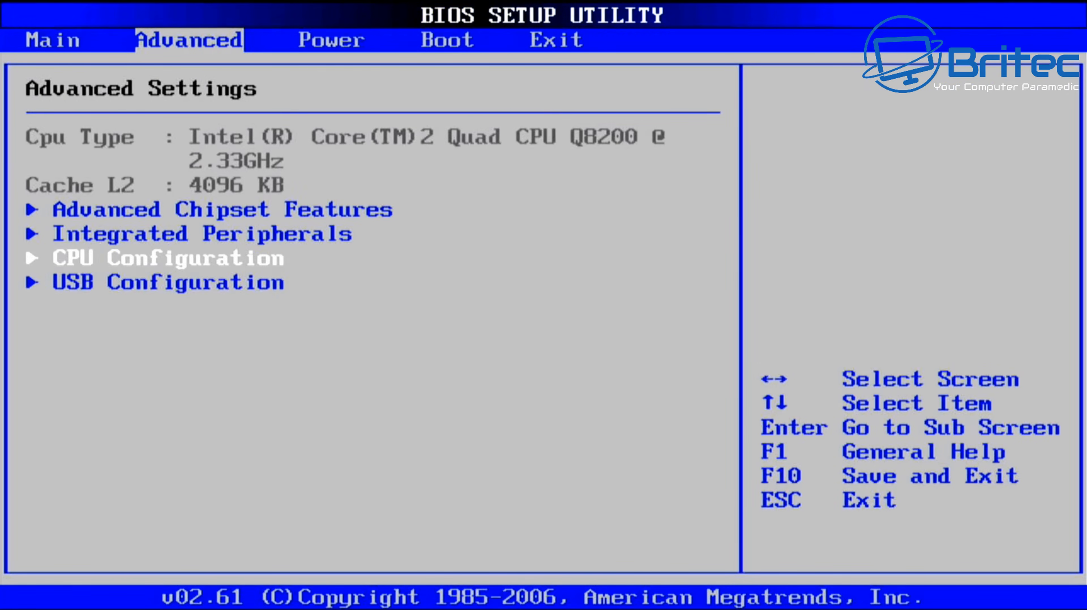
pyautogui.press('Down')
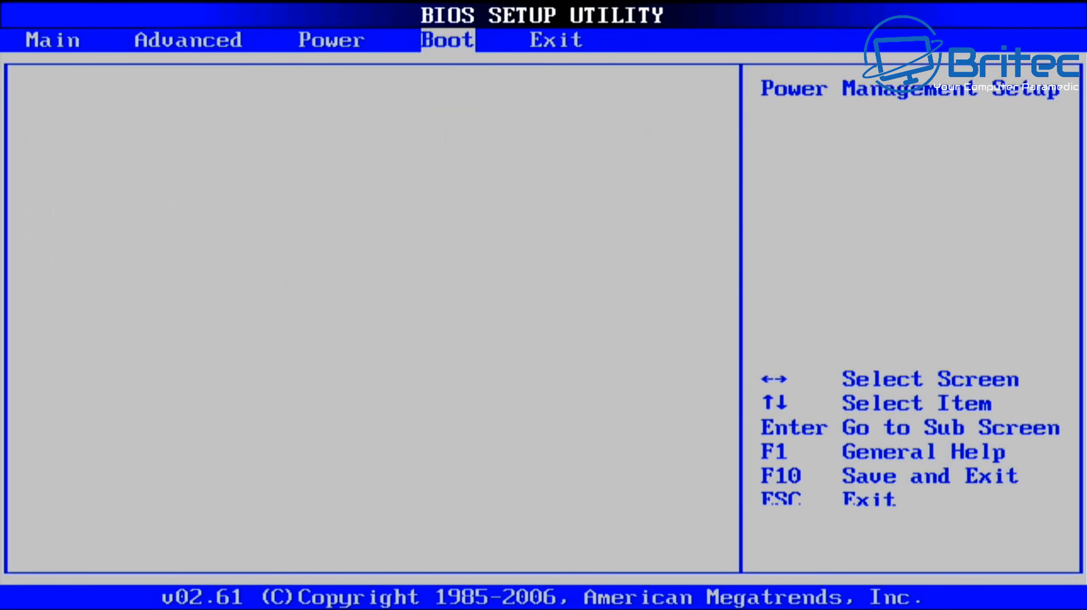
pyautogui.click(447, 40)
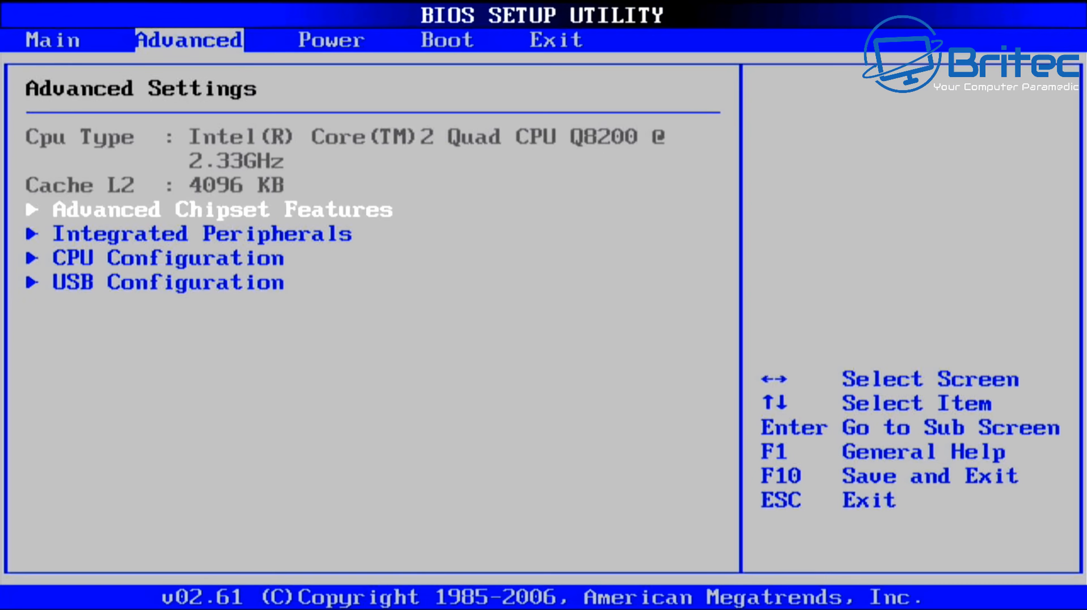
# Leave BIOS Setup via Exit, discarding changes so Windows boots to sign-in.
pyautogui.click(446, 40)
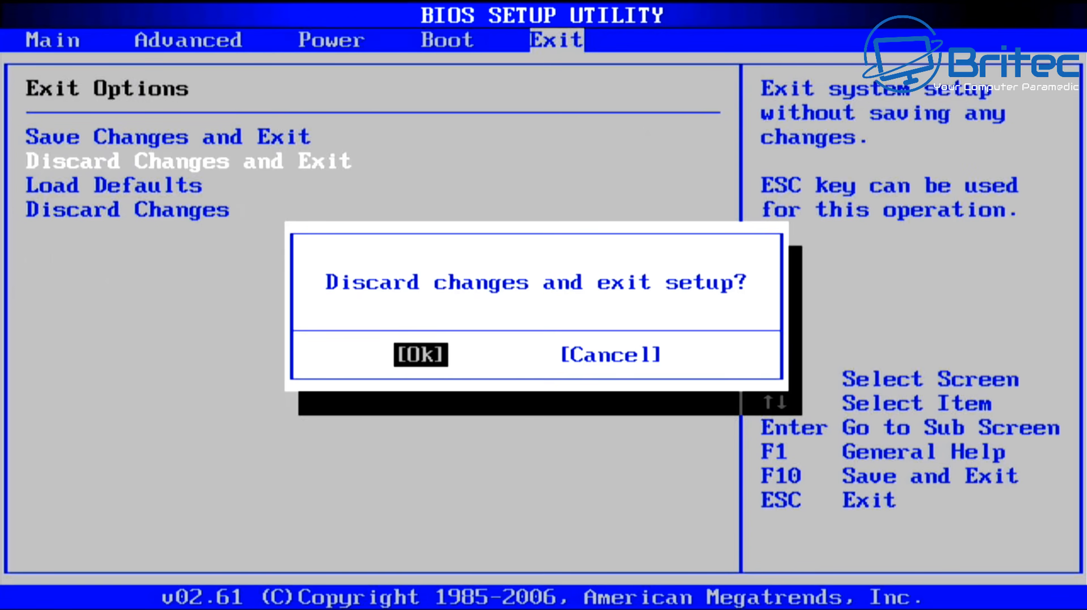
pyautogui.click(419, 354)
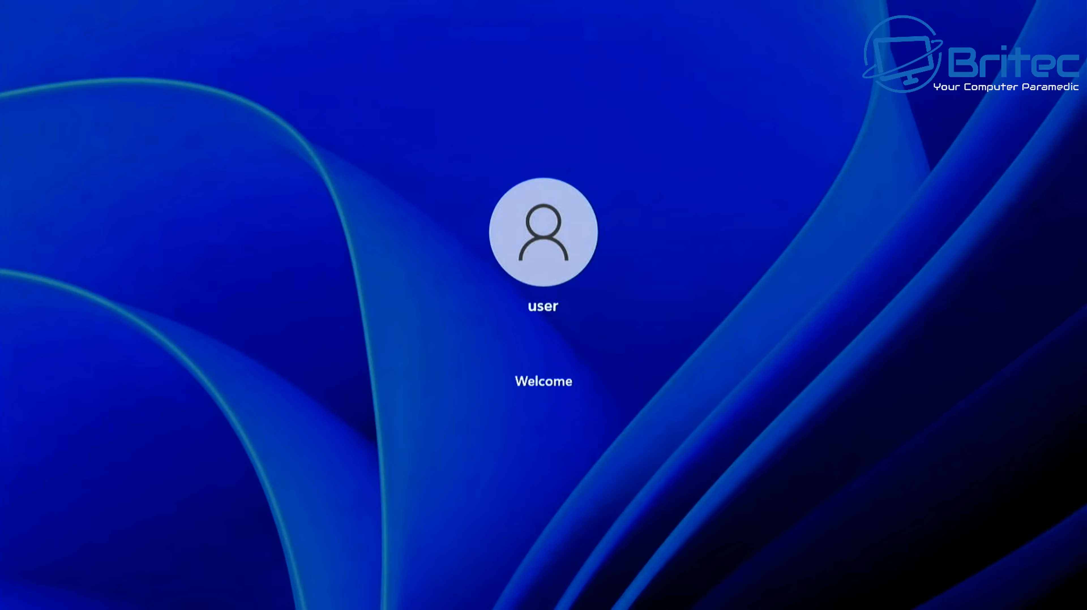
# Sign back into Windows 11 and check the OneDrive status panel from the hidden tray icons.
pyautogui.click(544, 232)
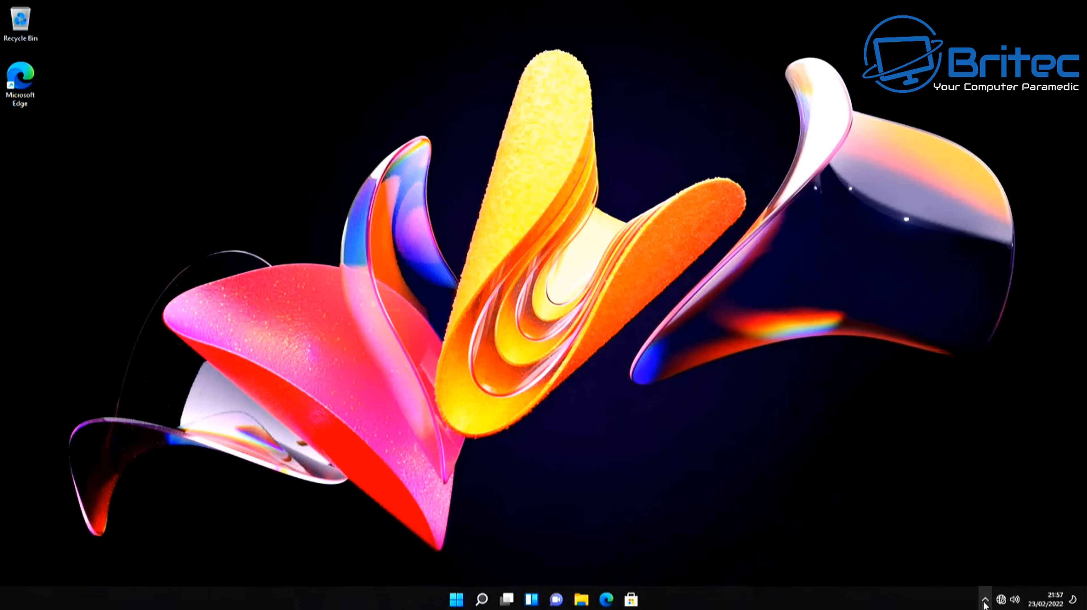
pyautogui.click(983, 598)
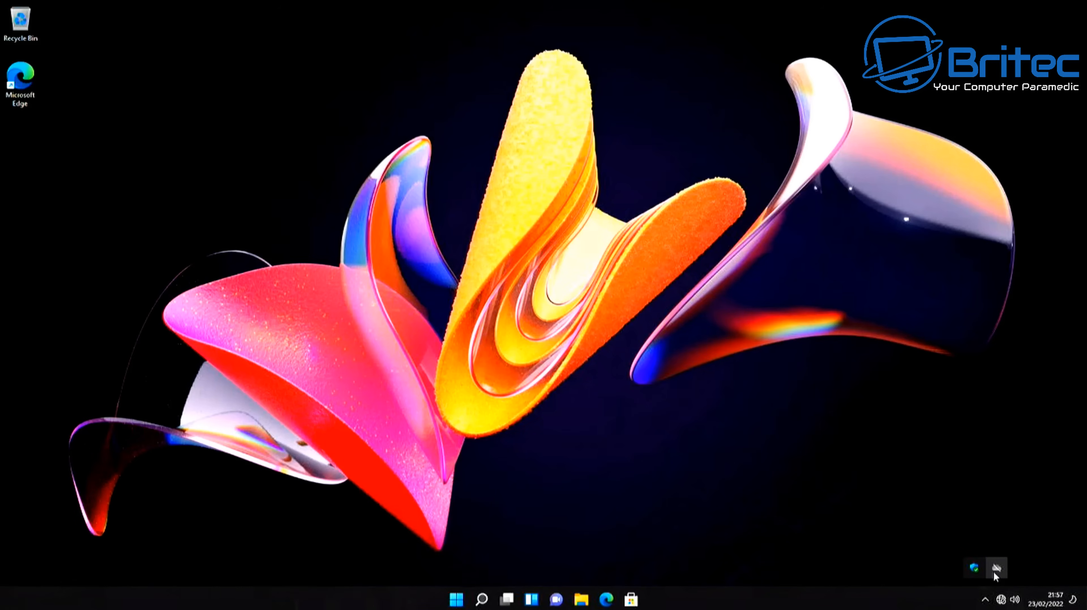
pyautogui.click(995, 568)
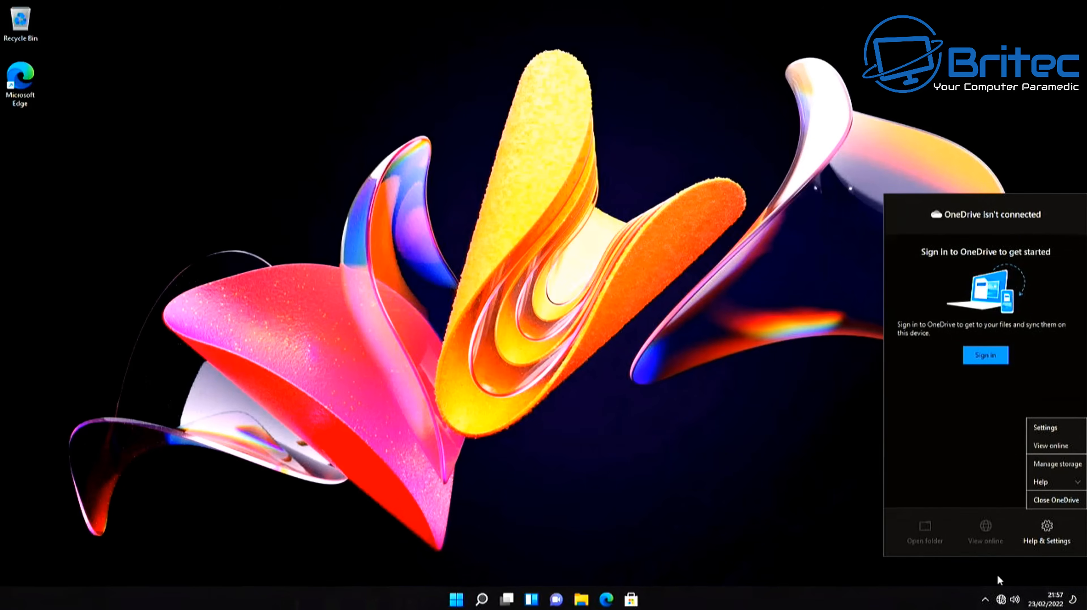
pyautogui.moveTo(1055, 500)
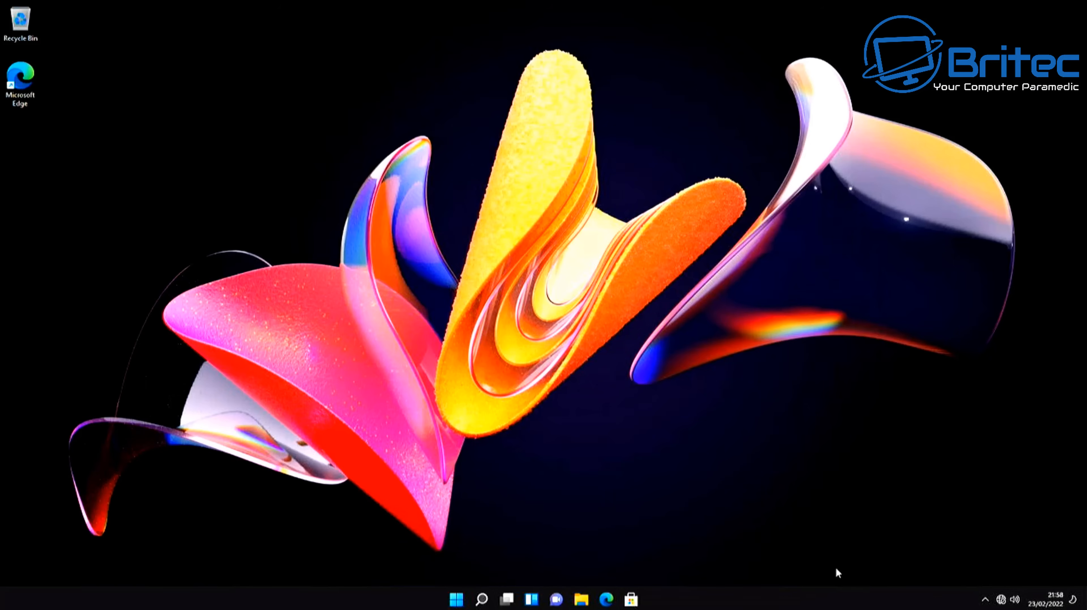
pyautogui.moveTo(876, 604)
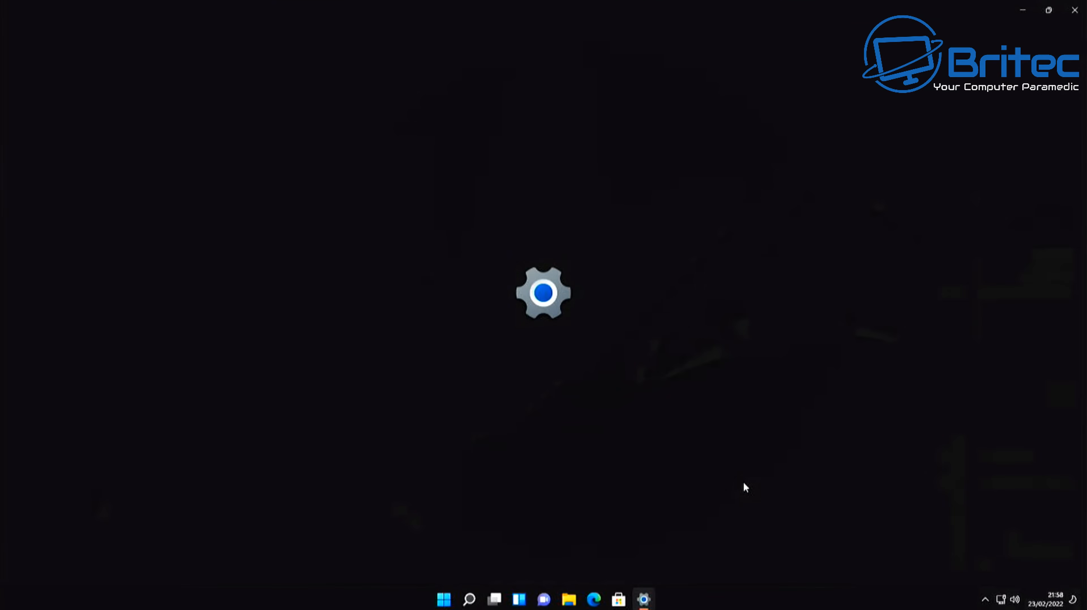
# Start downloading the pending updates in Windows Update, including the 2022-02 cumulative update.
pyautogui.click(643, 598)
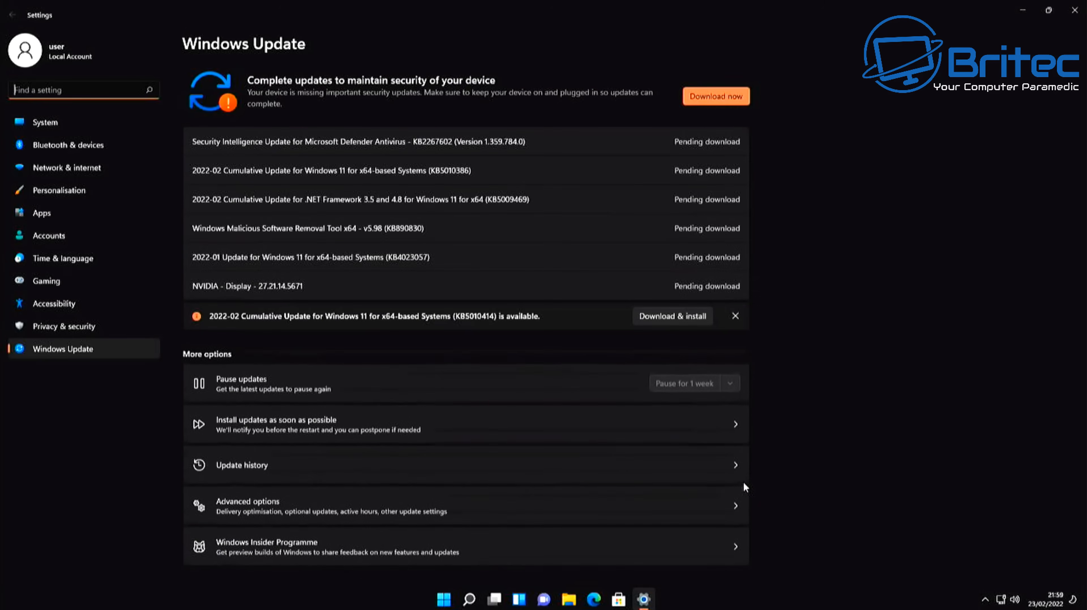
pyautogui.moveTo(820, 522)
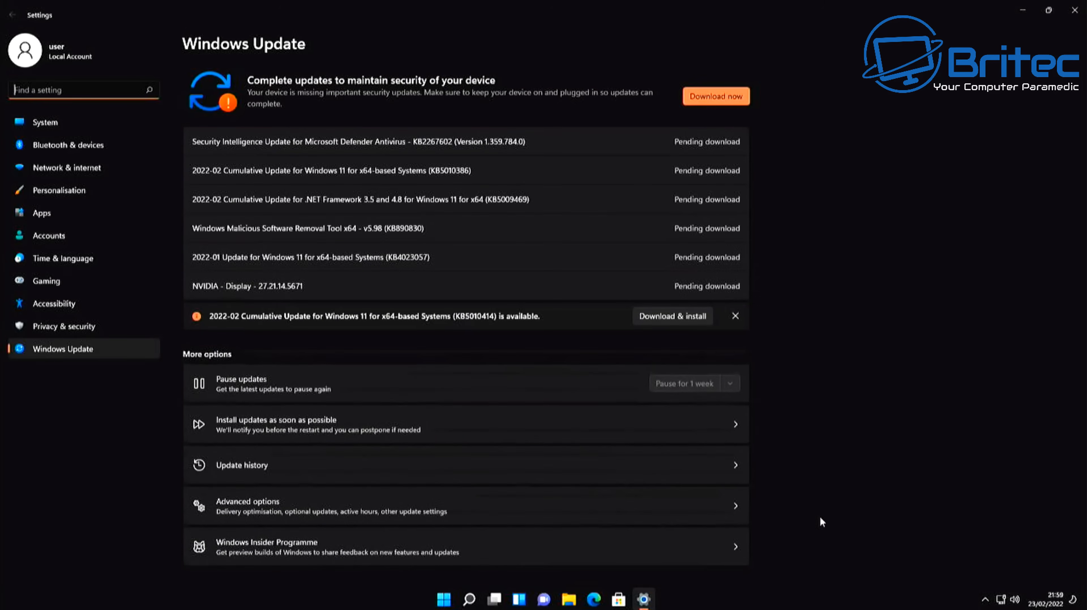
pyautogui.moveTo(663, 323)
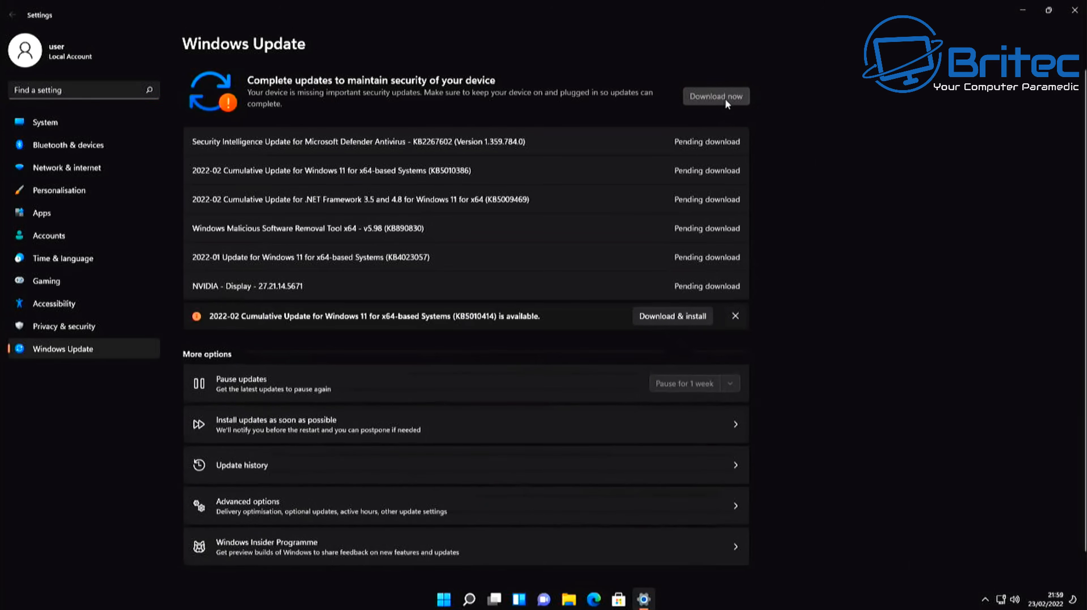
pyautogui.moveTo(851, 224)
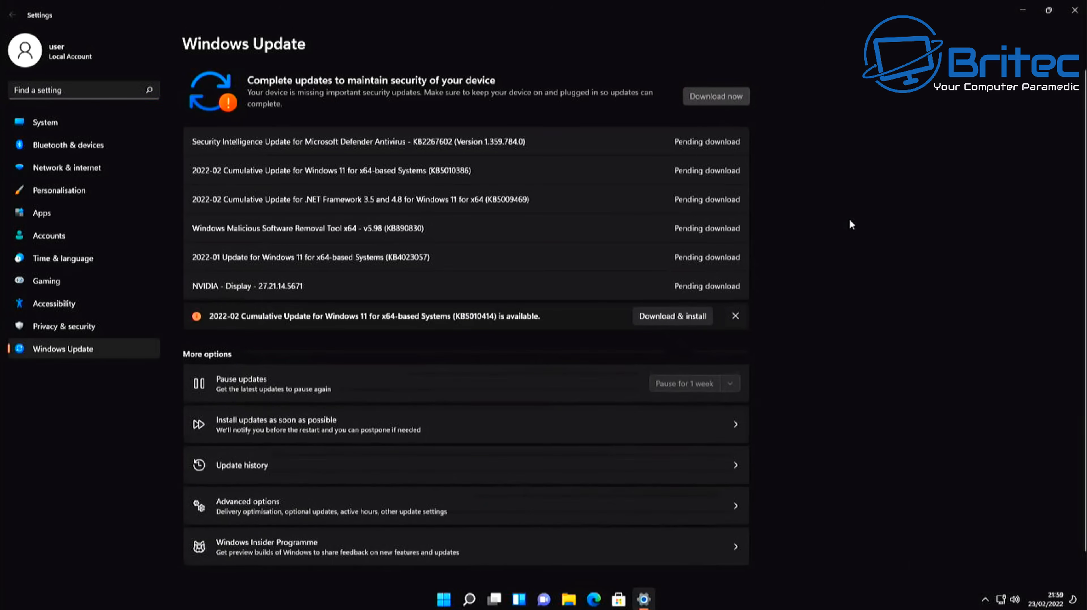
pyautogui.click(670, 316)
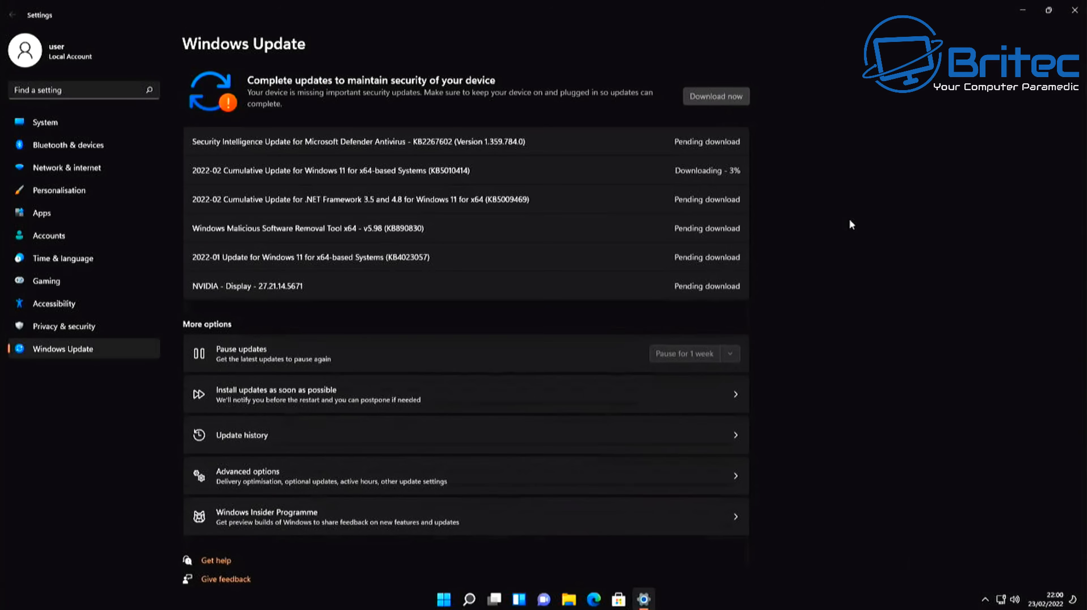
pyautogui.click(716, 96)
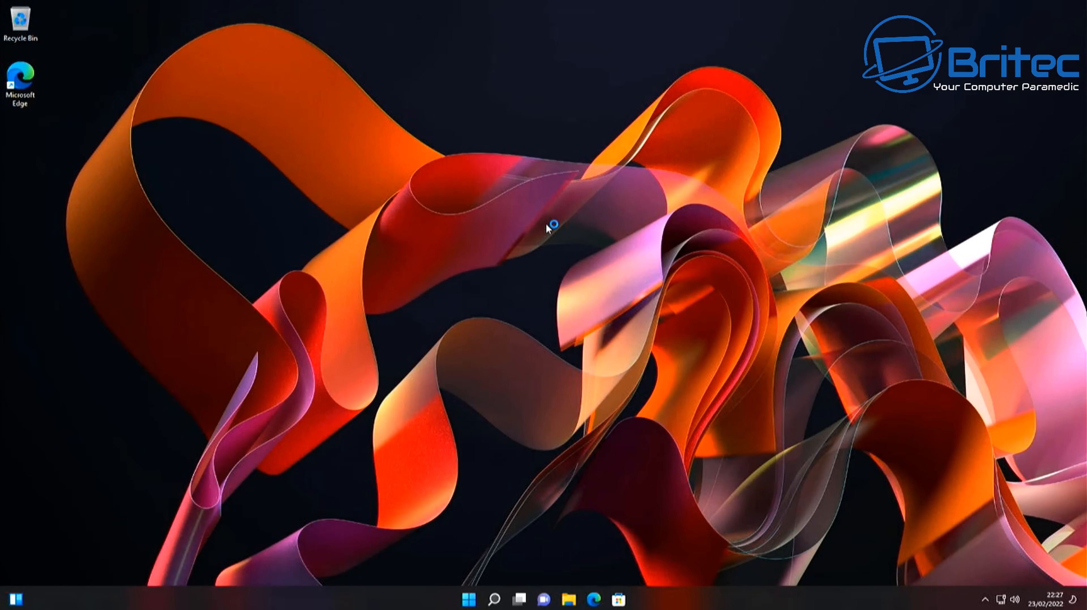
pyautogui.moveTo(242, 581)
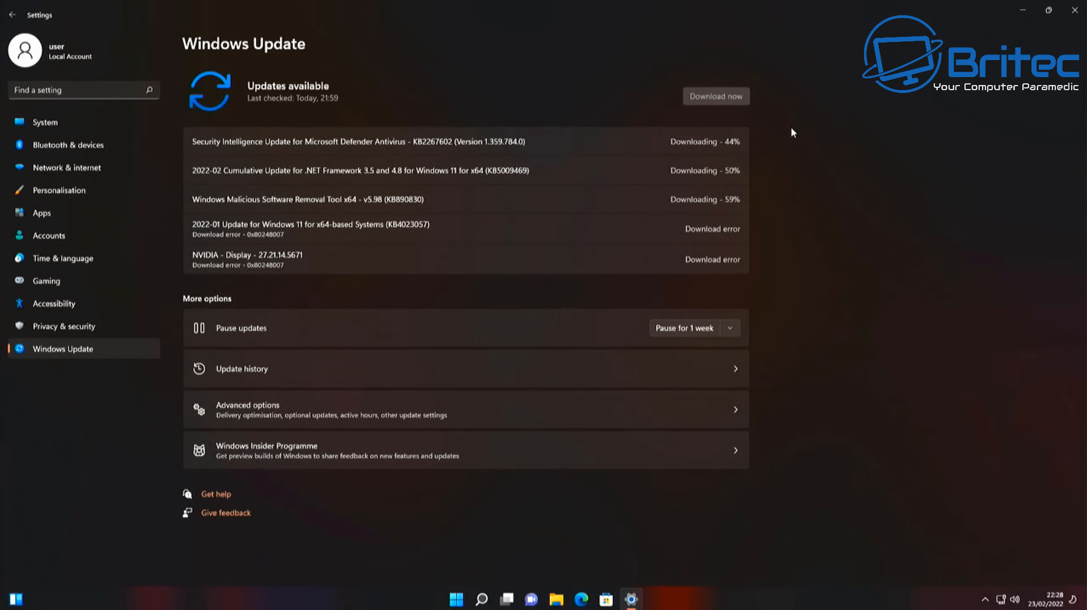
# Download and install the remaining updates, then check Windows Update again for newer ones.
pyautogui.click(711, 95)
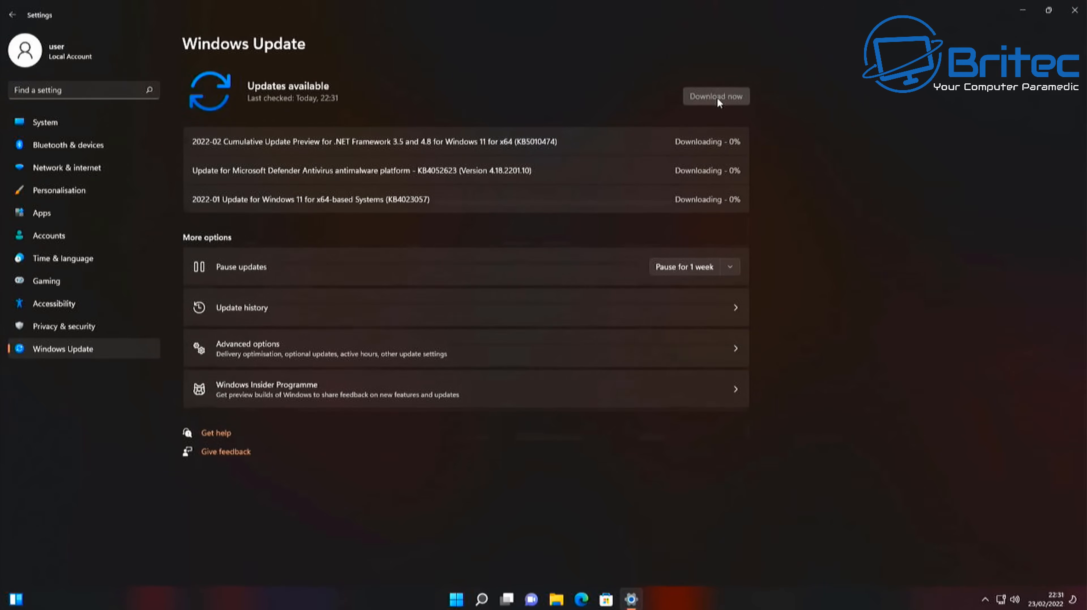
pyautogui.click(715, 96)
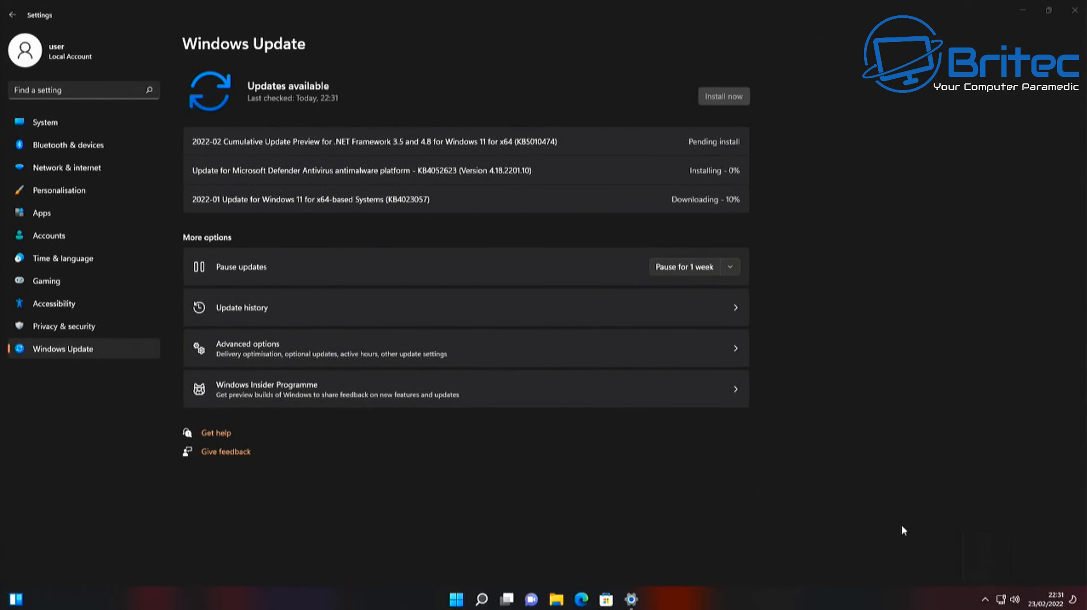
pyautogui.click(722, 95)
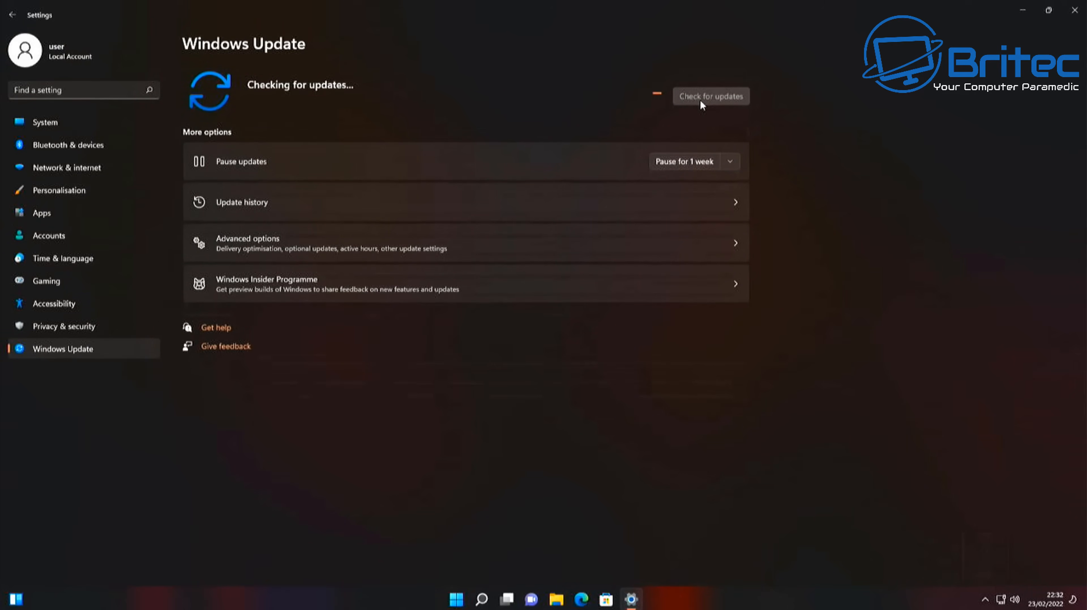
pyautogui.click(710, 96)
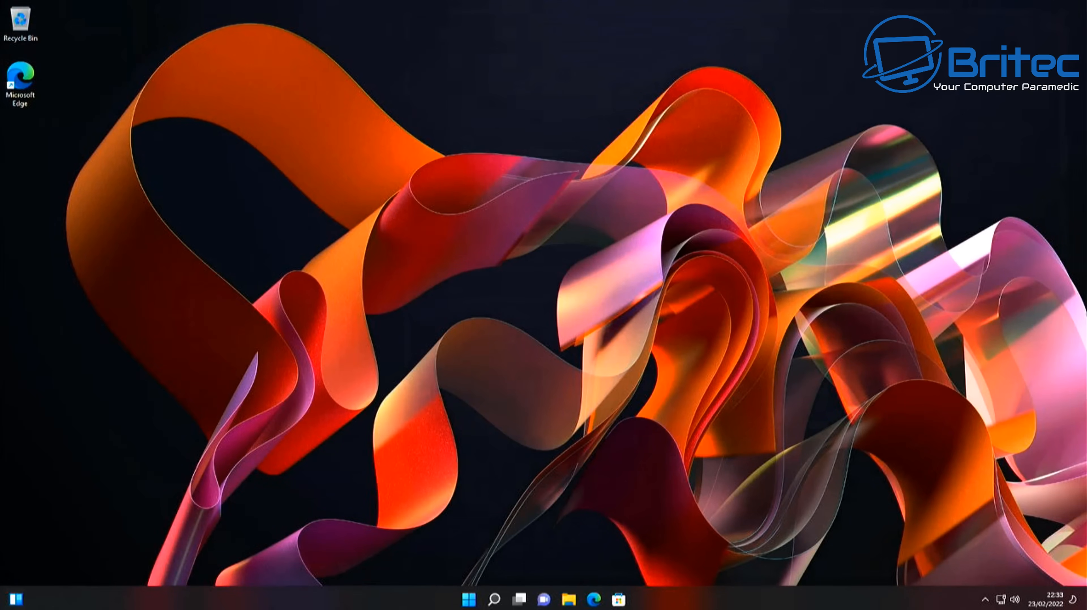
pyautogui.moveTo(478, 589)
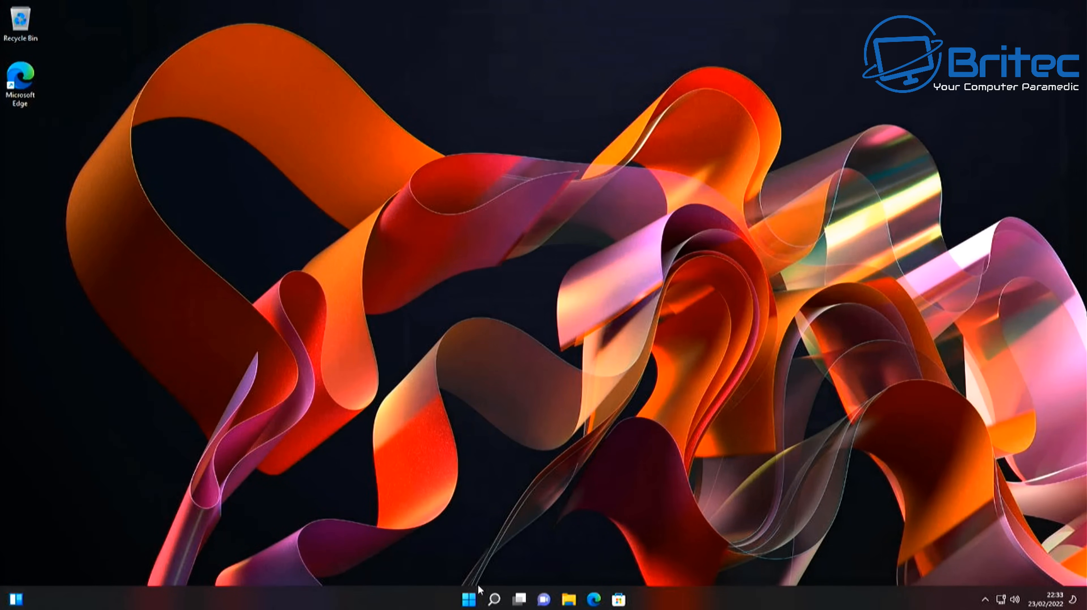
# Show in System > About > Activation that Windows 11 Pro is activated with a digital licence.
pyautogui.click(468, 599)
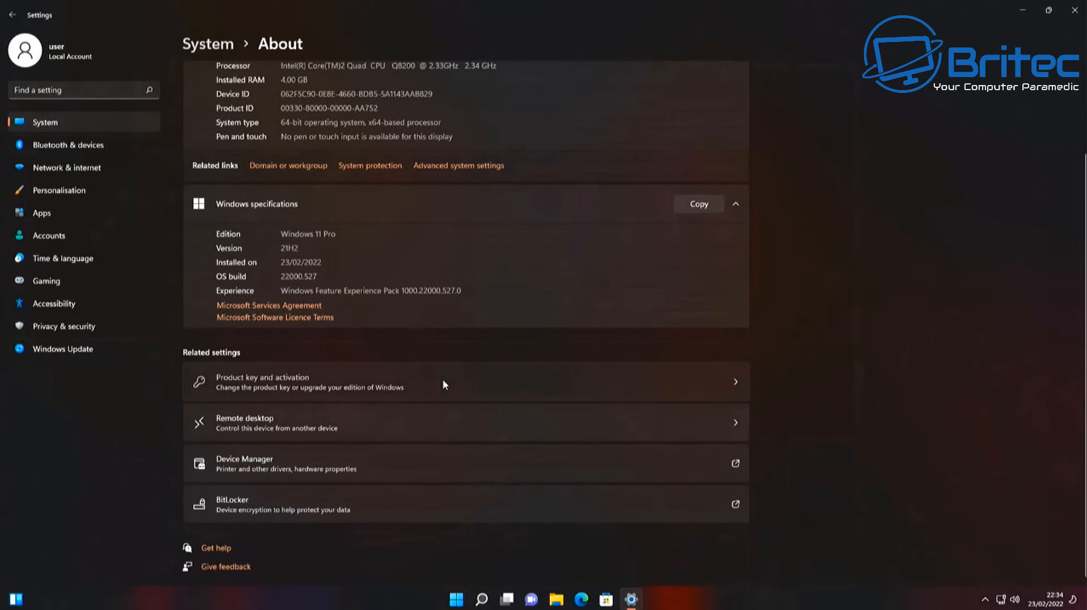
pyautogui.moveTo(918, 391)
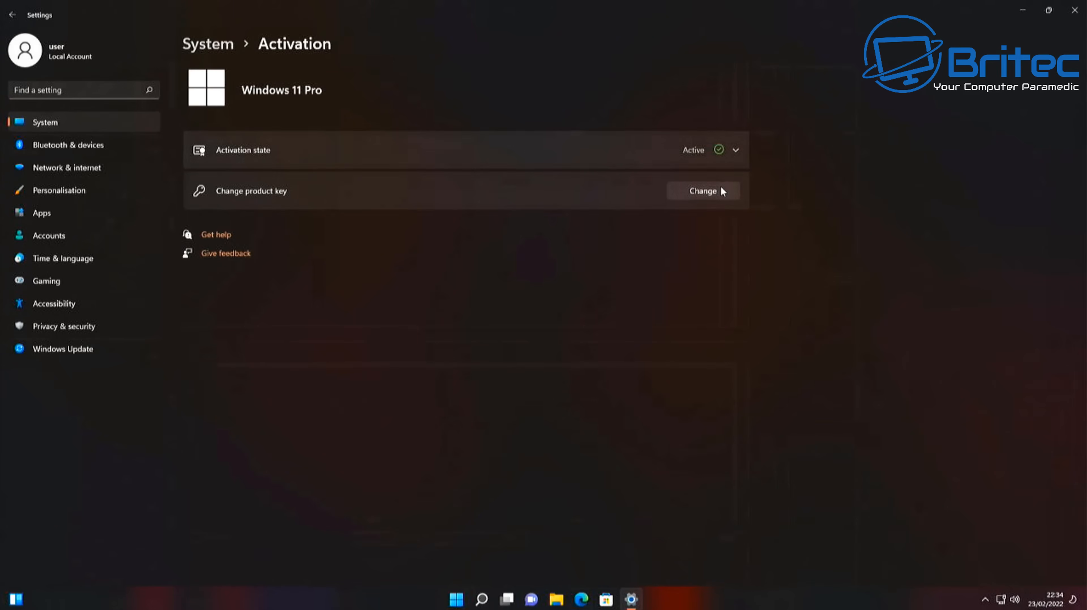
pyautogui.click(736, 150)
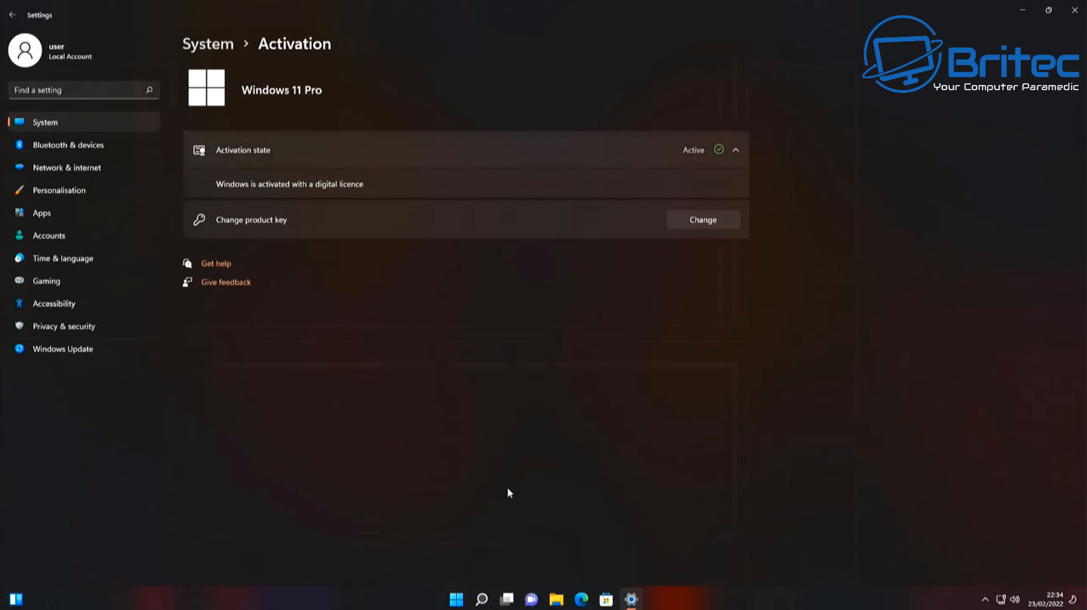
pyautogui.moveTo(469, 451)
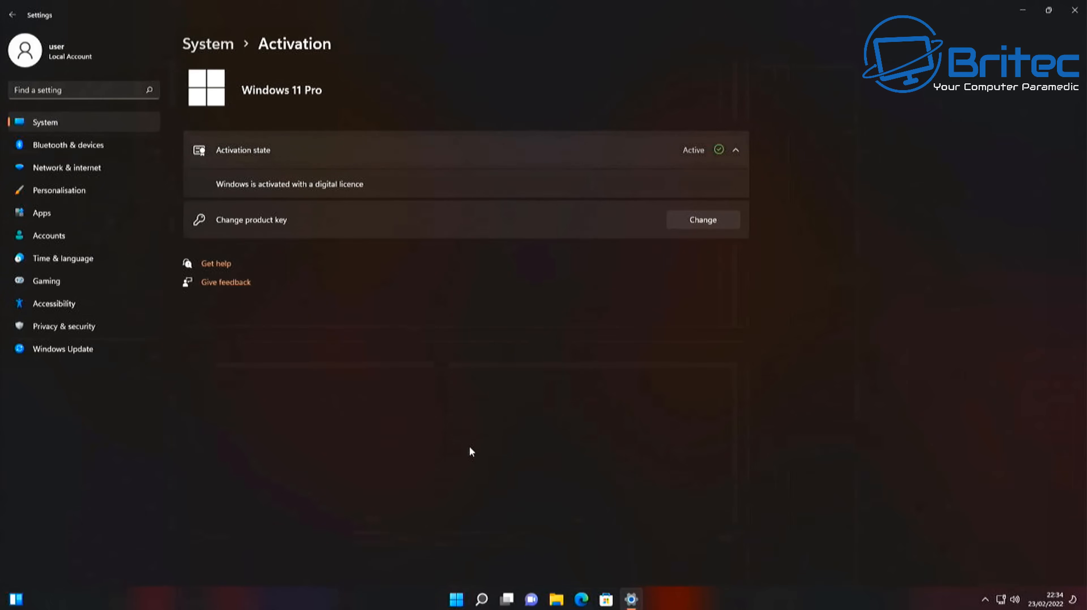
pyautogui.moveTo(216, 69)
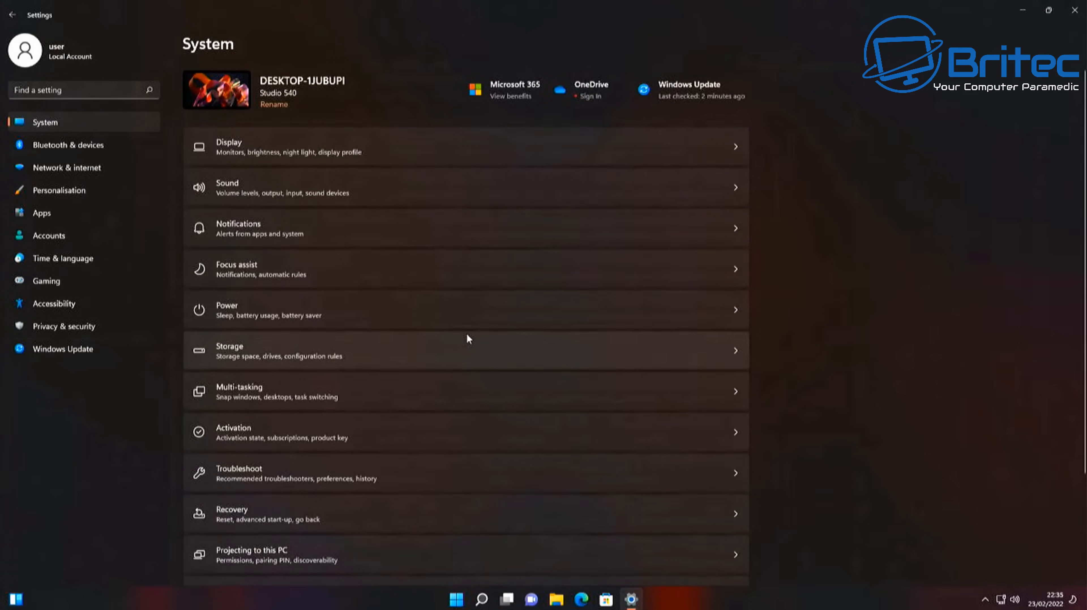
pyautogui.moveTo(898, 142)
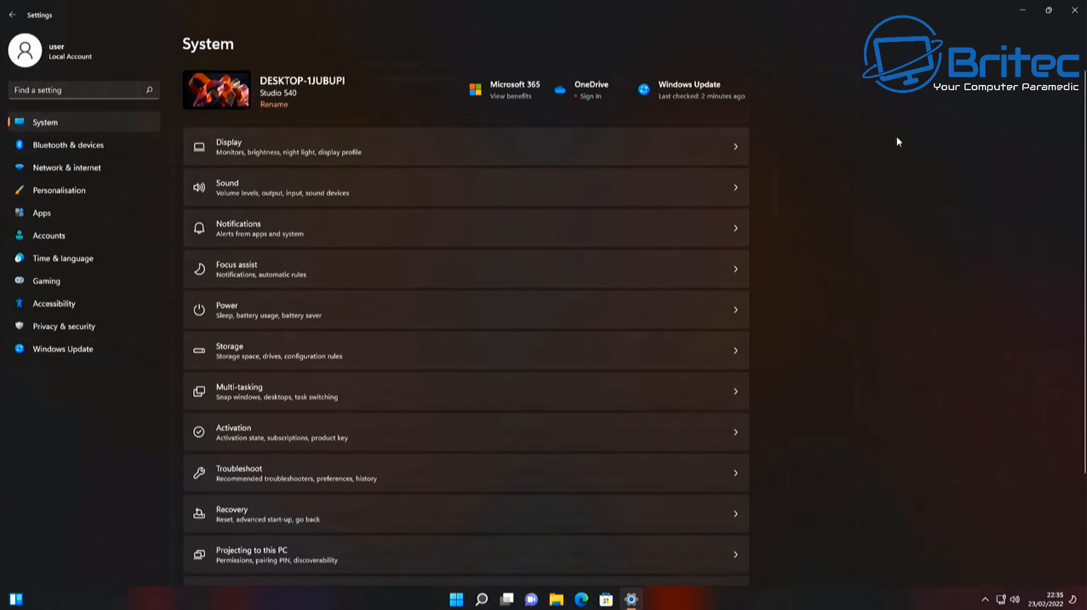
pyautogui.moveTo(913, 139)
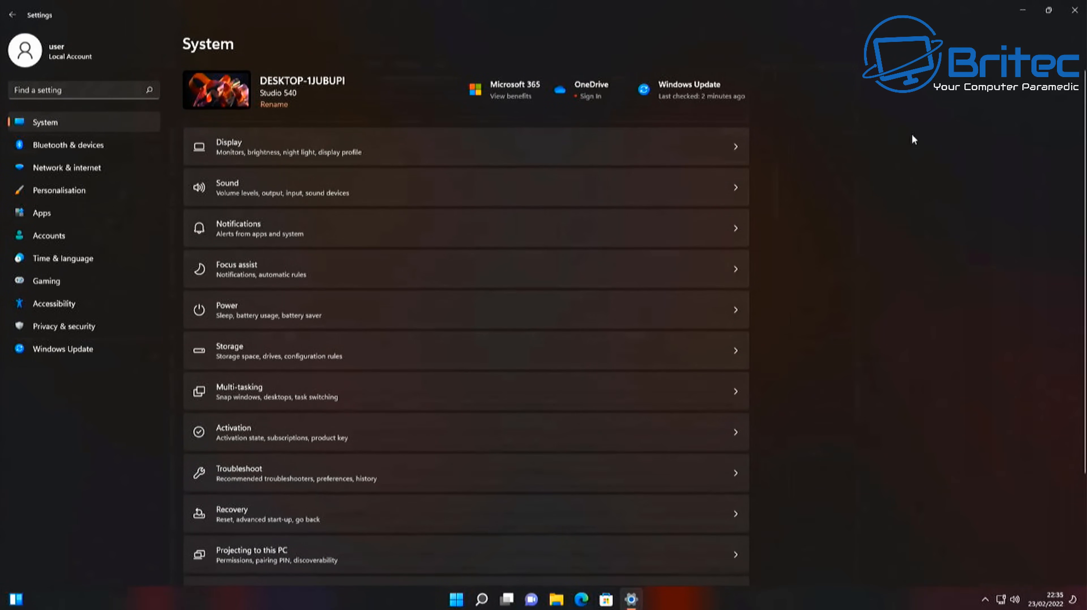
pyautogui.click(1074, 9)
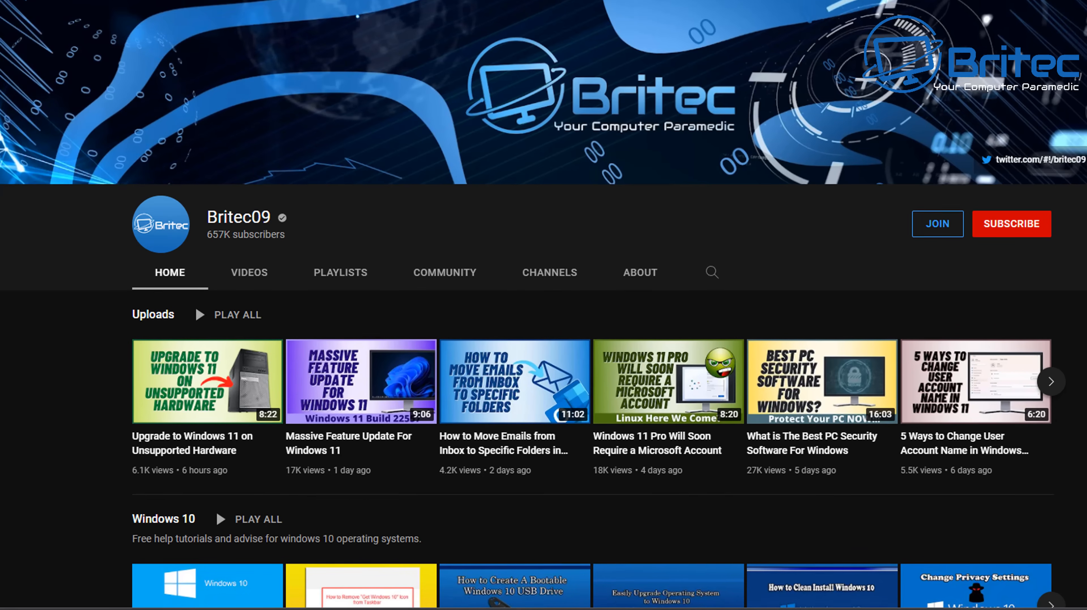
# Scroll the Britec09 channel page and subscribe to the channel.
pyautogui.scroll(-3)
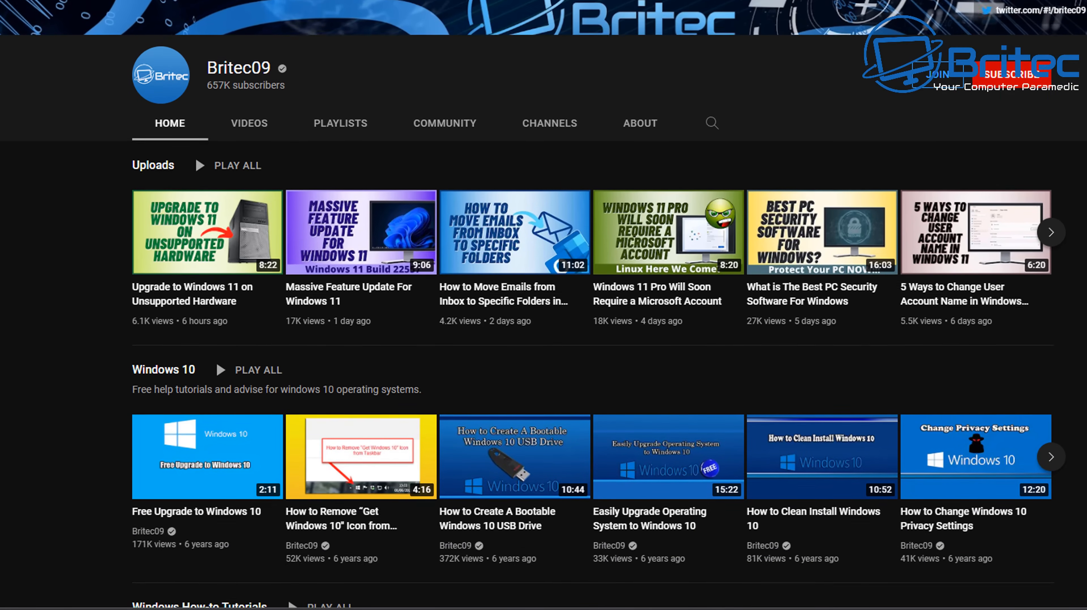
pyautogui.scroll(-3)
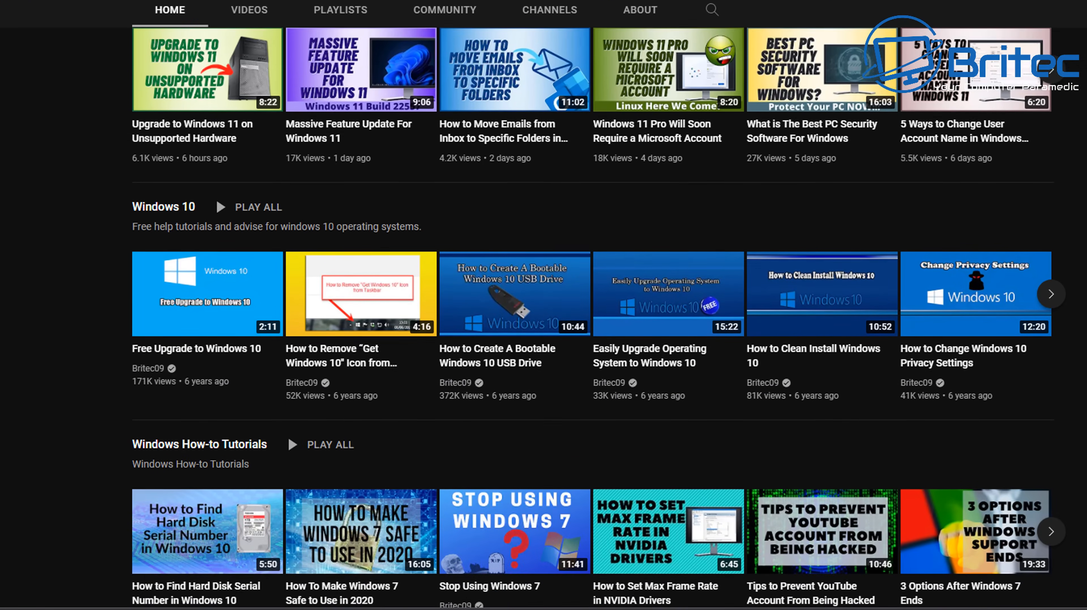
pyautogui.scroll(-3)
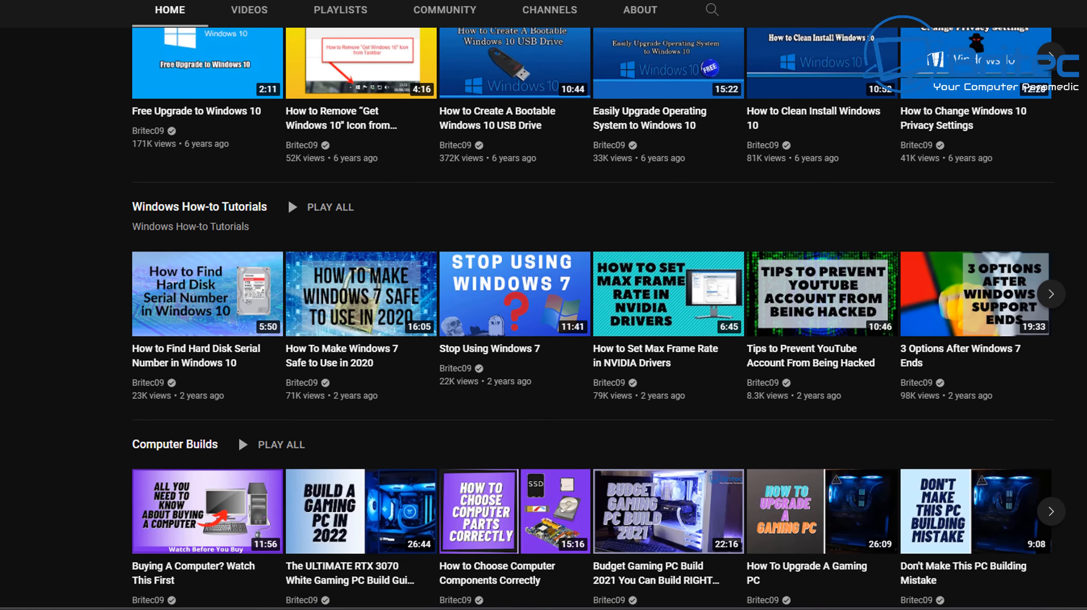
pyautogui.scroll(-3)
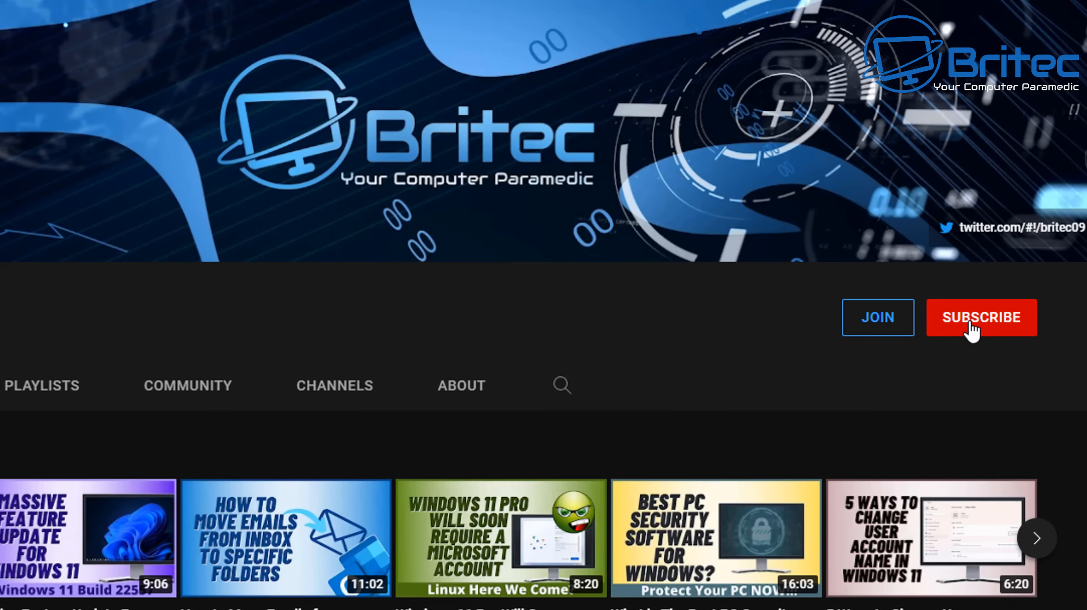
pyautogui.click(980, 318)
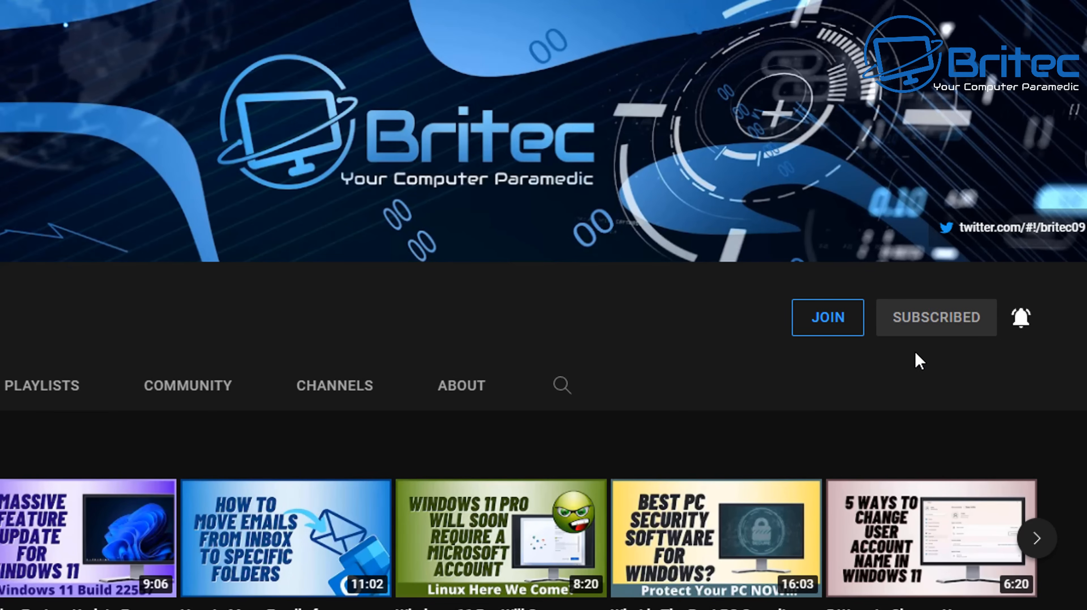
# View the channel's Join membership options and the 2nd Line Support tier.
pyautogui.click(826, 317)
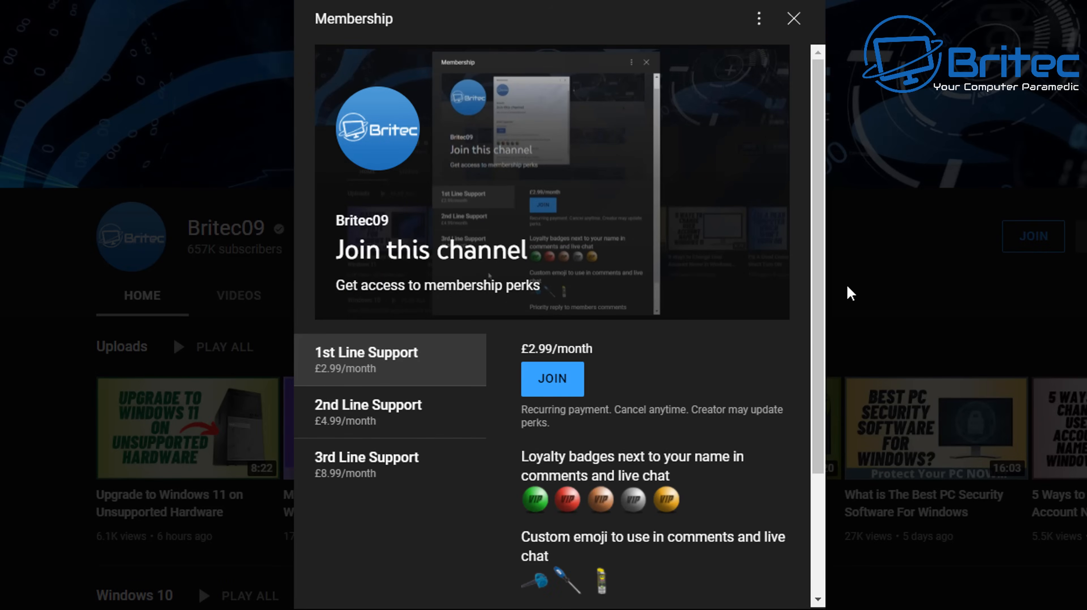
pyautogui.moveTo(392, 422)
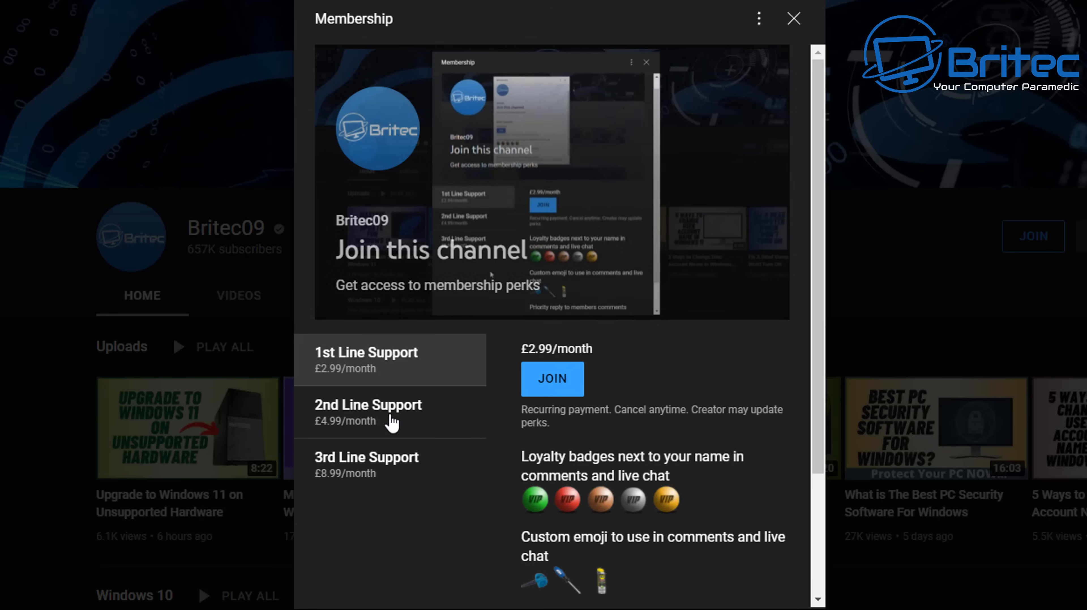
pyautogui.click(368, 412)
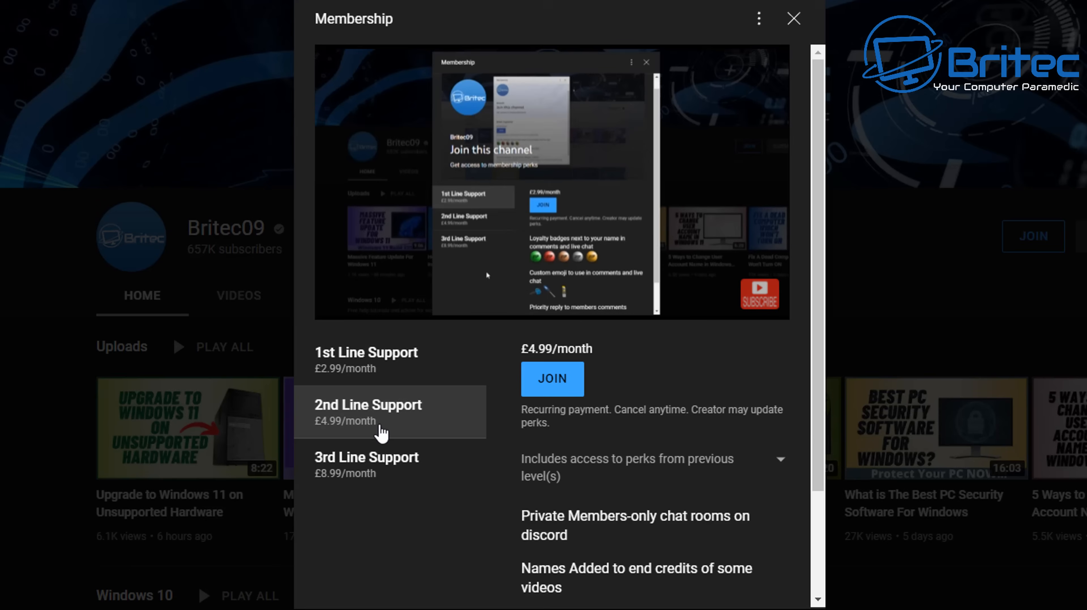
pyautogui.click(366, 465)
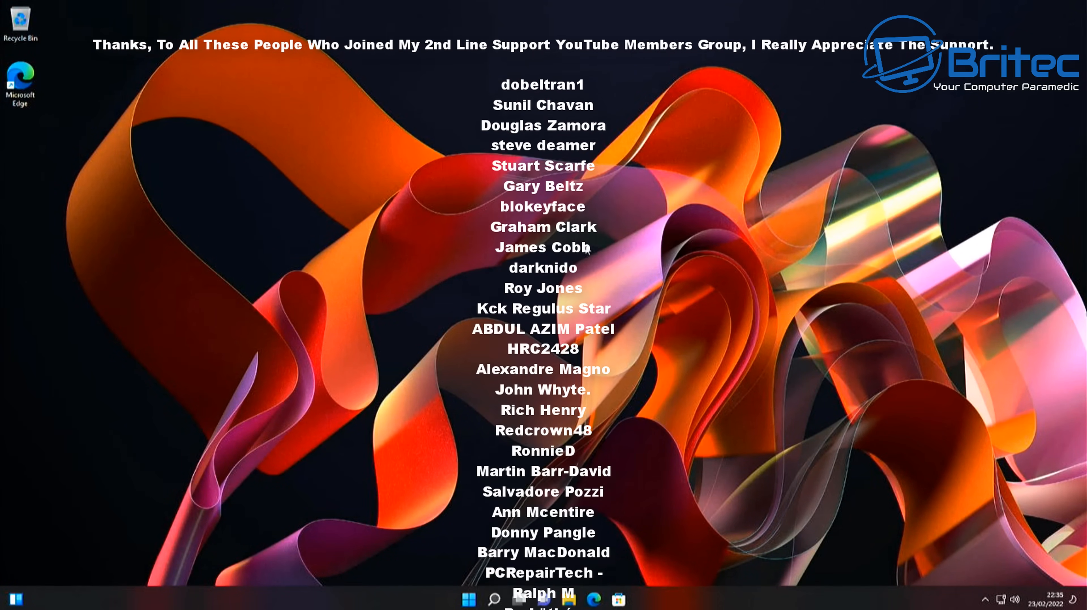
pyautogui.scroll(-3)
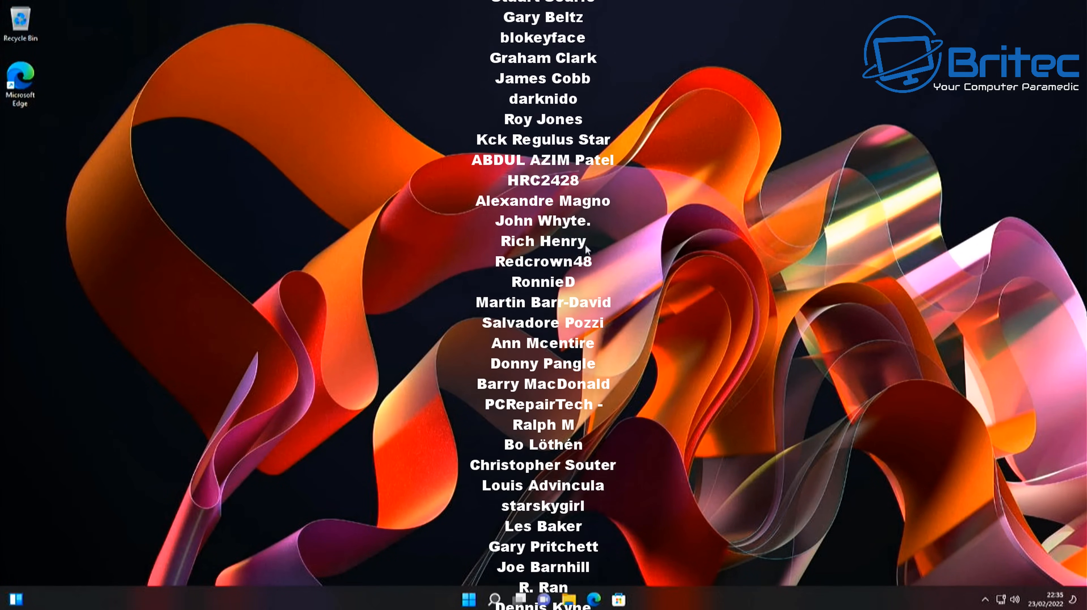